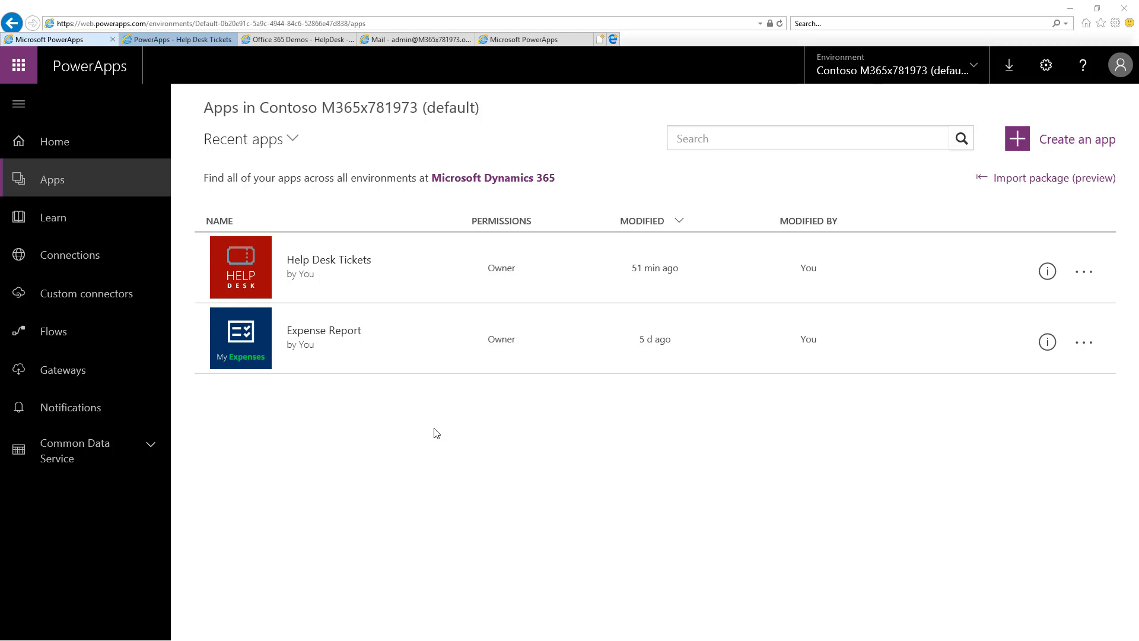
{"action": "mouse_move", "coordinate": [104, 193]}
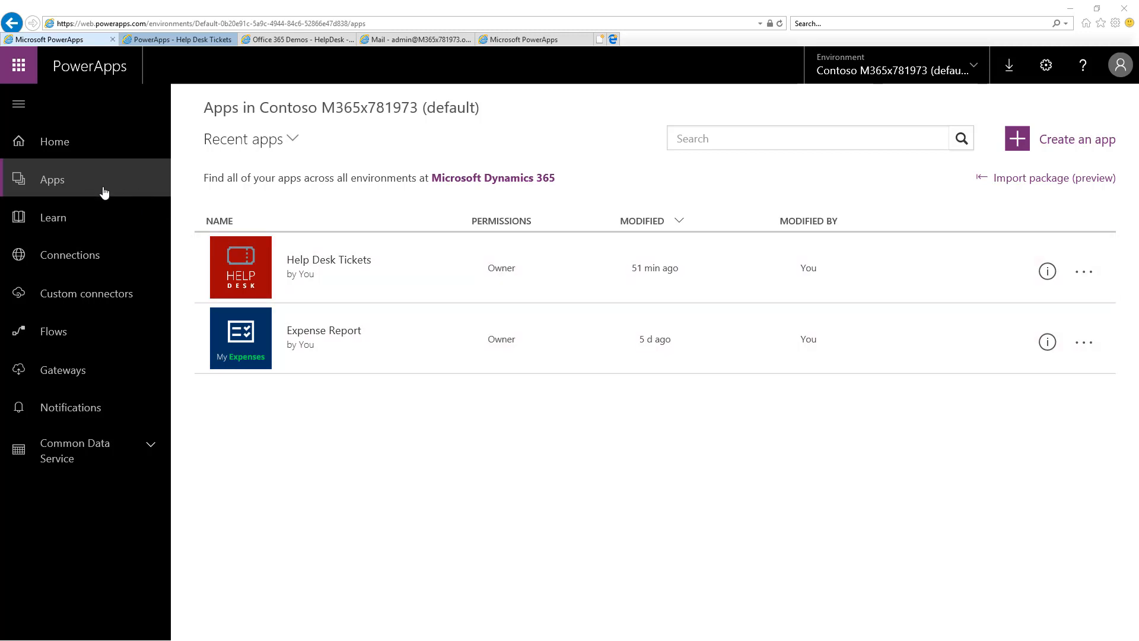
{"action": "mouse_move", "coordinate": [392, 286]}
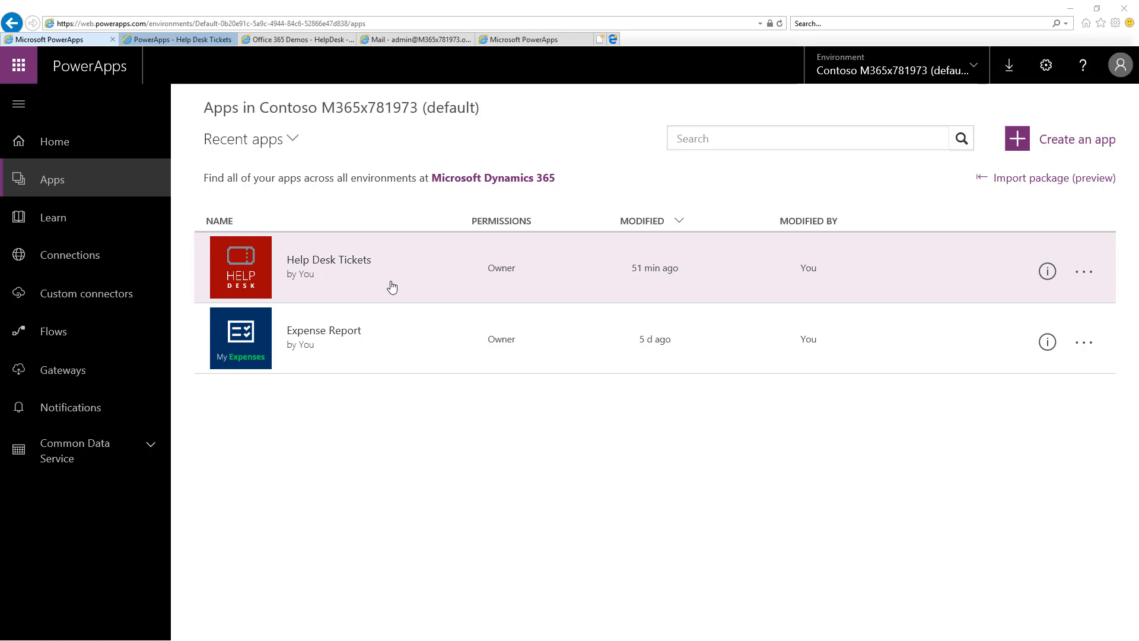
{"action": "mouse_move", "coordinate": [192, 97]}
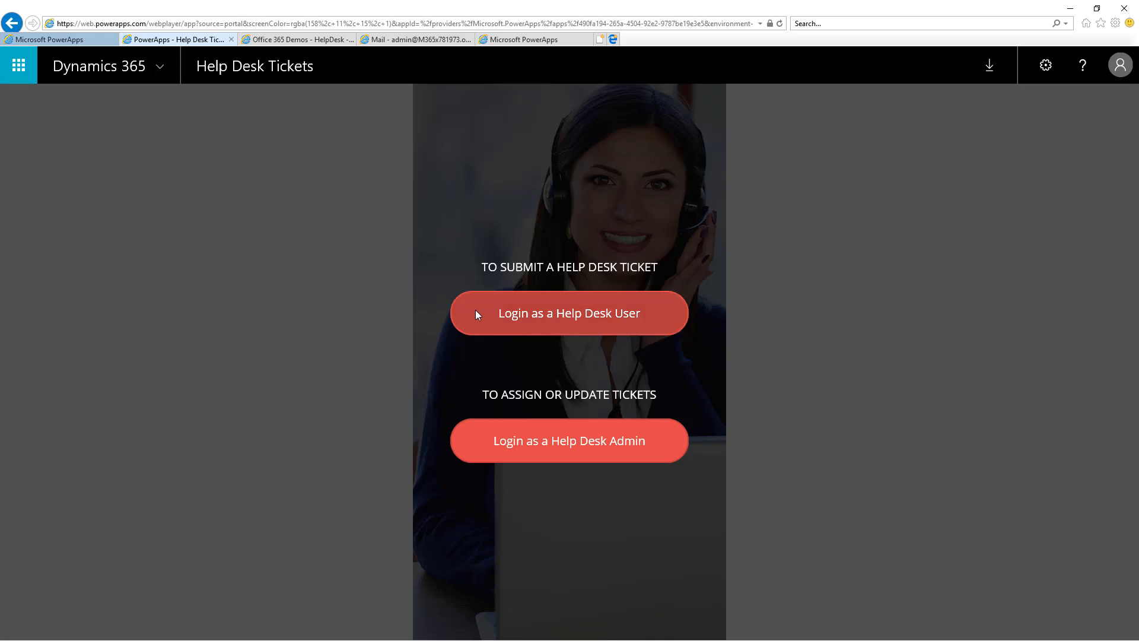
{"action": "mouse_move", "coordinate": [477, 396]}
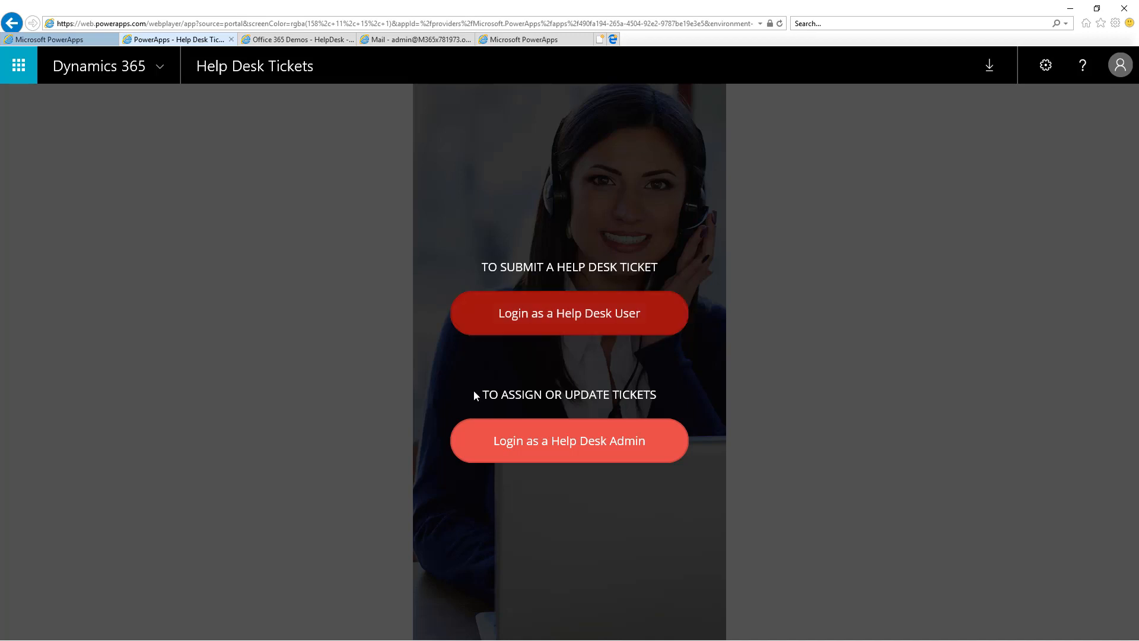
{"action": "mouse_move", "coordinate": [475, 443]}
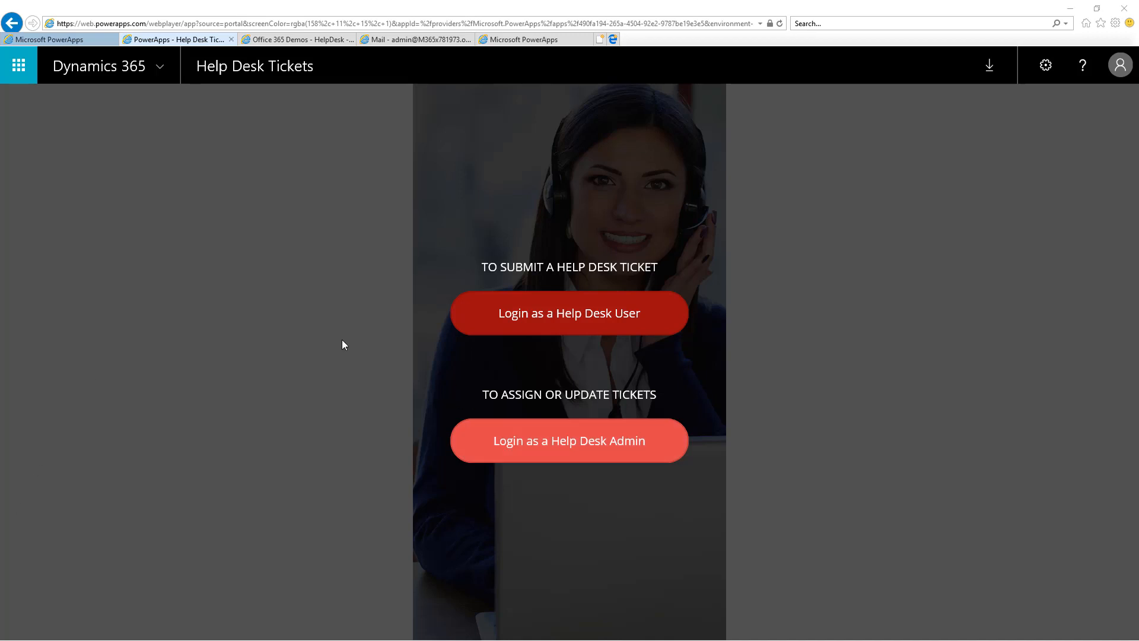
{"action": "mouse_move", "coordinate": [321, 77]}
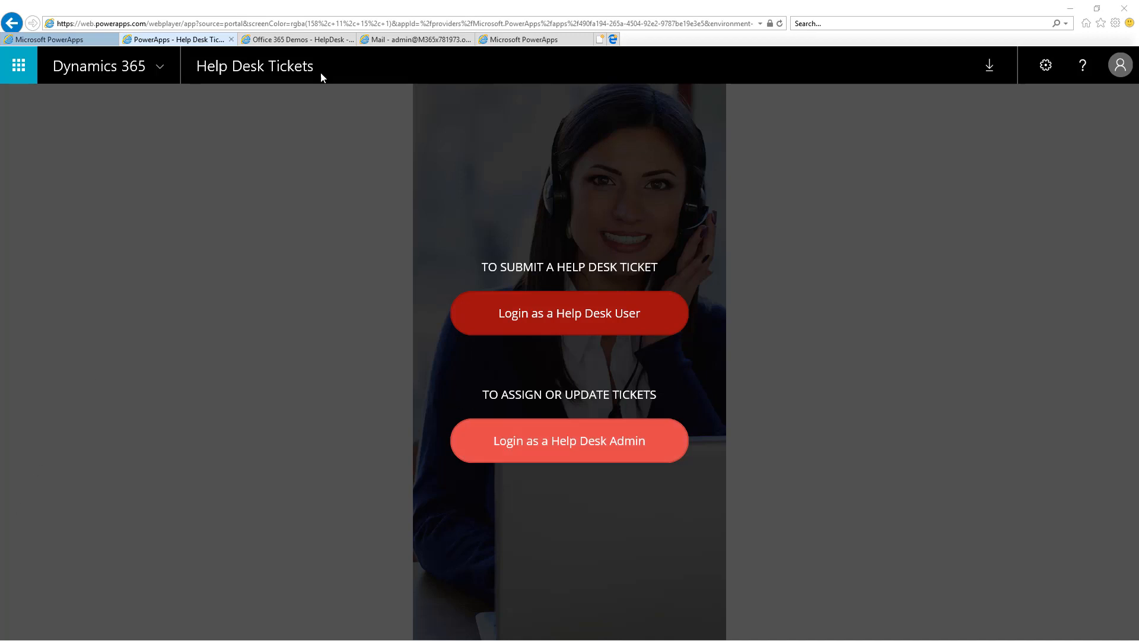
{"action": "mouse_move", "coordinate": [322, 39]}
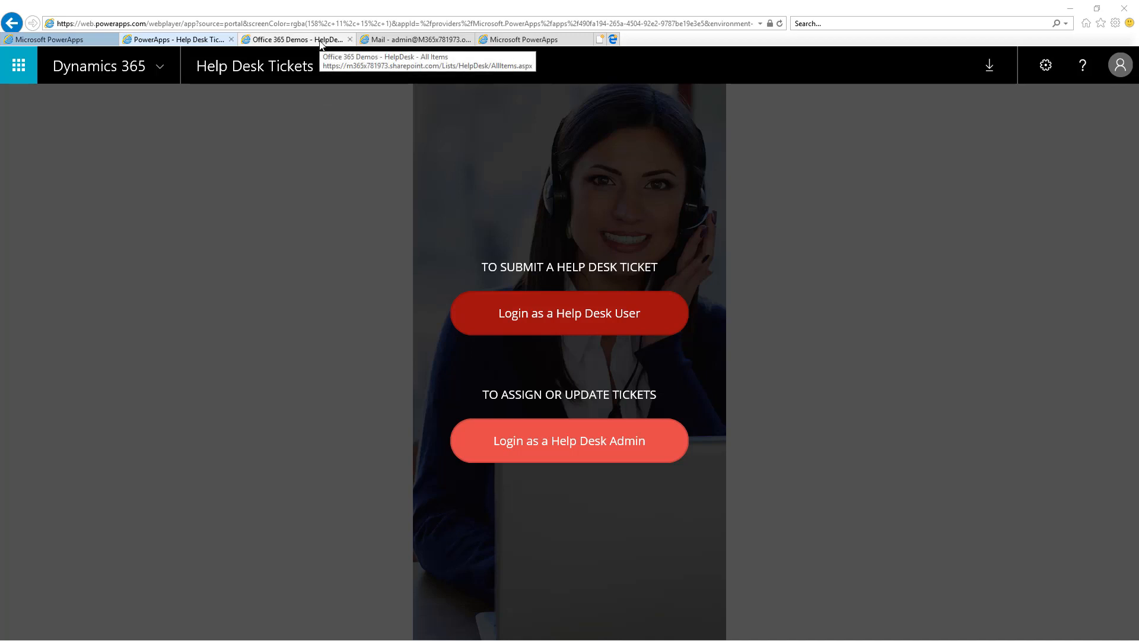
Show the empty HelpDesk list on the Office 365 Demos SharePoint site.
{"action": "left_click", "coordinate": [302, 39]}
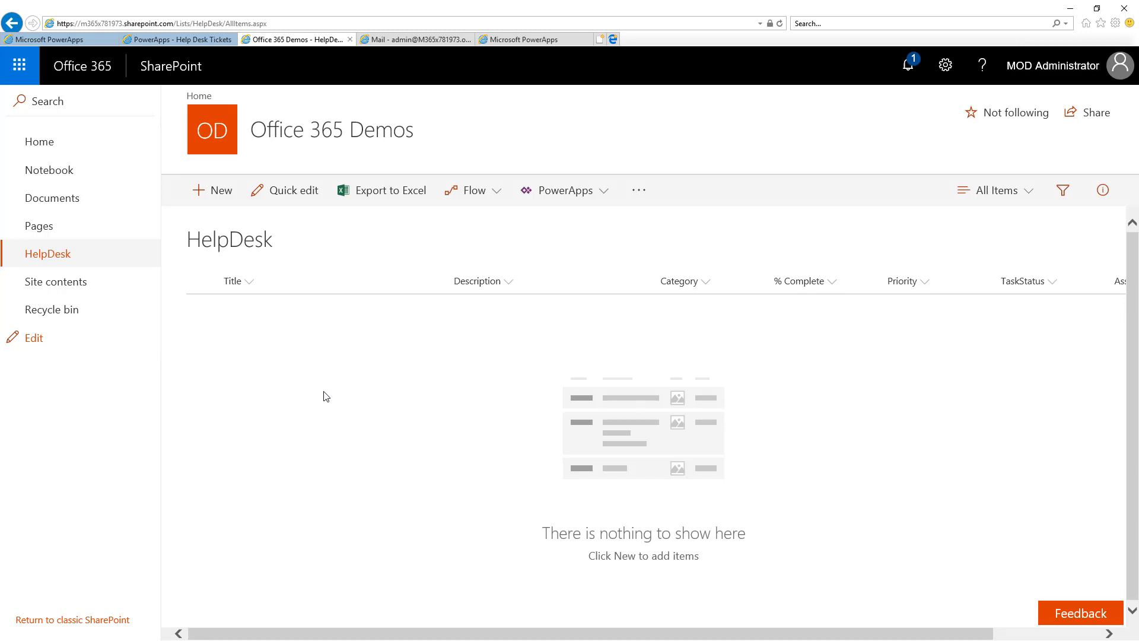
{"action": "mouse_move", "coordinate": [295, 252]}
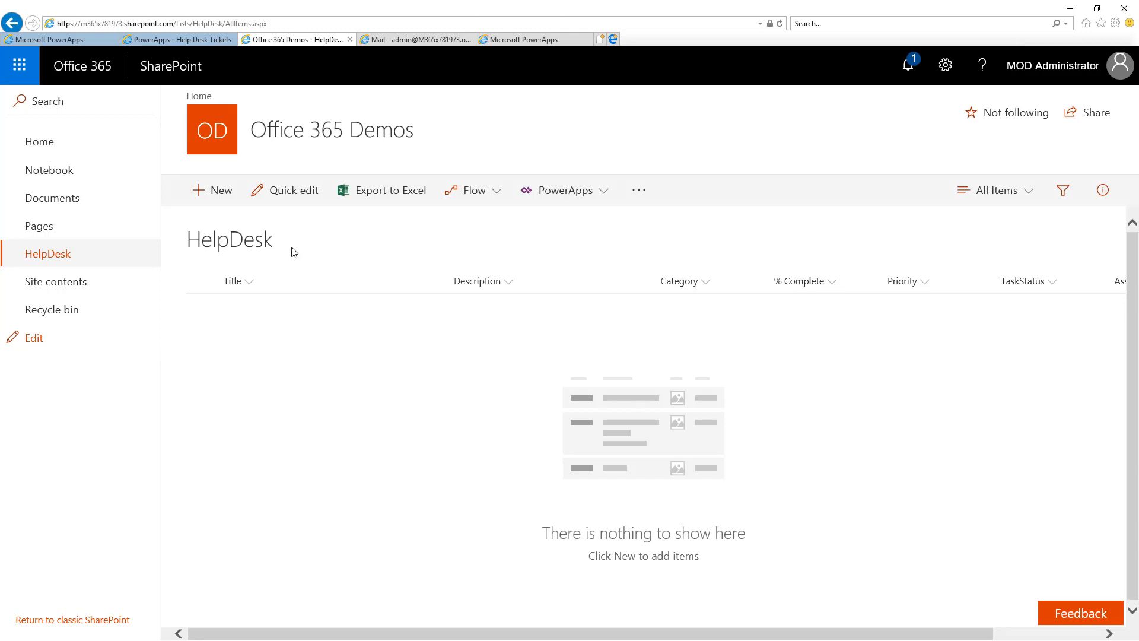
Return to the Help Desk Tickets app and log in as a regular help desk user.
{"action": "left_click", "coordinate": [156, 39]}
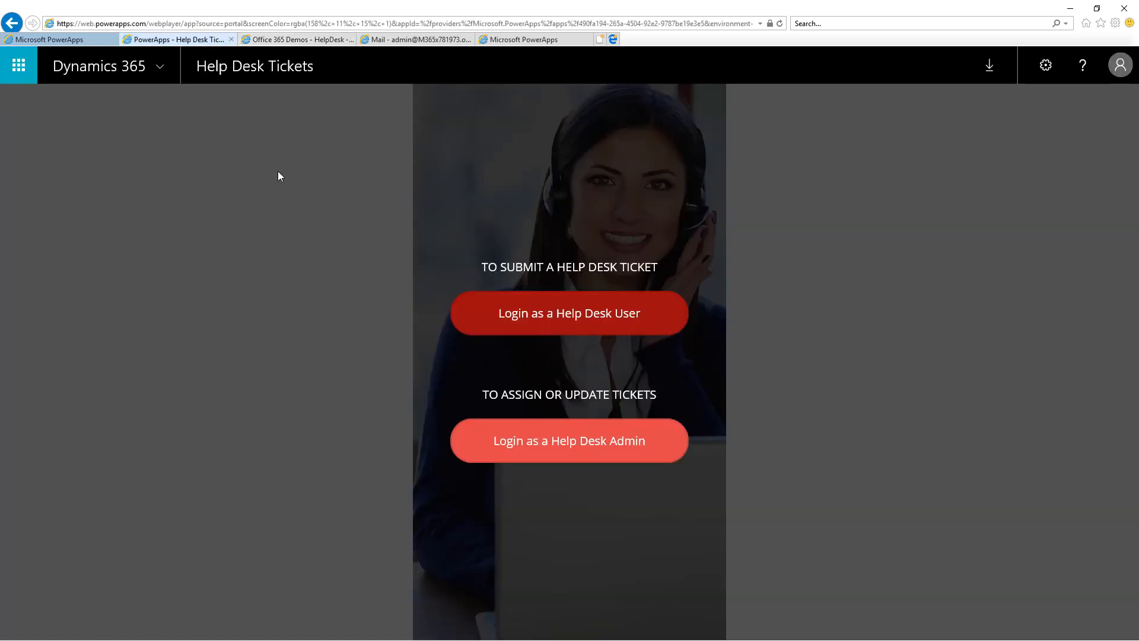
{"action": "mouse_move", "coordinate": [468, 320]}
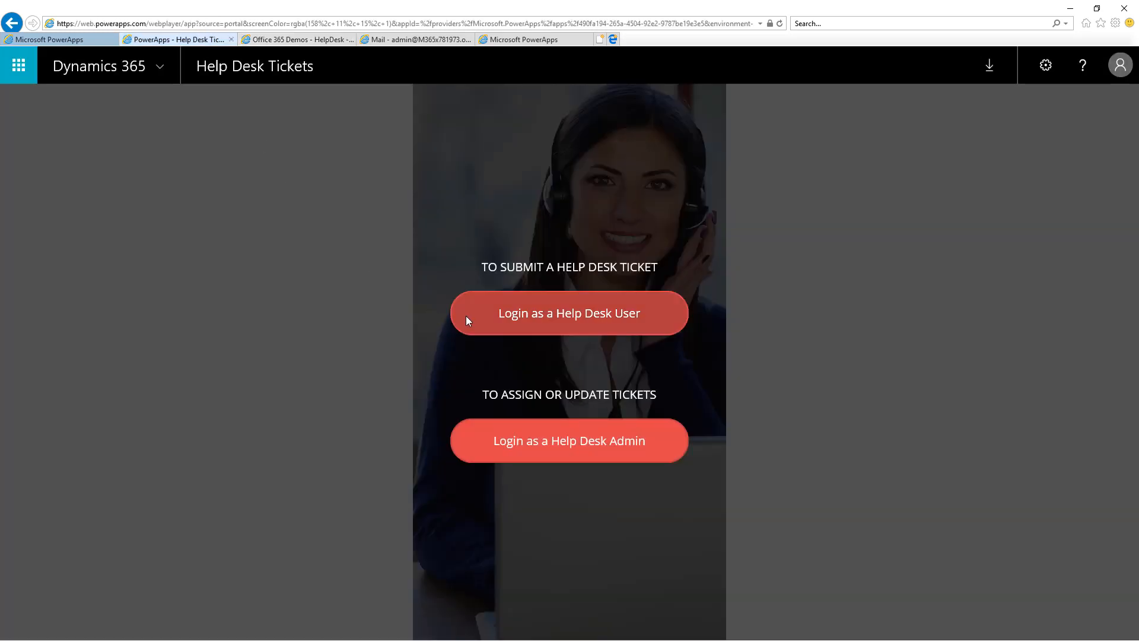
{"action": "mouse_move", "coordinate": [467, 441]}
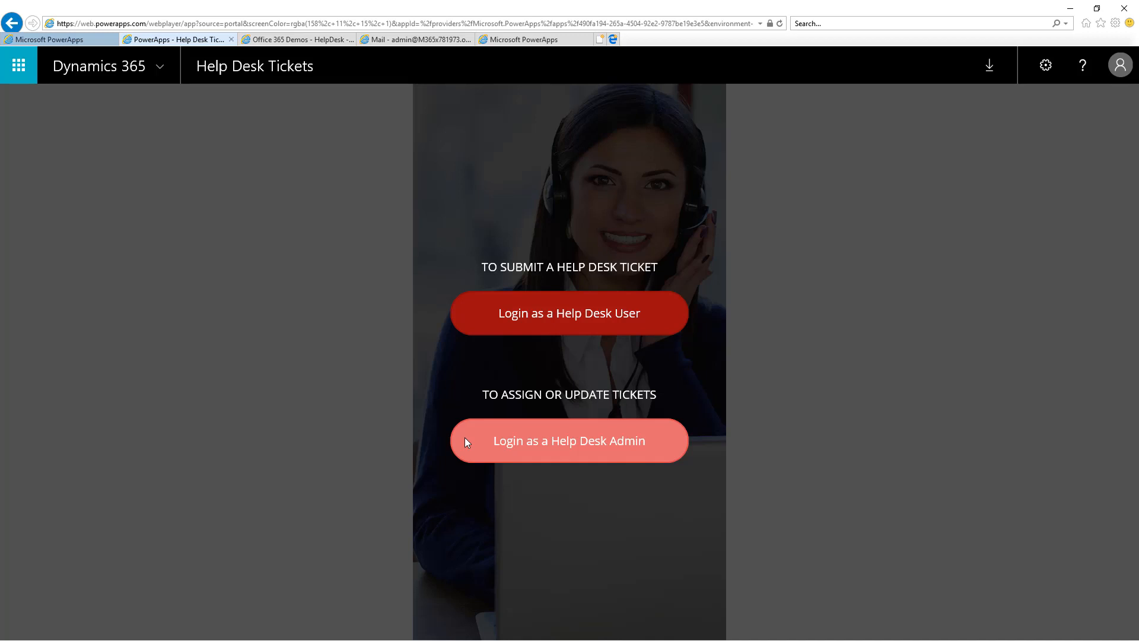
{"action": "mouse_move", "coordinate": [474, 321]}
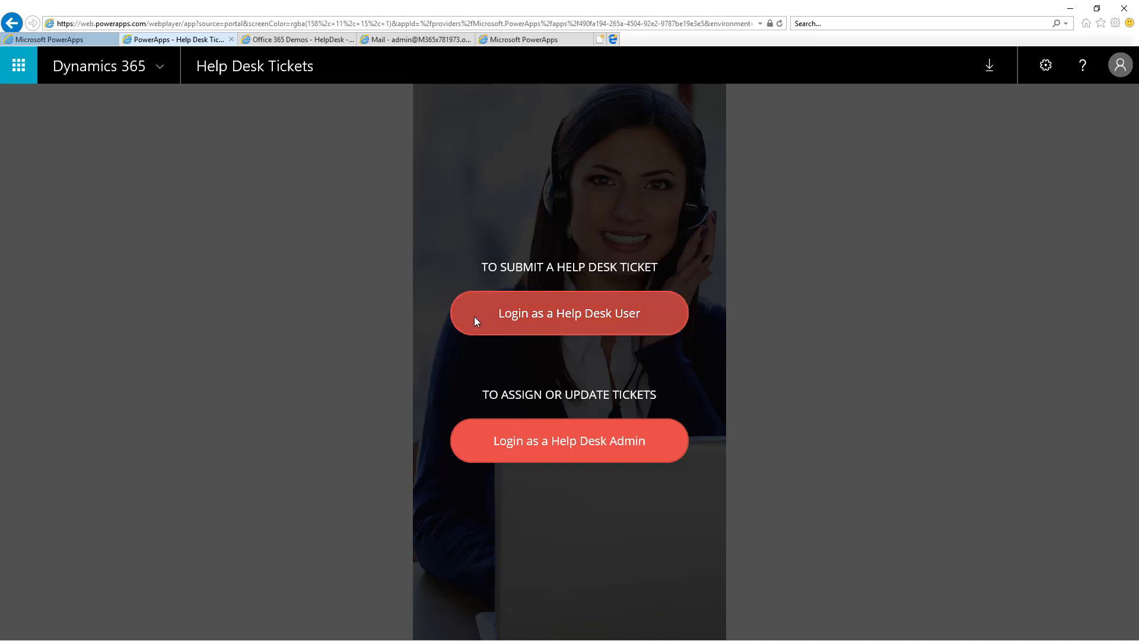
{"action": "left_click", "coordinate": [569, 314]}
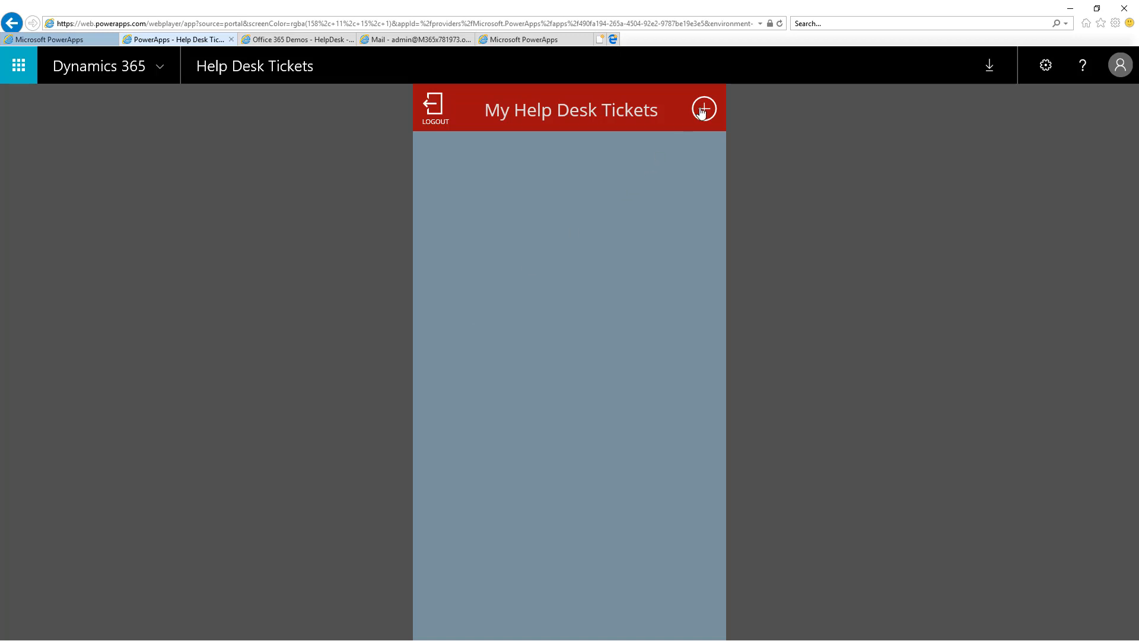
Start a new ticket titled 'My mouse is missing' in the LAPTOP / PC equipment issue category.
{"action": "left_click", "coordinate": [704, 108]}
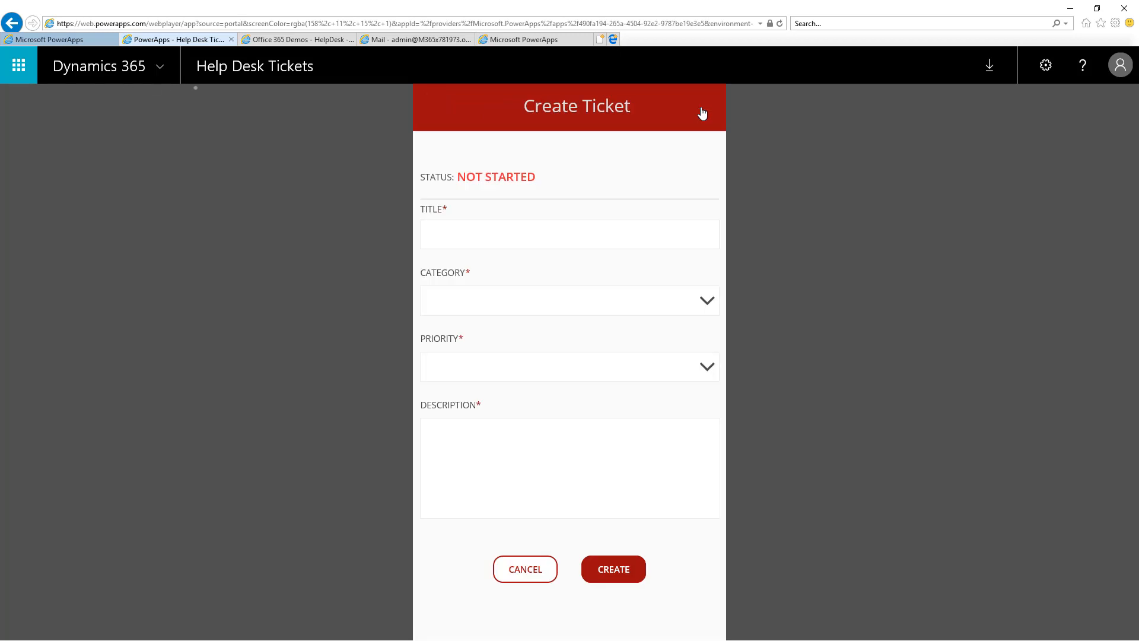
{"action": "left_click", "coordinate": [569, 234]}
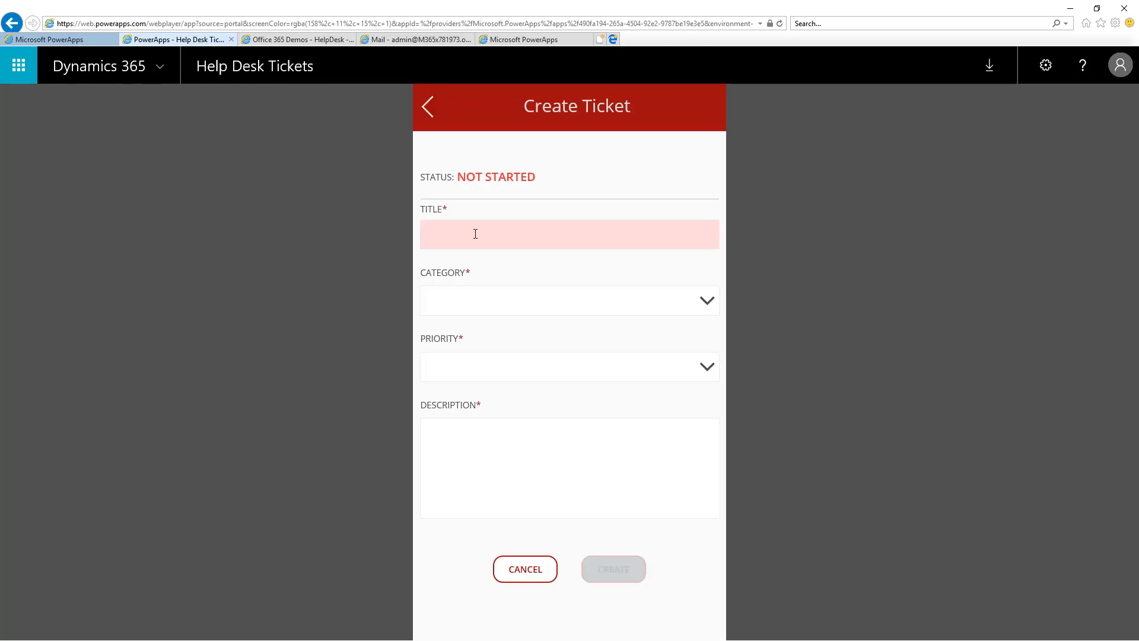
{"action": "type", "text": "My"}
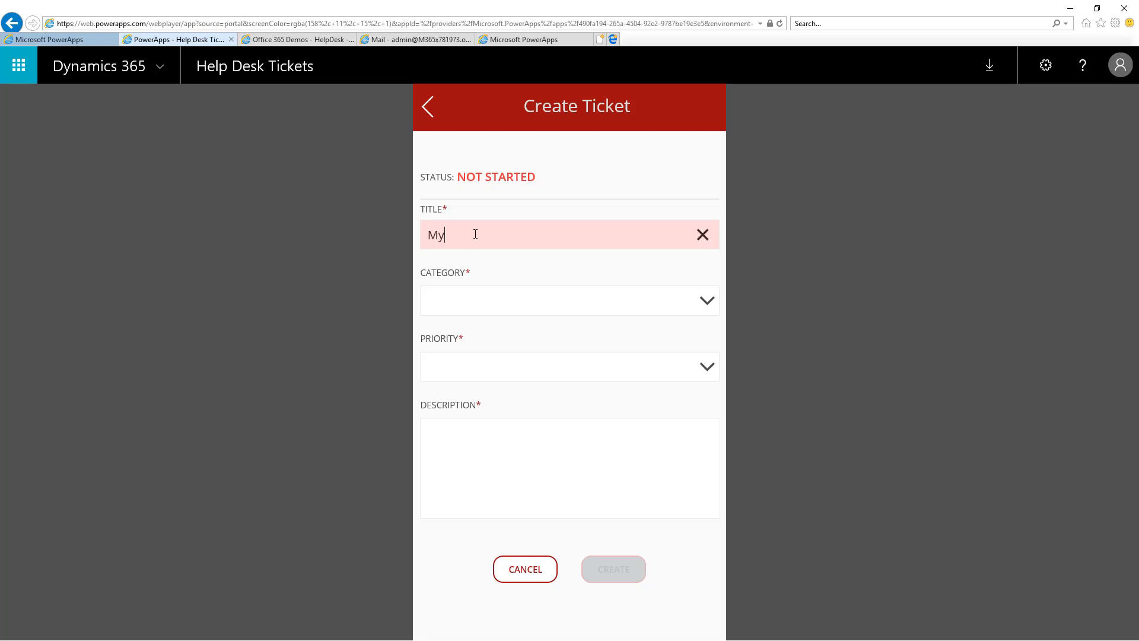
{"action": "type", "text": "mouse is missin"}
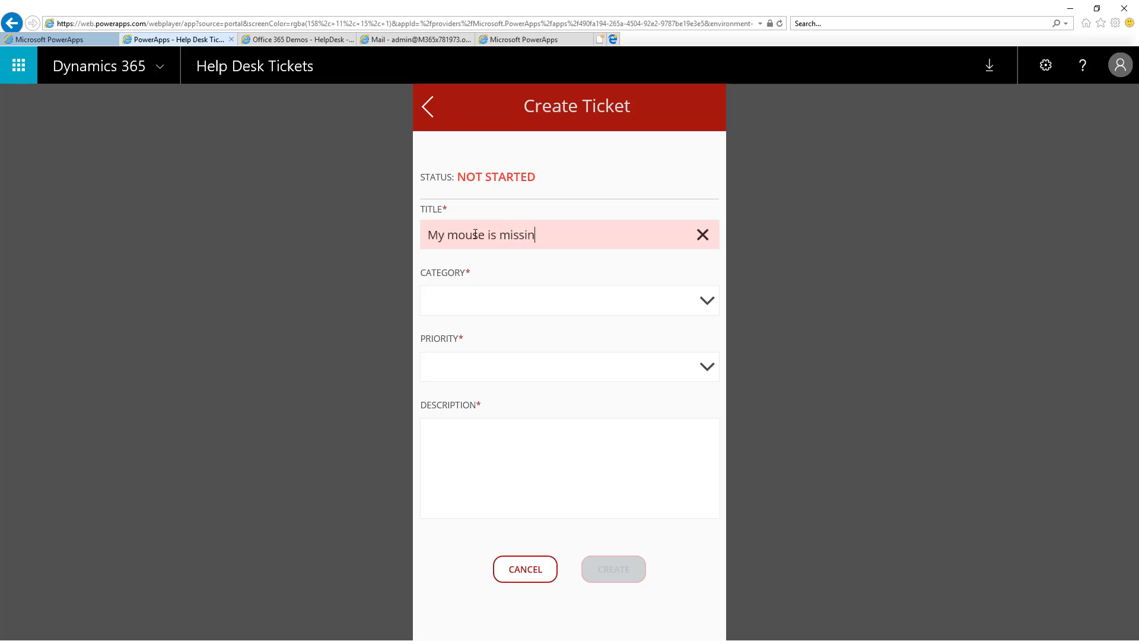
{"action": "type", "text": "g"}
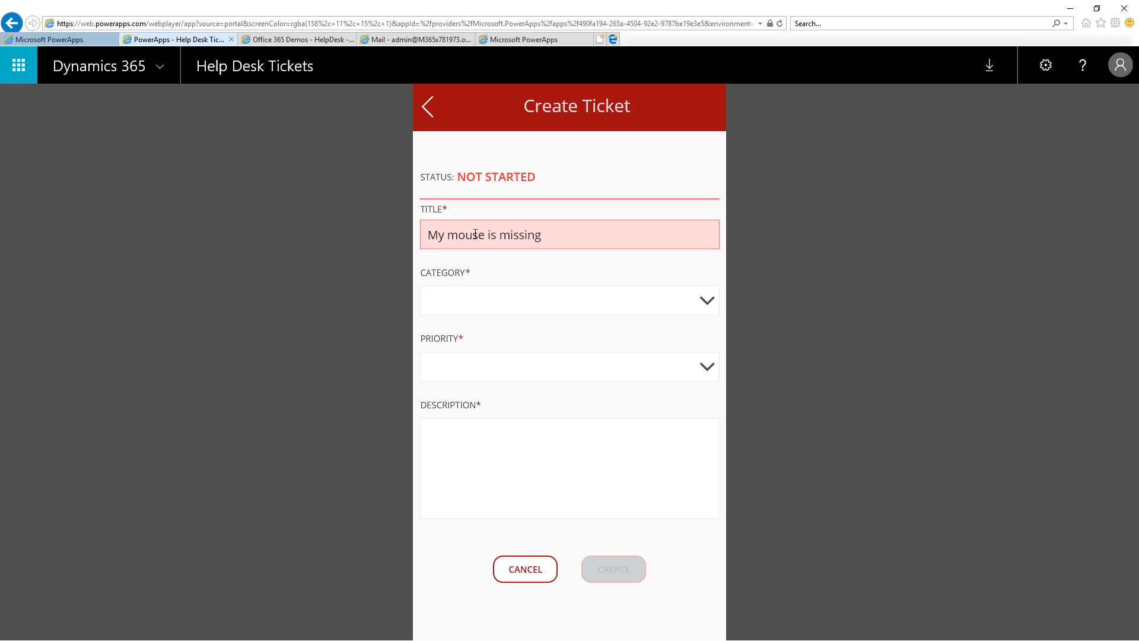
{"action": "left_click", "coordinate": [570, 300]}
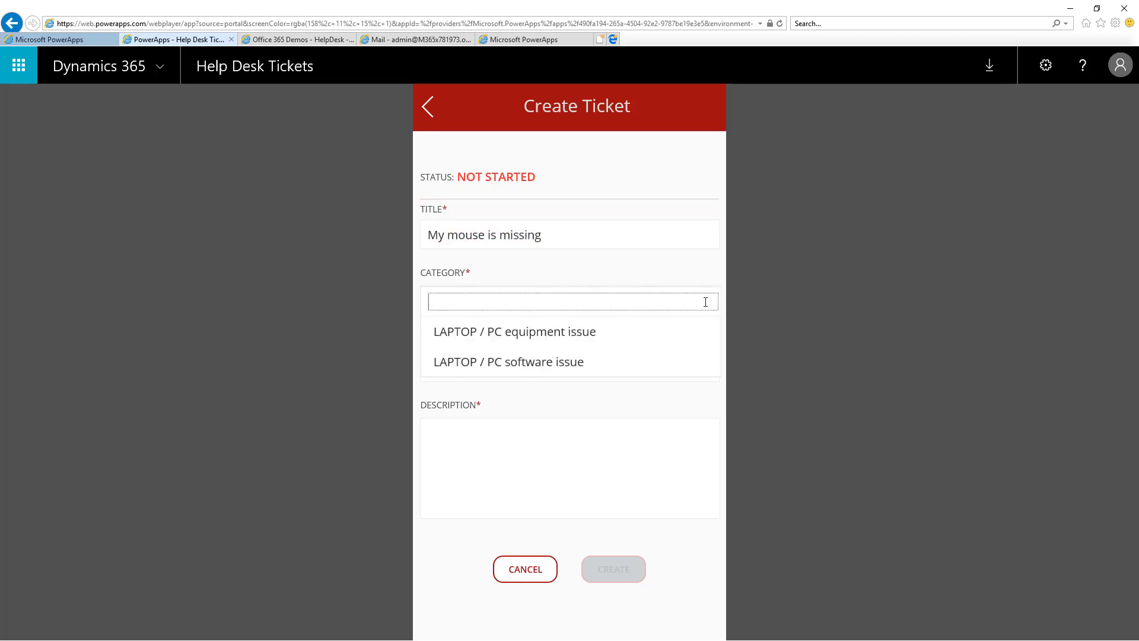
{"action": "left_click", "coordinate": [515, 331]}
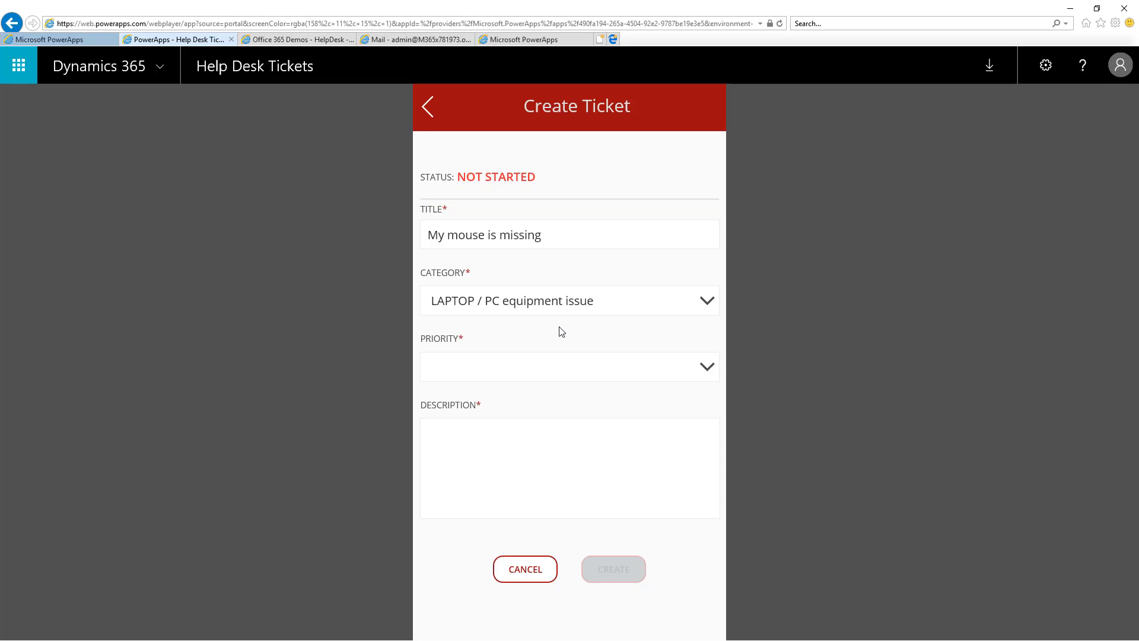
{"action": "mouse_move", "coordinate": [553, 380]}
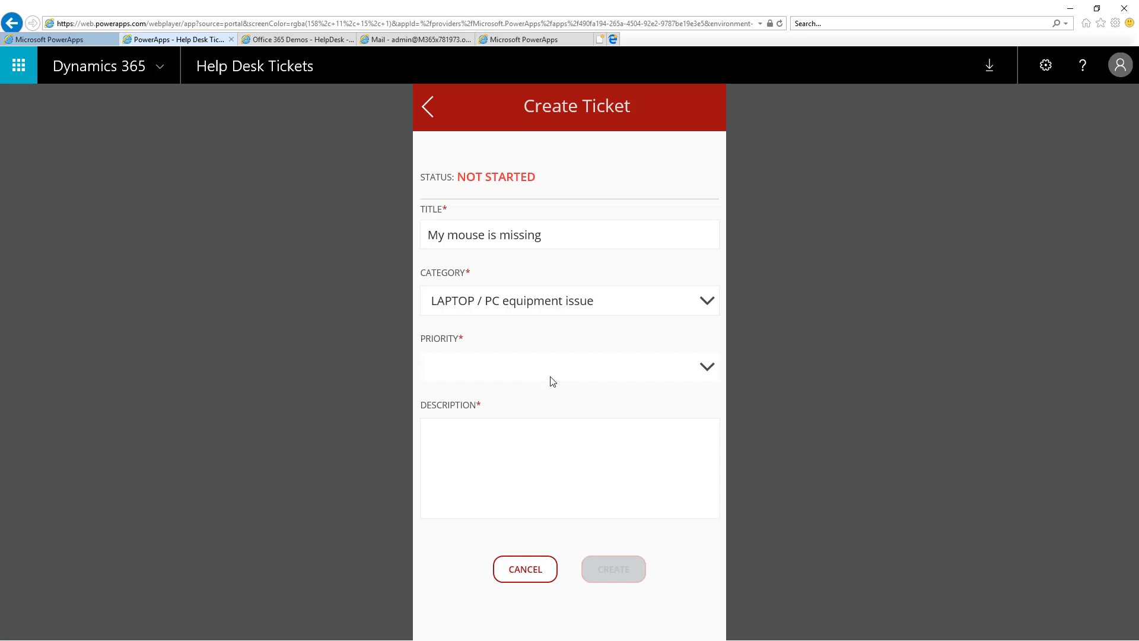
Set priority LOW, describe it as 'My cat got it!' and submit the ticket.
{"action": "left_click", "coordinate": [707, 365]}
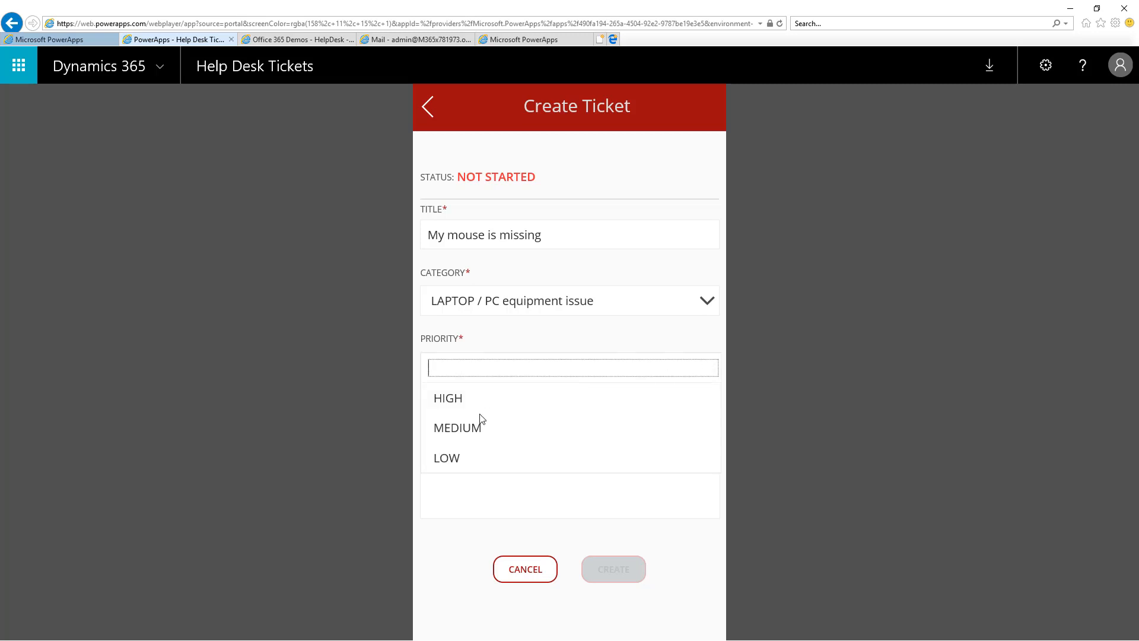
{"action": "mouse_move", "coordinate": [446, 460]}
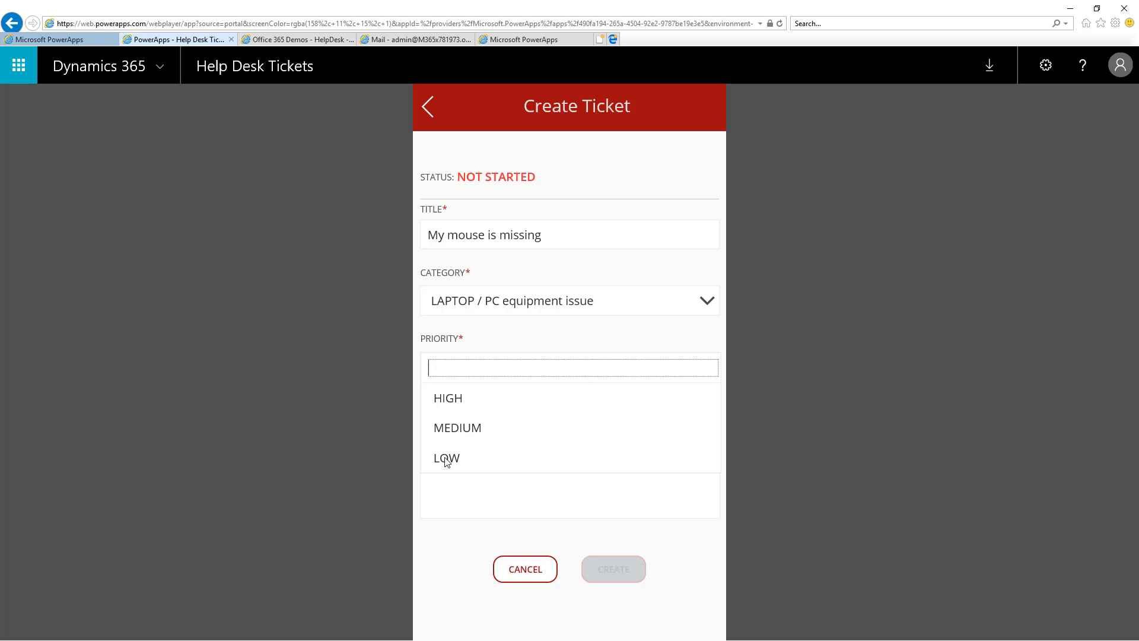
{"action": "left_click", "coordinate": [446, 457]}
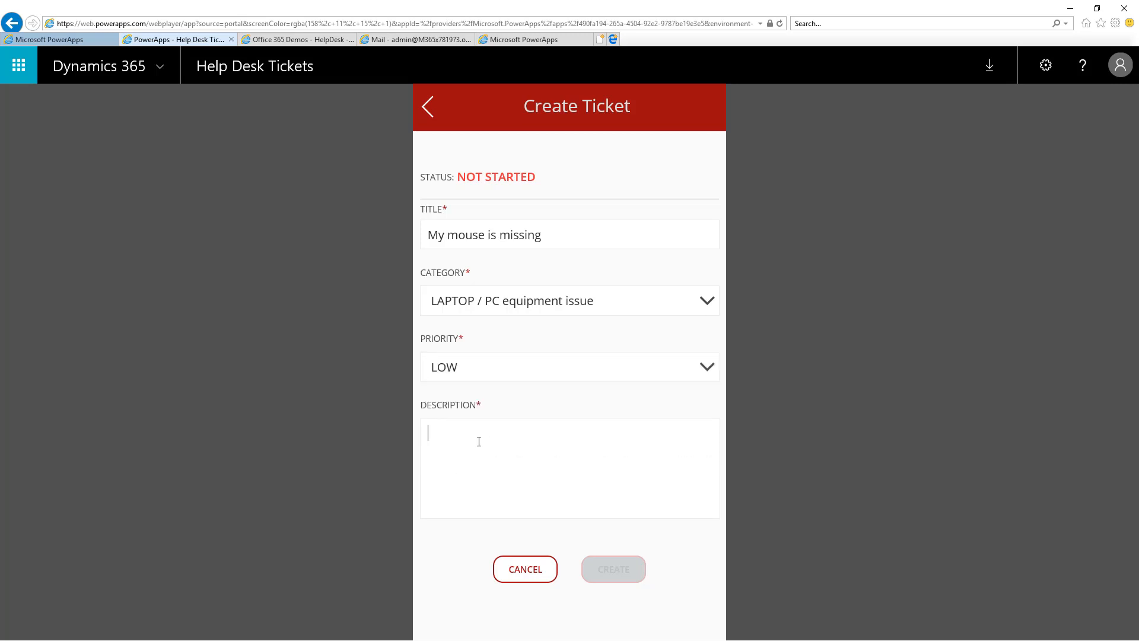
{"action": "type", "text": "My cat got"}
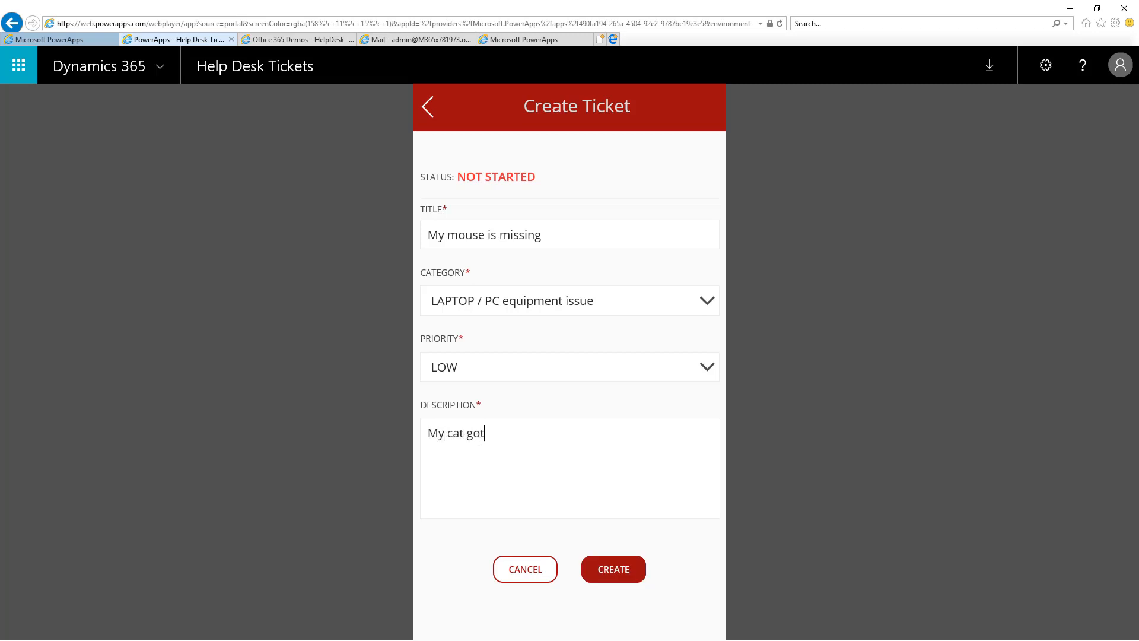
{"action": "type", "text": "it!"}
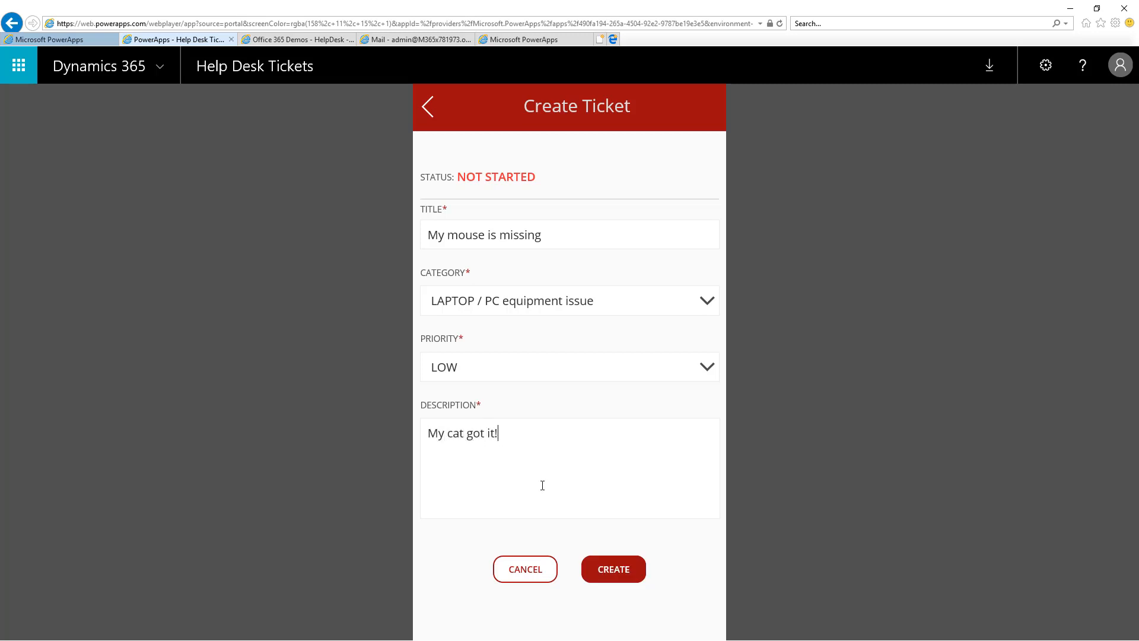
{"action": "left_click", "coordinate": [613, 570]}
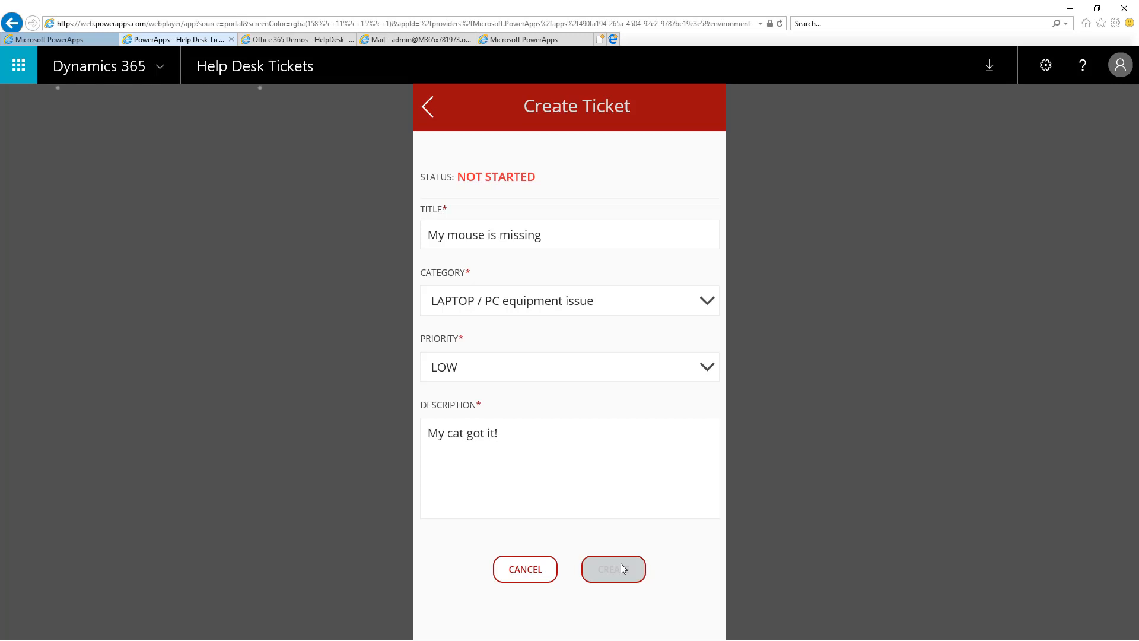
Confirm the new ticket in the SharePoint HelpDesk list, then return to the app showing ticket 13.
{"action": "left_click", "coordinate": [613, 568]}
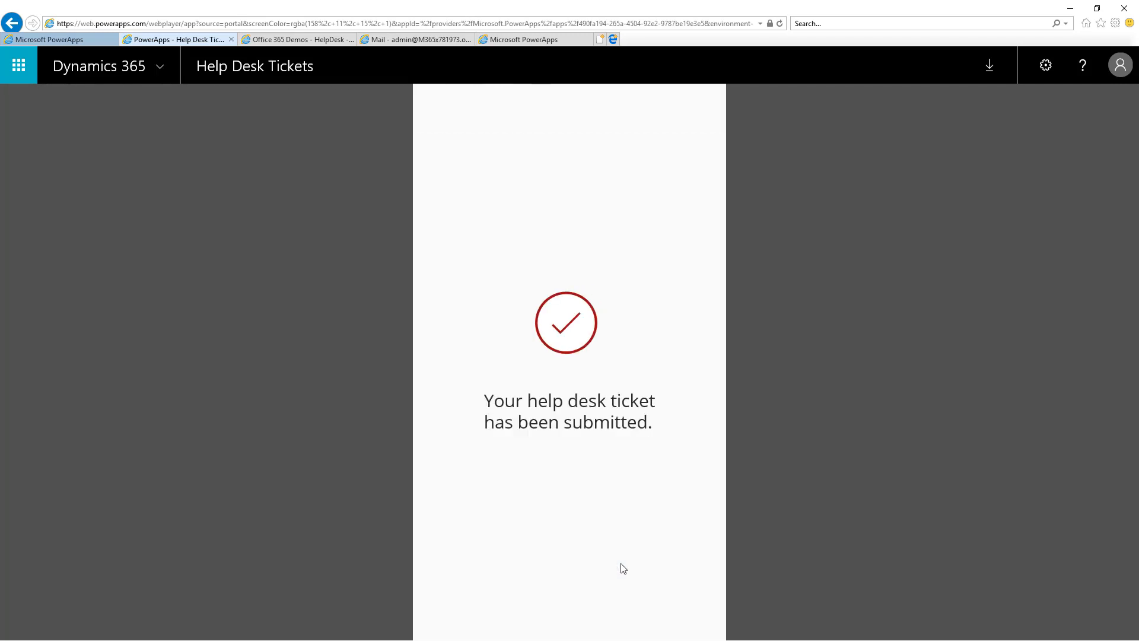
{"action": "mouse_move", "coordinate": [269, 83]}
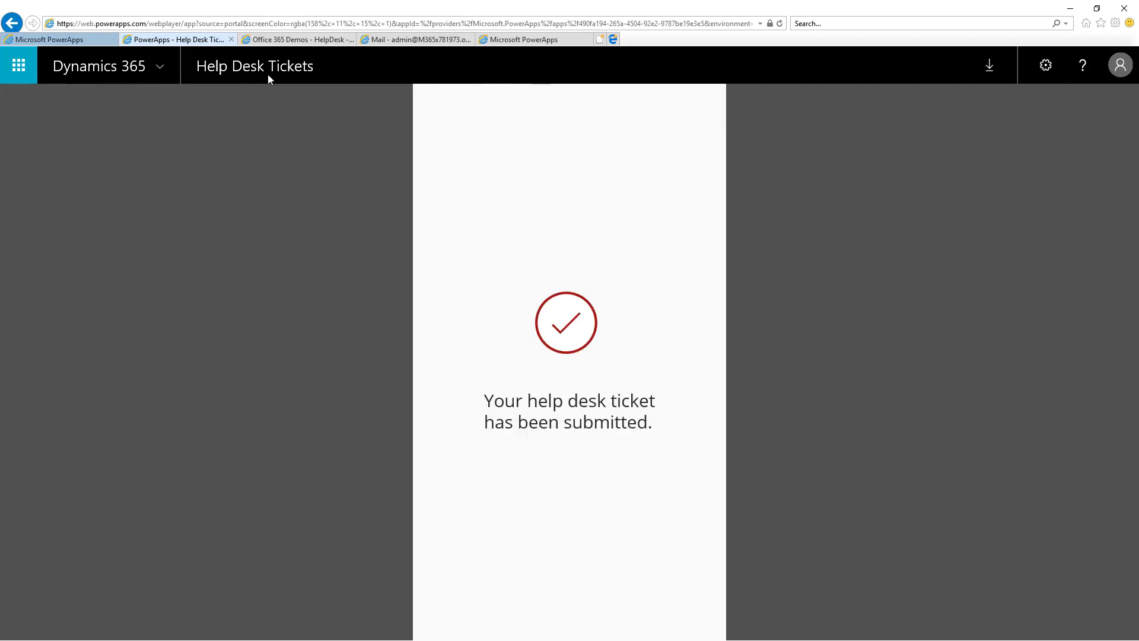
{"action": "left_click", "coordinate": [299, 40]}
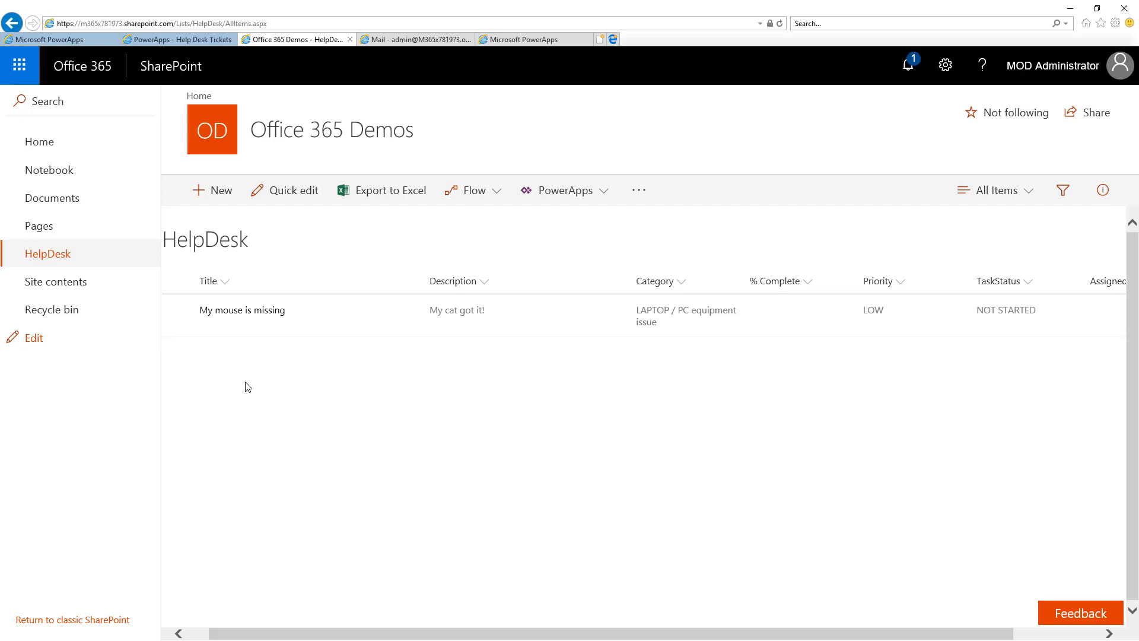
{"action": "left_click", "coordinate": [166, 39]}
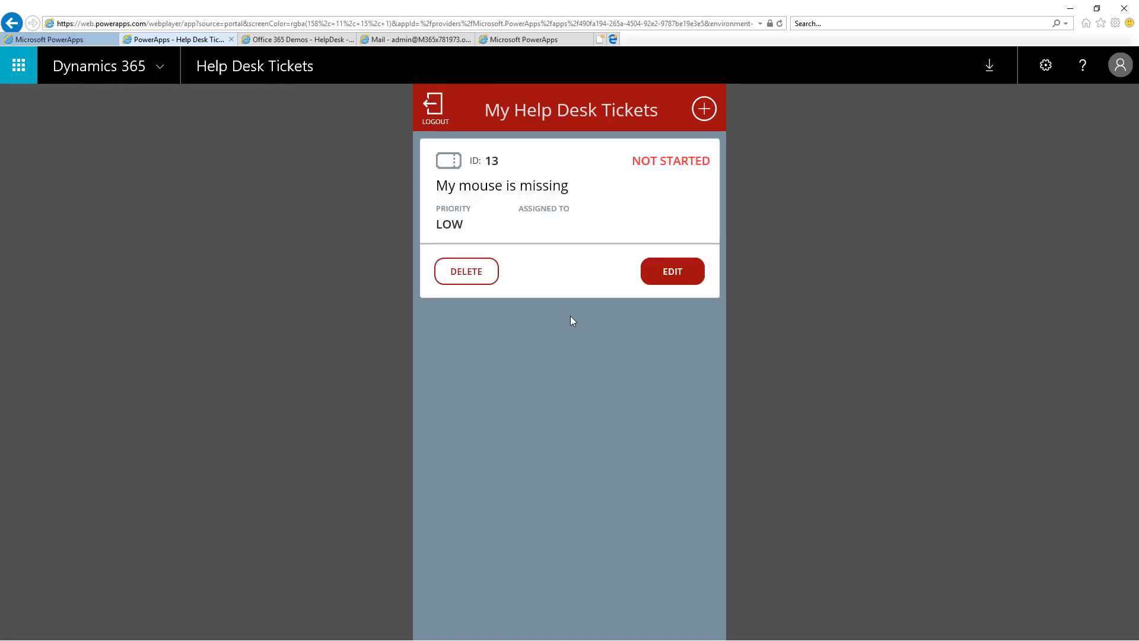
{"action": "mouse_move", "coordinate": [653, 173]}
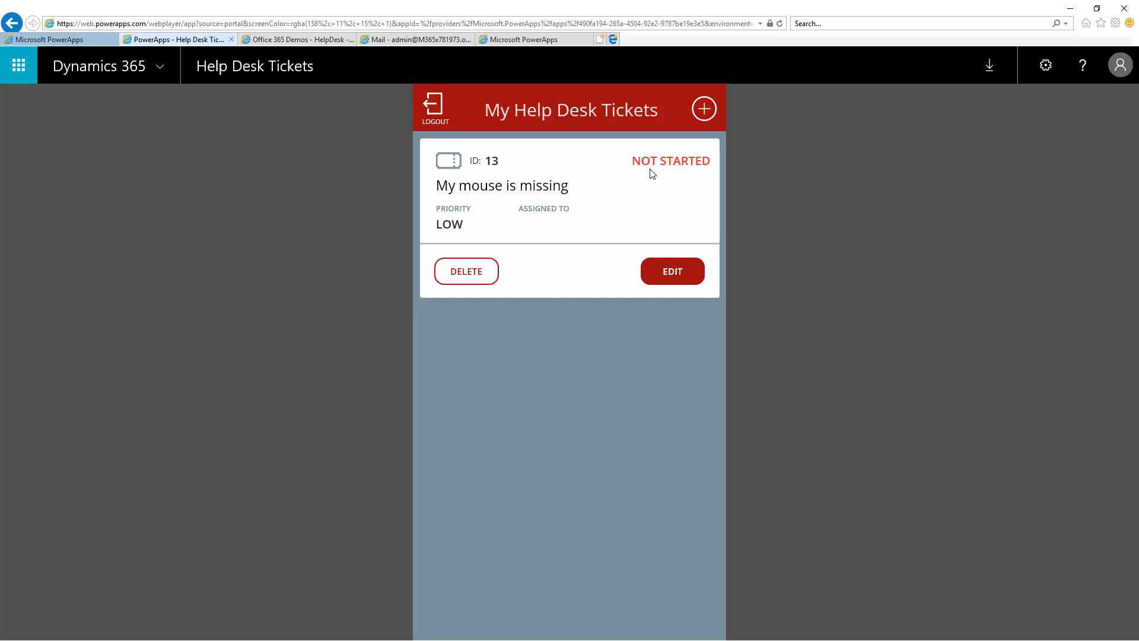
{"action": "mouse_move", "coordinate": [460, 139]}
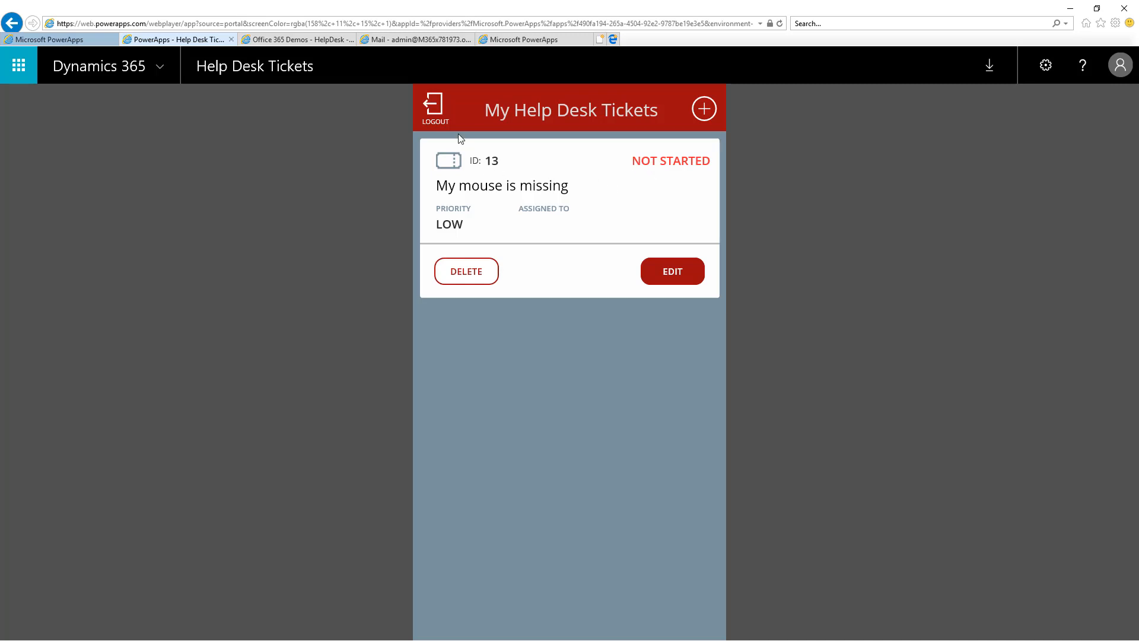
Log out, sign in as the help desk admin and open ticket 13 for editing.
{"action": "left_click", "coordinate": [436, 107]}
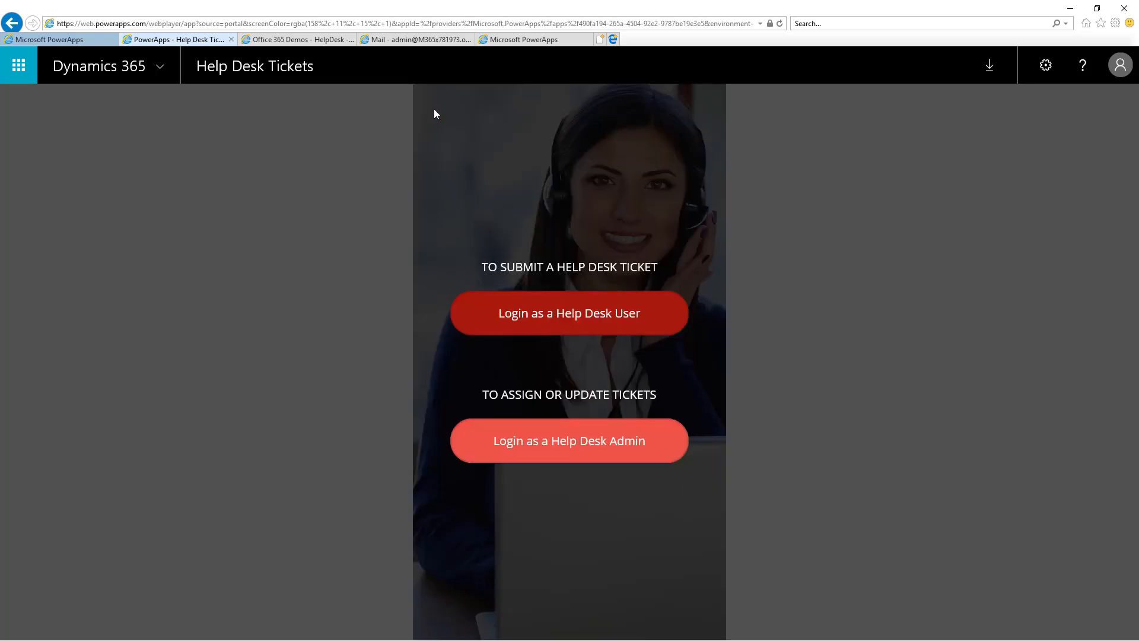
{"action": "mouse_move", "coordinate": [477, 446]}
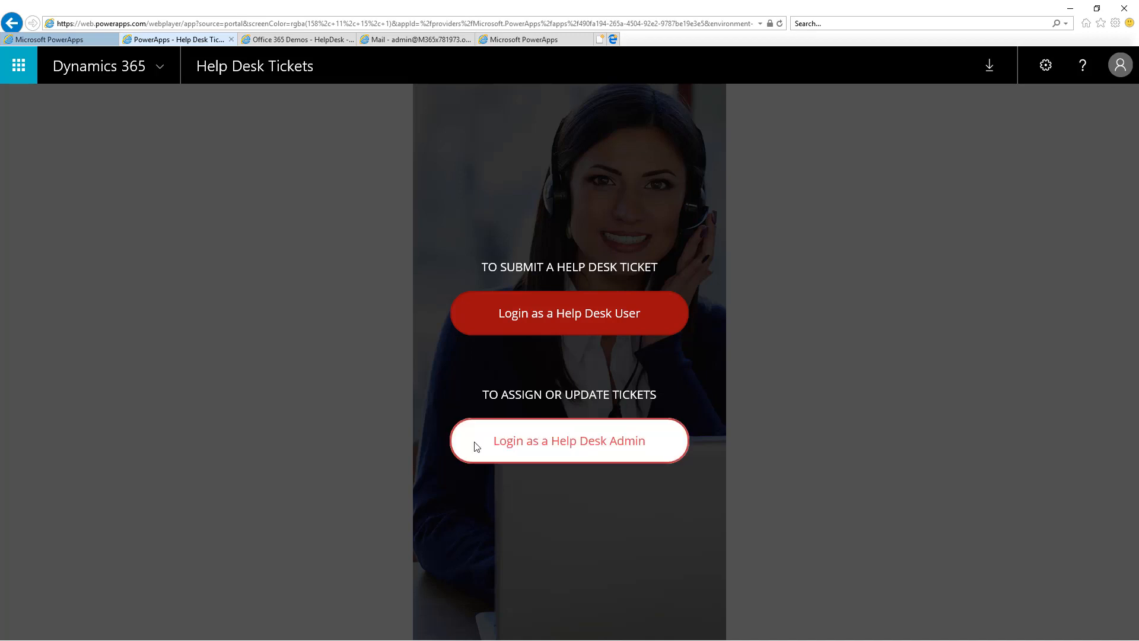
{"action": "left_click", "coordinate": [569, 440]}
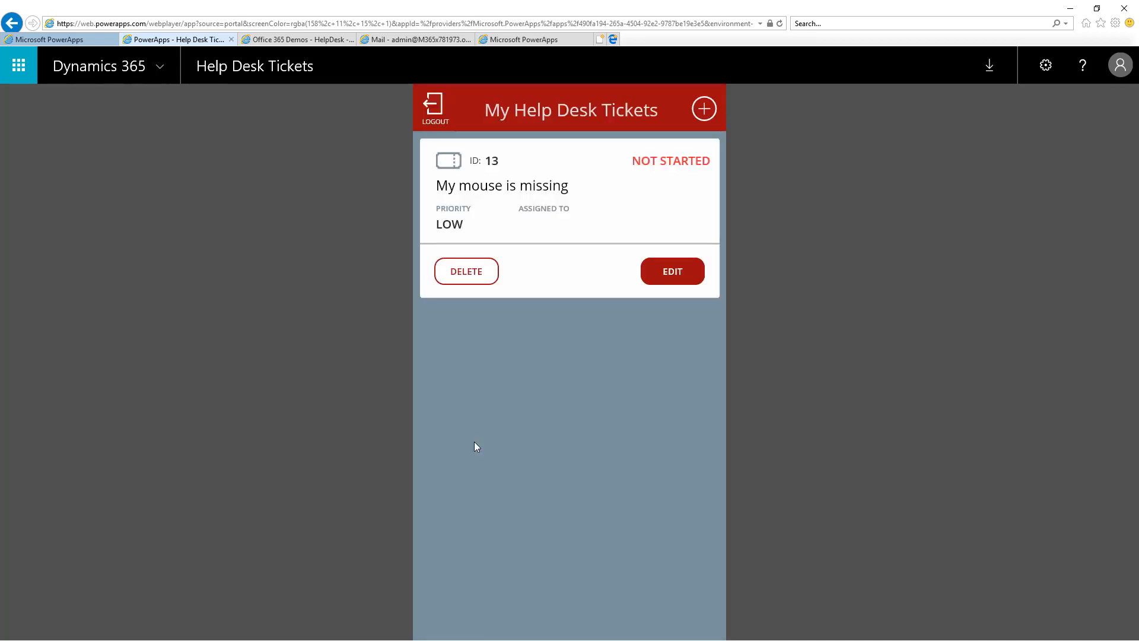
{"action": "mouse_move", "coordinate": [488, 440]}
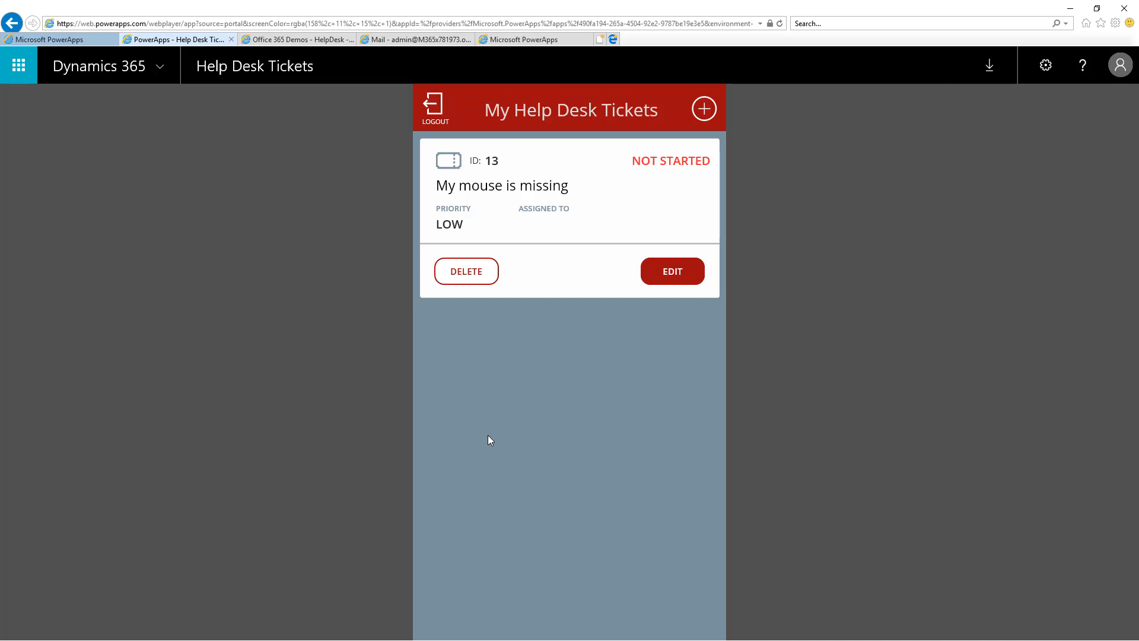
{"action": "mouse_move", "coordinate": [606, 374]}
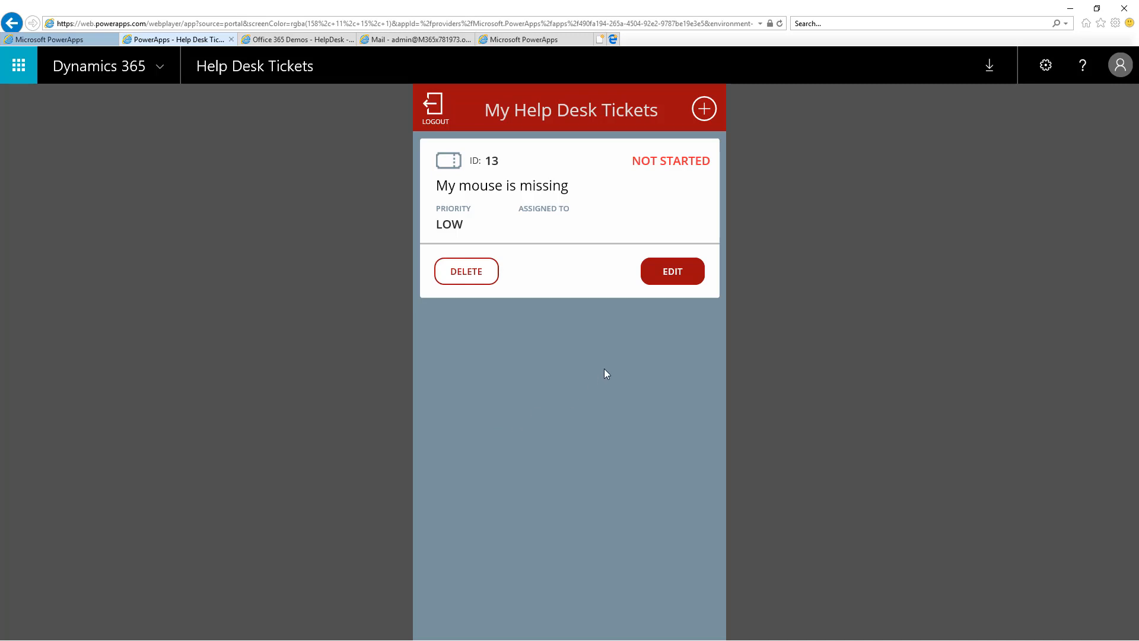
{"action": "mouse_move", "coordinate": [683, 173]}
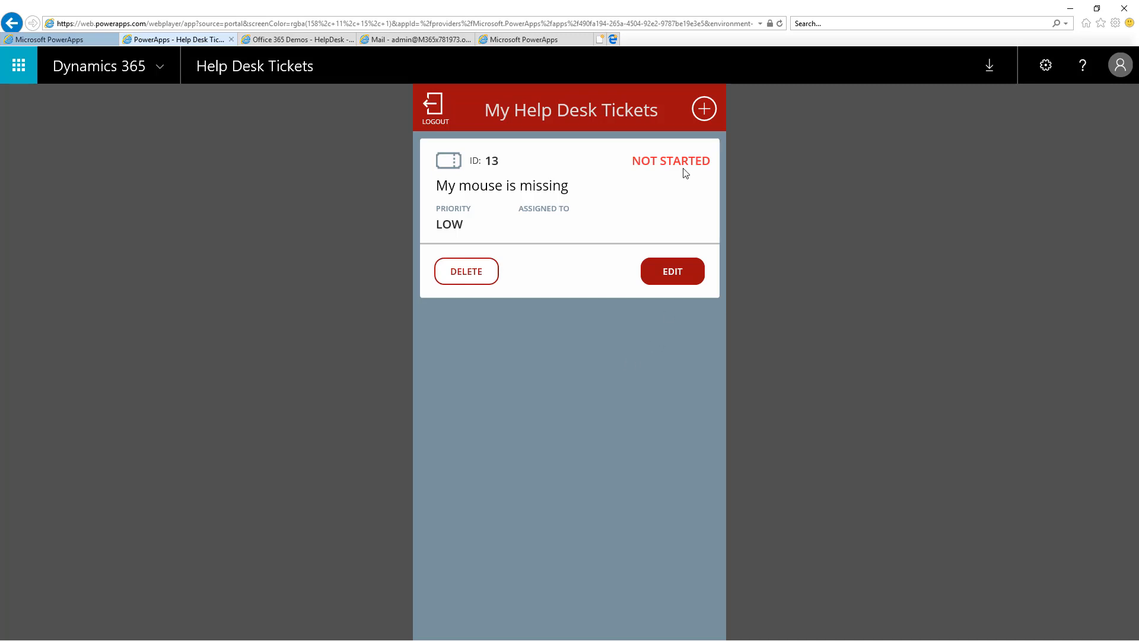
{"action": "mouse_move", "coordinate": [679, 278]}
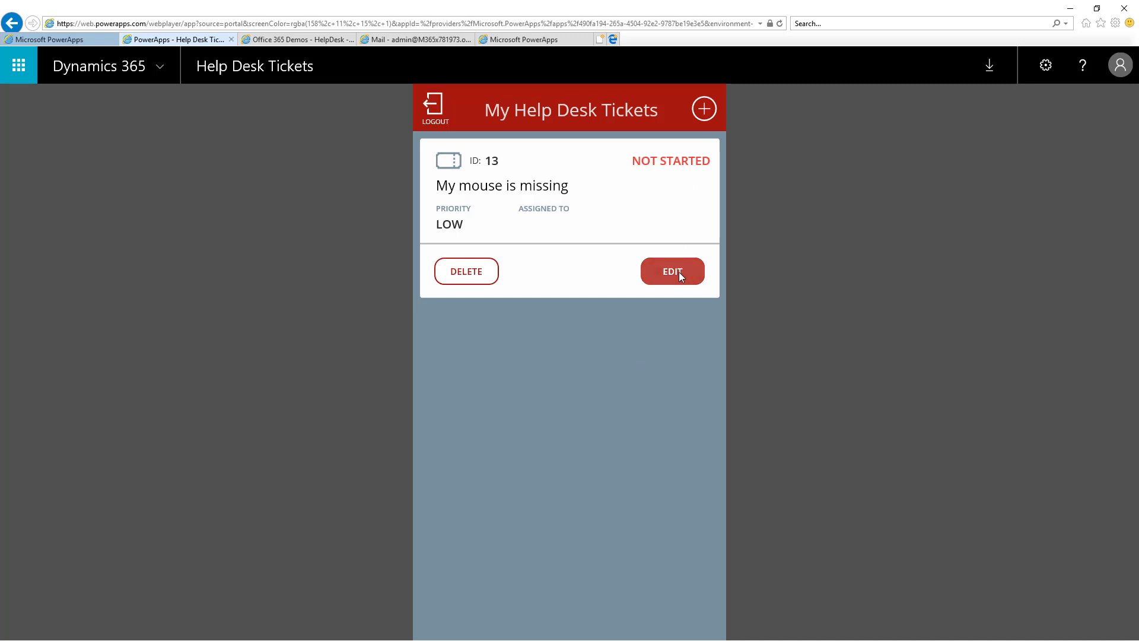
{"action": "left_click", "coordinate": [671, 271]}
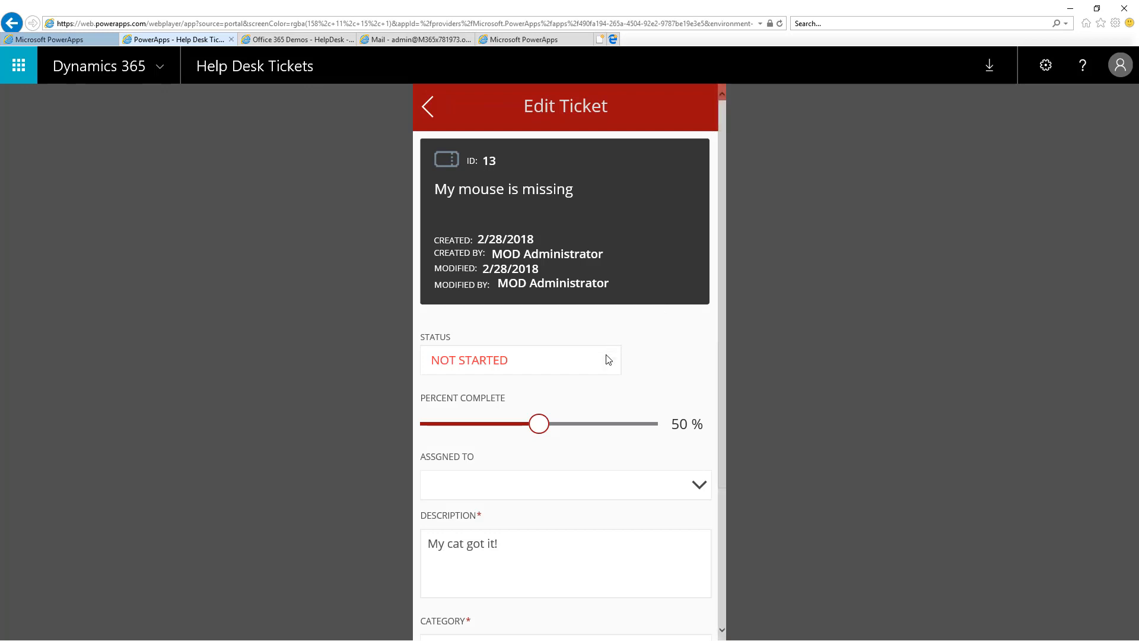
Set ticket 13's status to IN PROGRESS and assign it to MOD Administrator.
{"action": "left_click", "coordinate": [519, 359]}
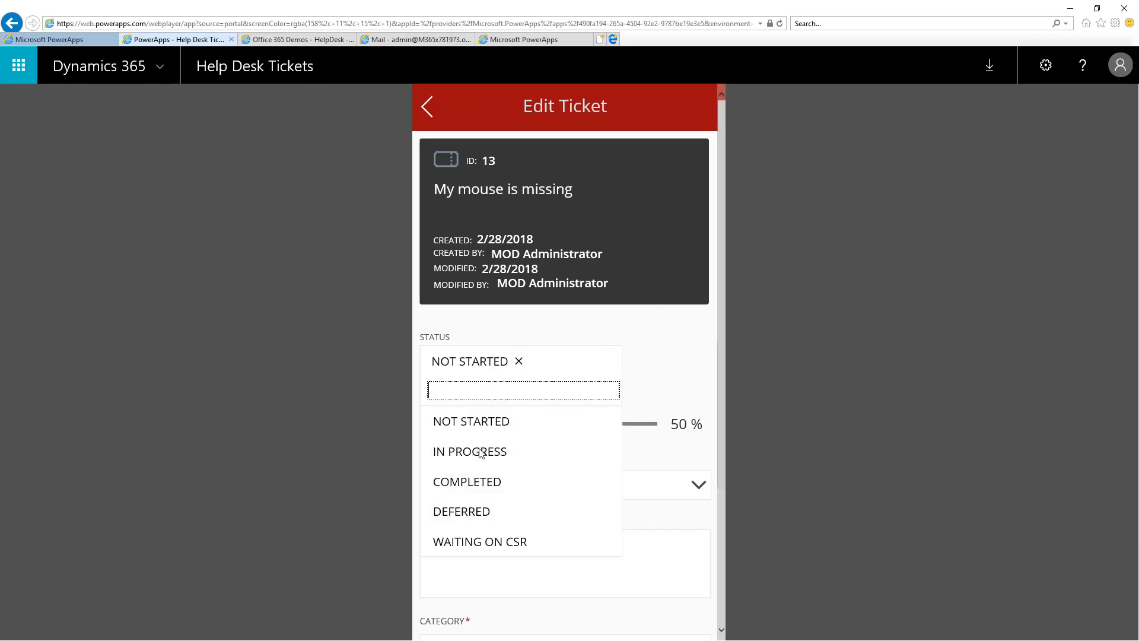
{"action": "left_click", "coordinate": [470, 451]}
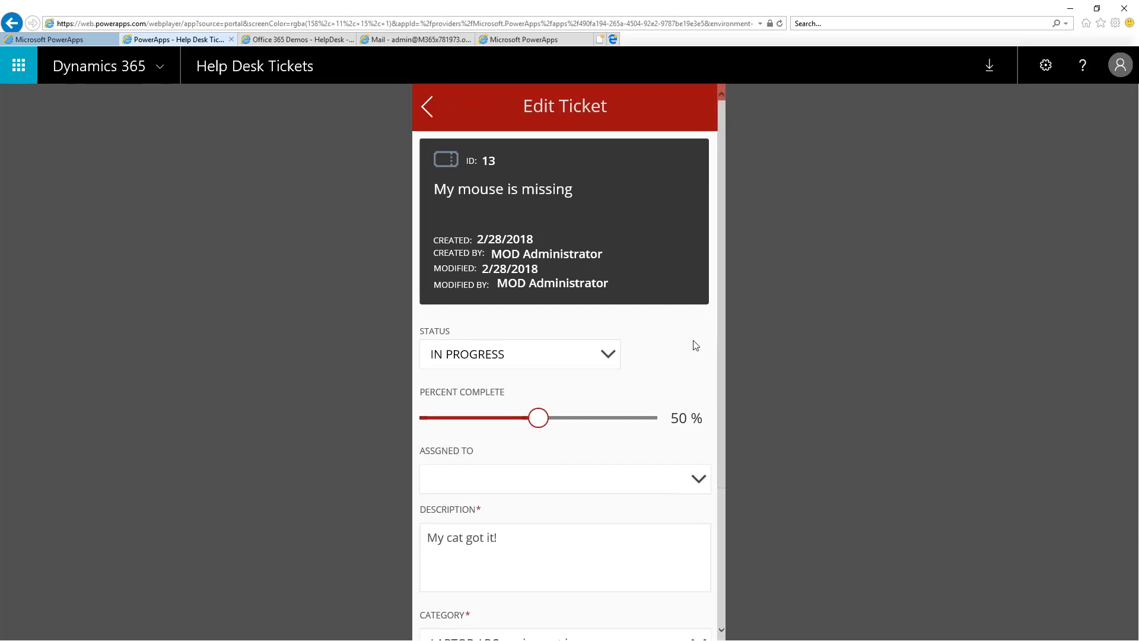
{"action": "mouse_move", "coordinate": [498, 416]}
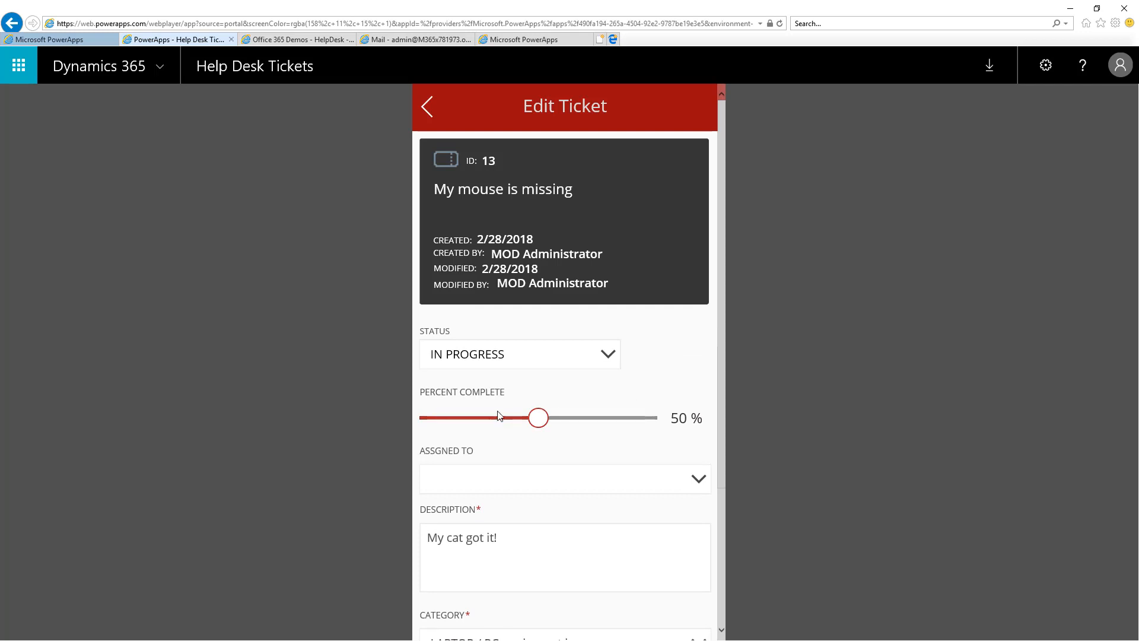
{"action": "mouse_move", "coordinate": [575, 364]}
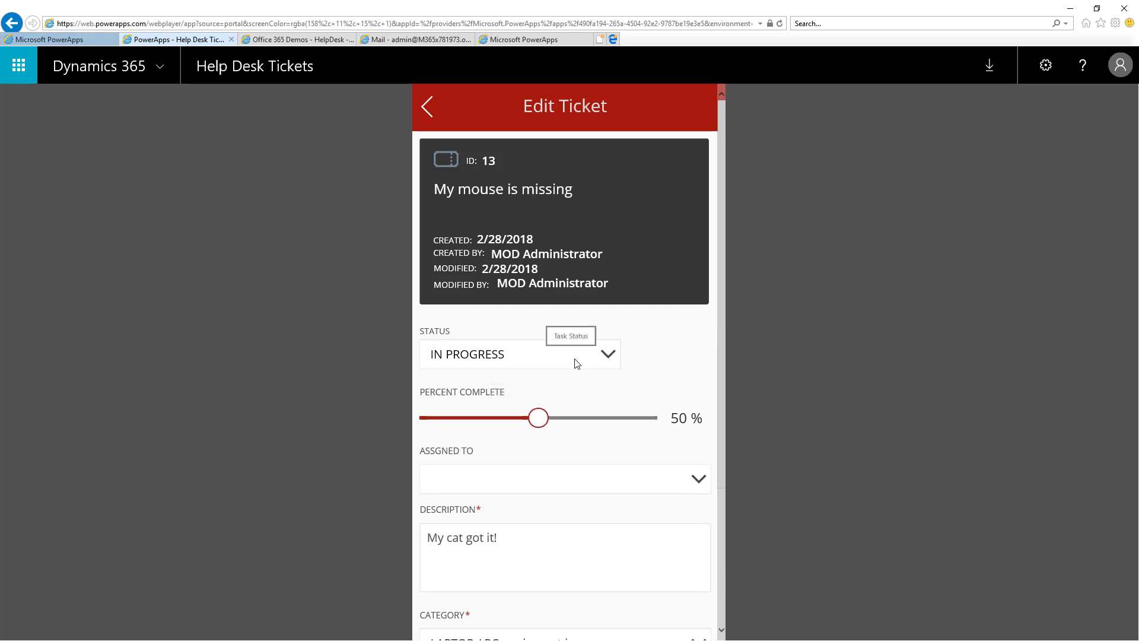
{"action": "mouse_move", "coordinate": [615, 349]}
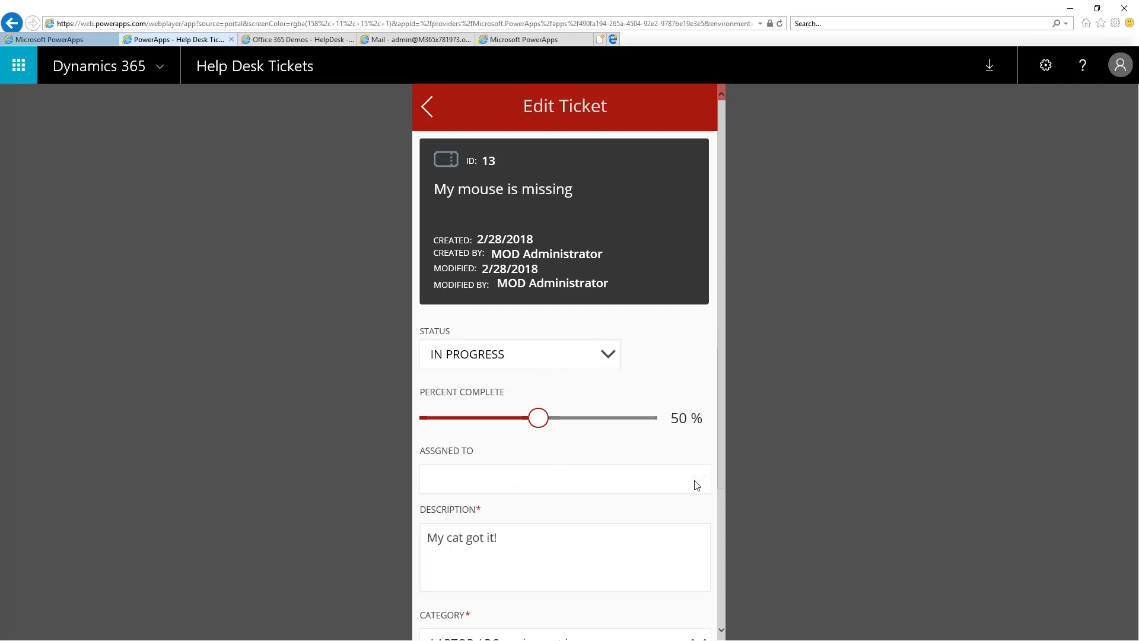
{"action": "left_click", "coordinate": [581, 478]}
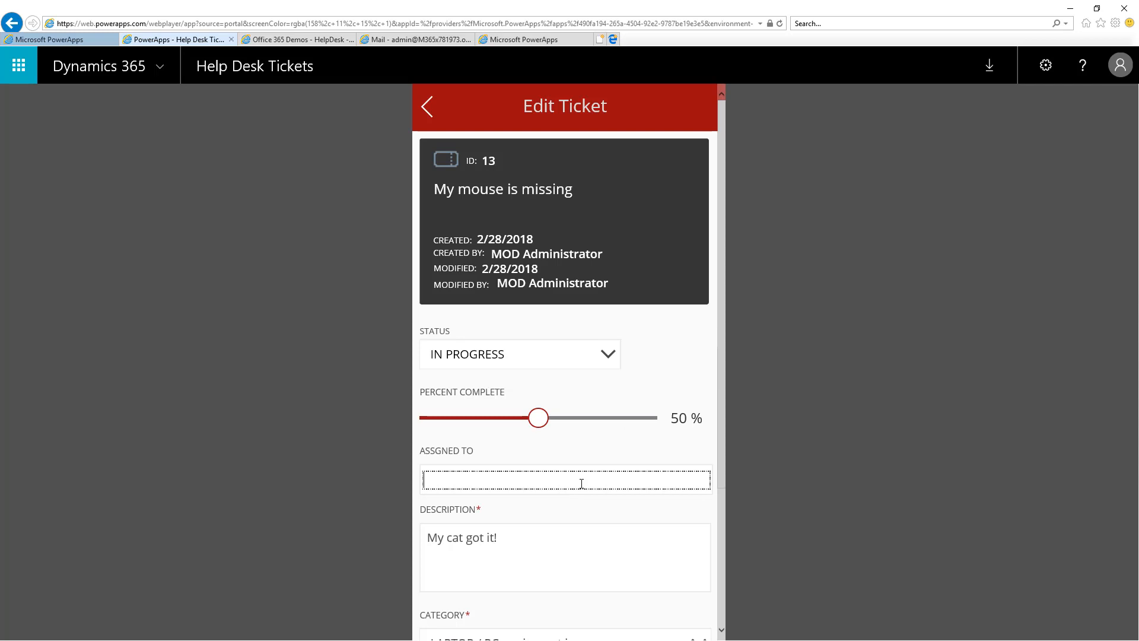
{"action": "type", "text": "mod"}
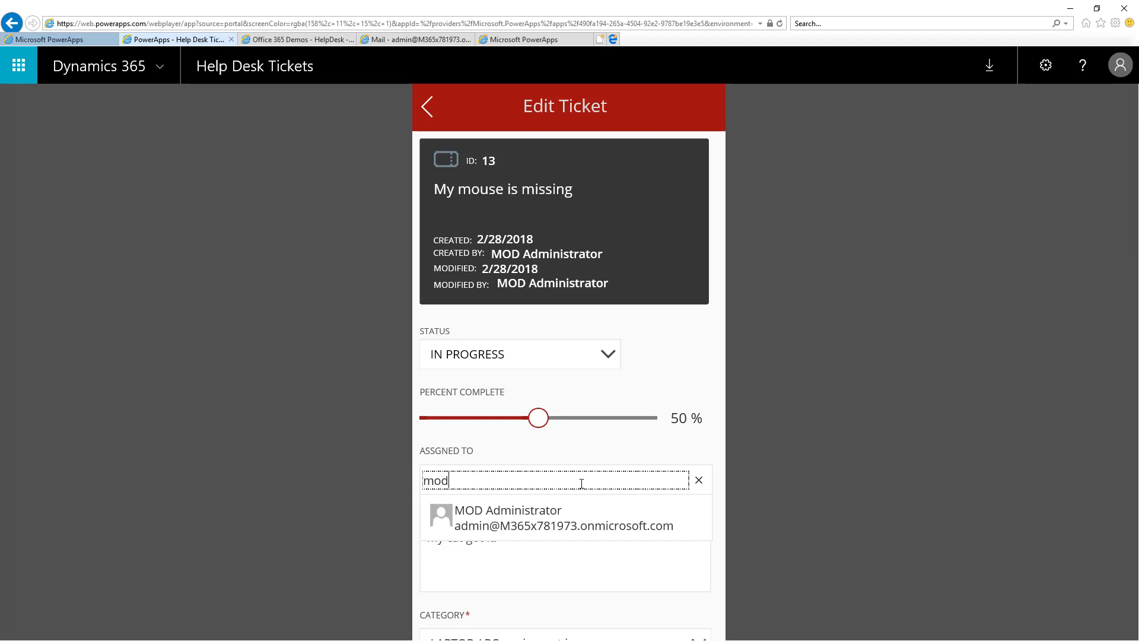
{"action": "mouse_move", "coordinate": [529, 523]}
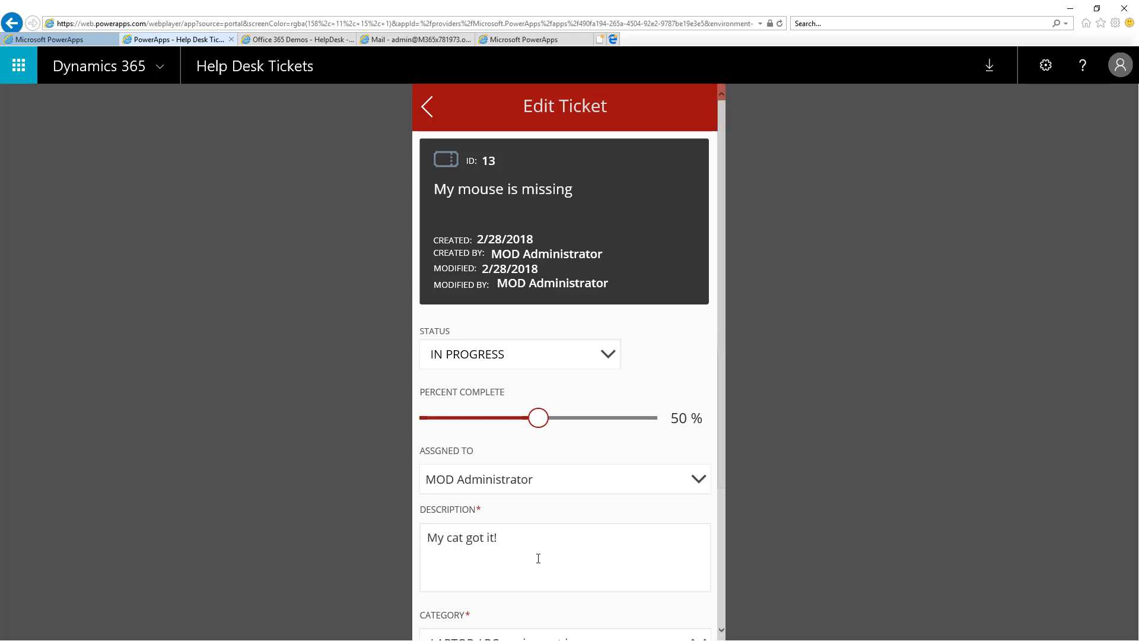
{"action": "scroll", "scroll_direction": "down", "scroll_amount": 3}
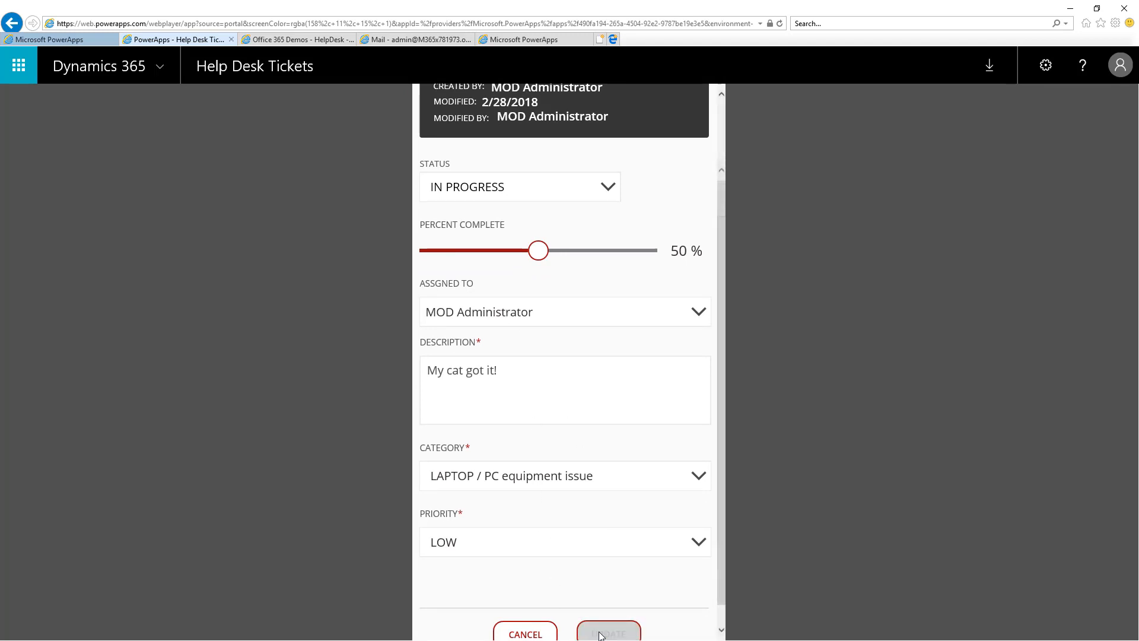
Save ticket 13 so the list shows it In Progress, assigned to MOD Administrator.
{"action": "left_click", "coordinate": [609, 633]}
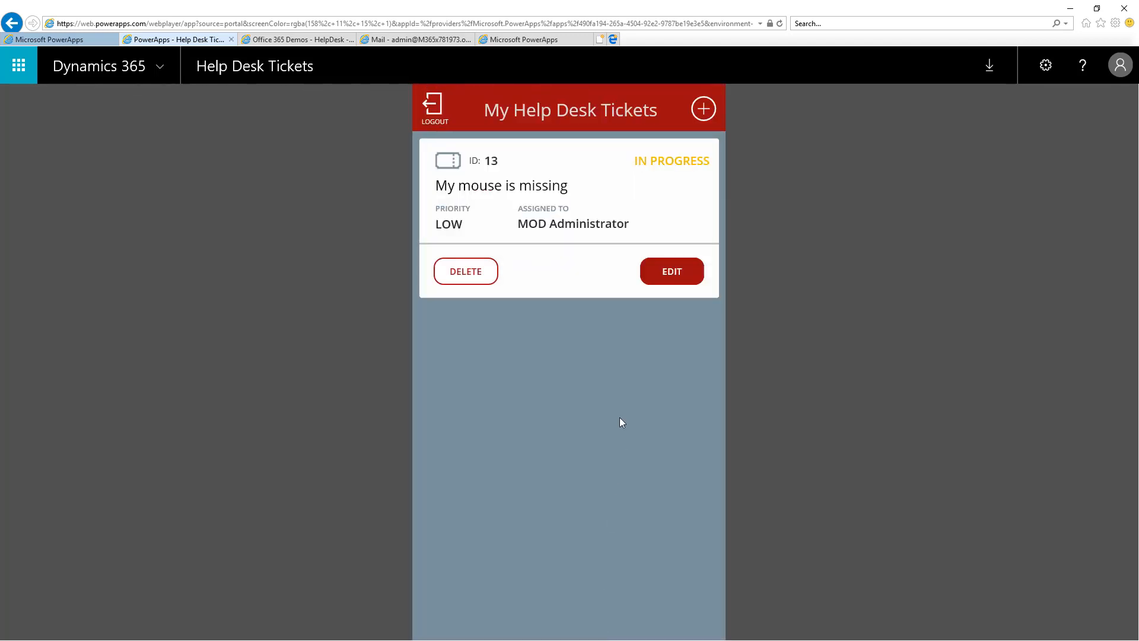
{"action": "mouse_move", "coordinate": [659, 173]}
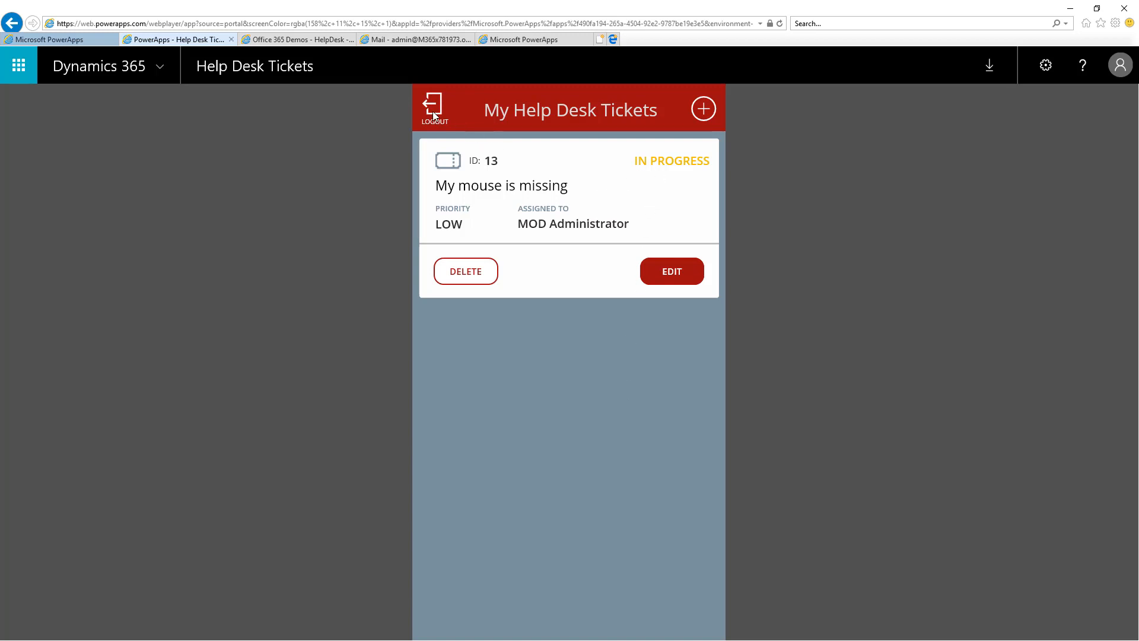
{"action": "mouse_move", "coordinate": [482, 323]}
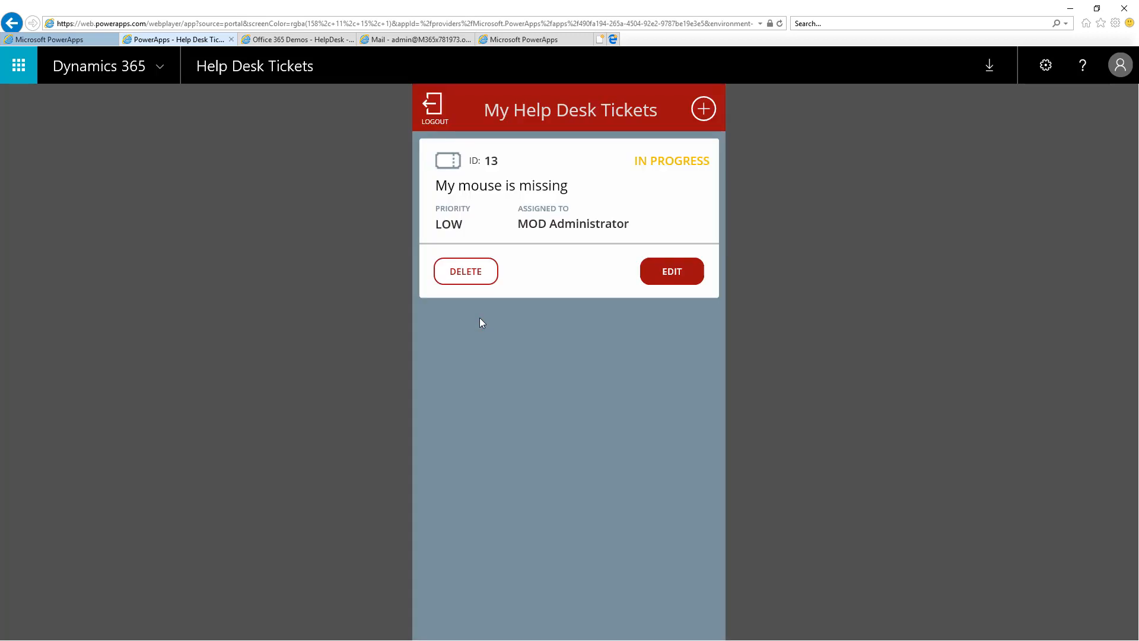
{"action": "mouse_move", "coordinate": [657, 173]}
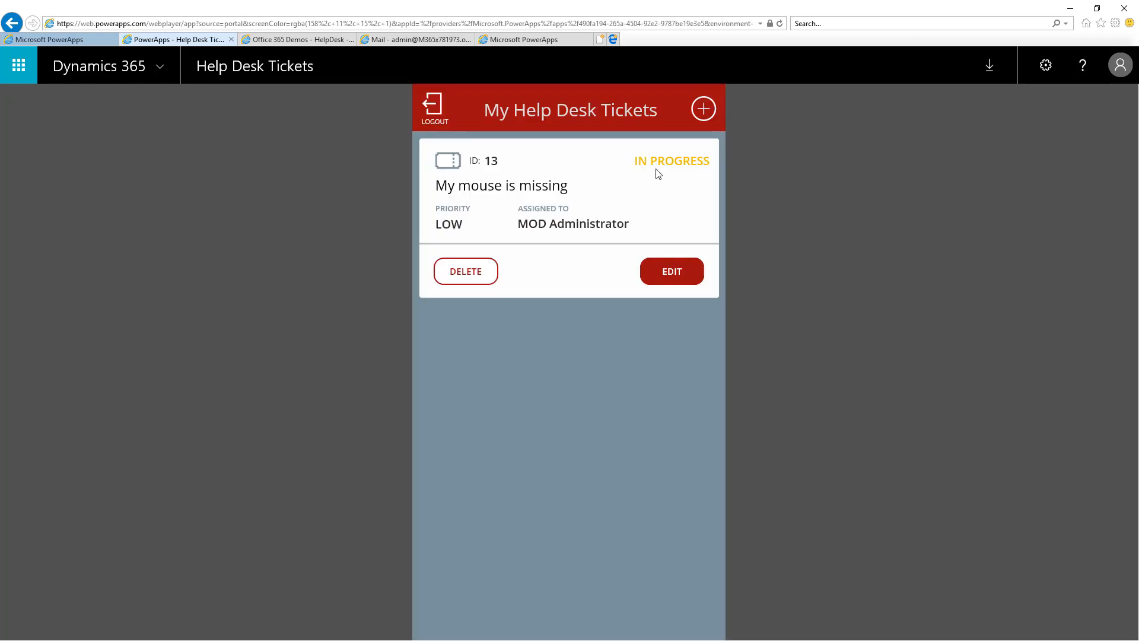
{"action": "mouse_move", "coordinate": [683, 176]}
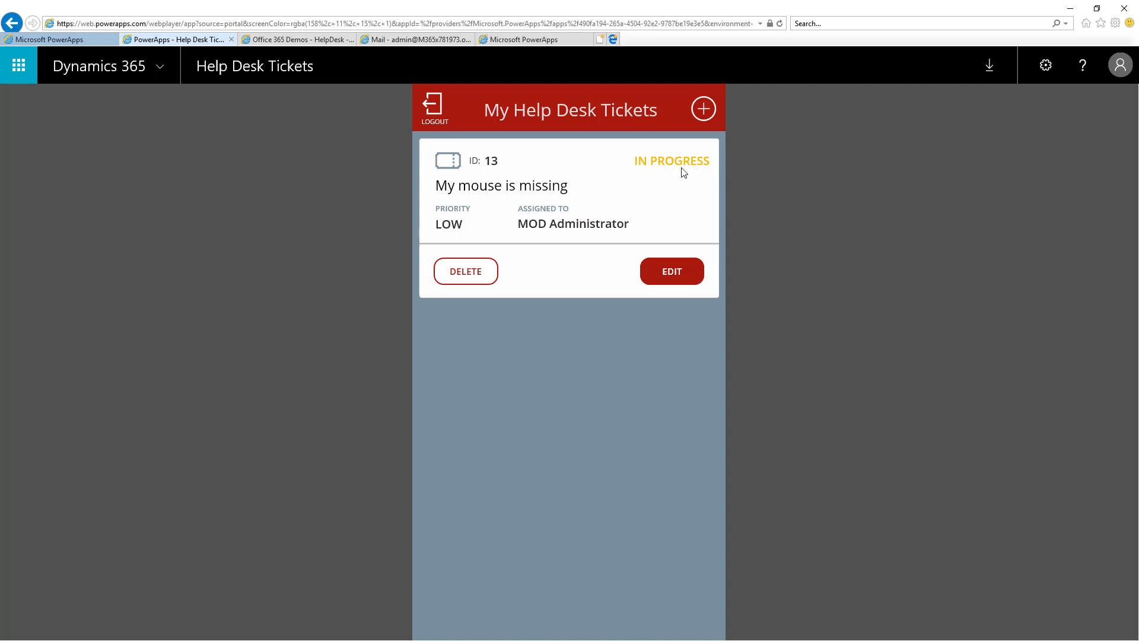
Read the 'My mouse is missing' new-ticket email and the 'Your ticket is being worked on' email in Outlook.
{"action": "left_click", "coordinate": [419, 40]}
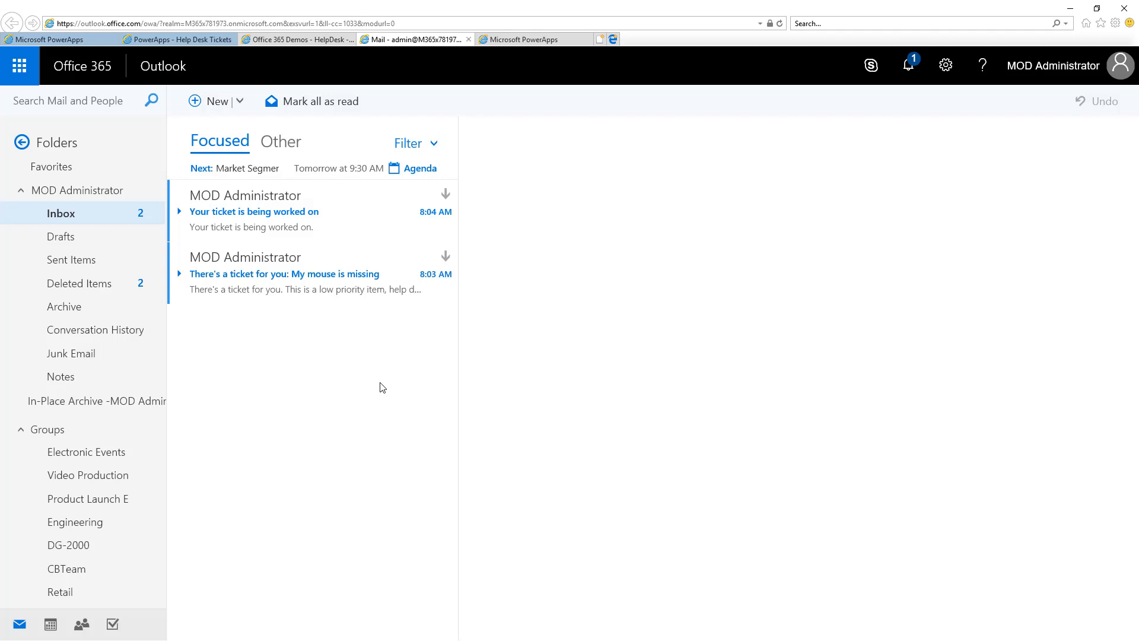
{"action": "left_click", "coordinate": [307, 273]}
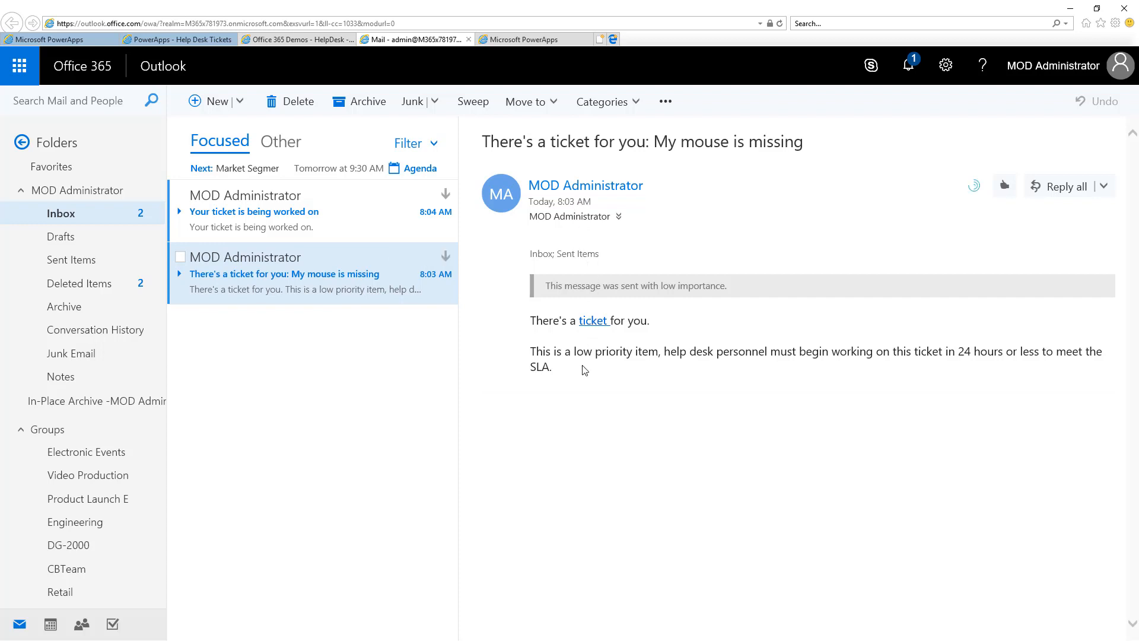
{"action": "mouse_move", "coordinate": [710, 364]}
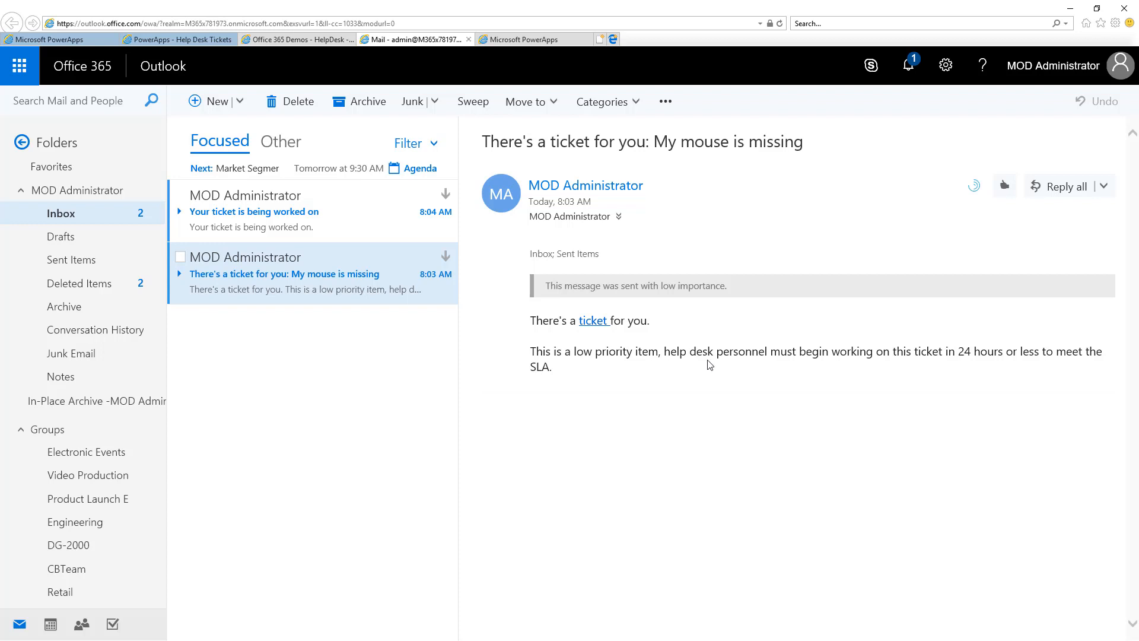
{"action": "mouse_move", "coordinate": [764, 360]}
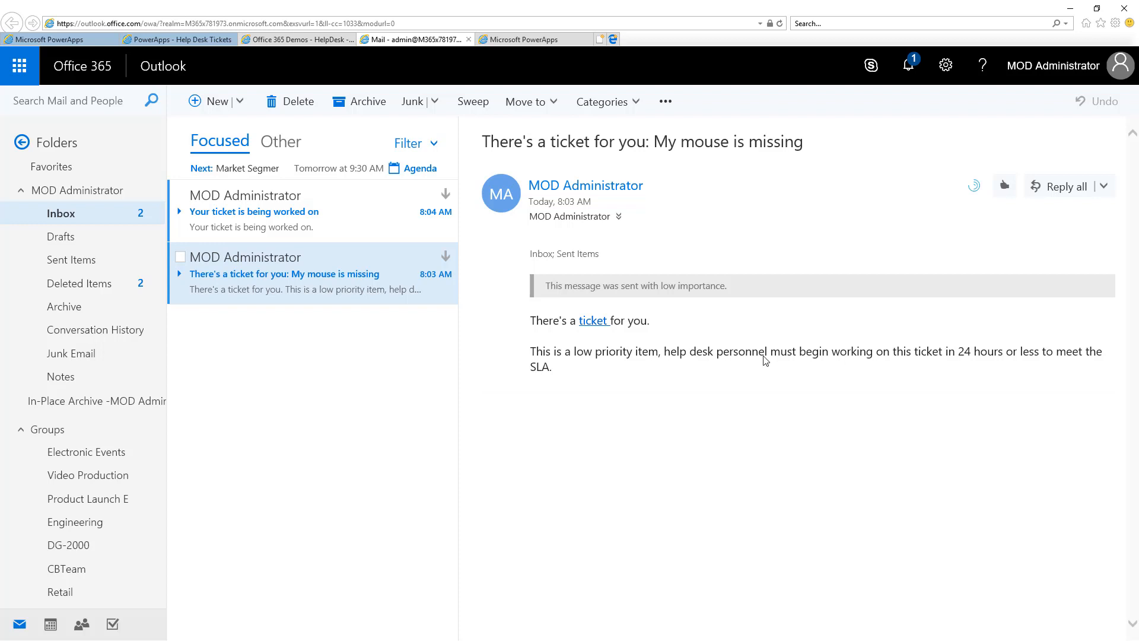
{"action": "mouse_move", "coordinate": [958, 360]}
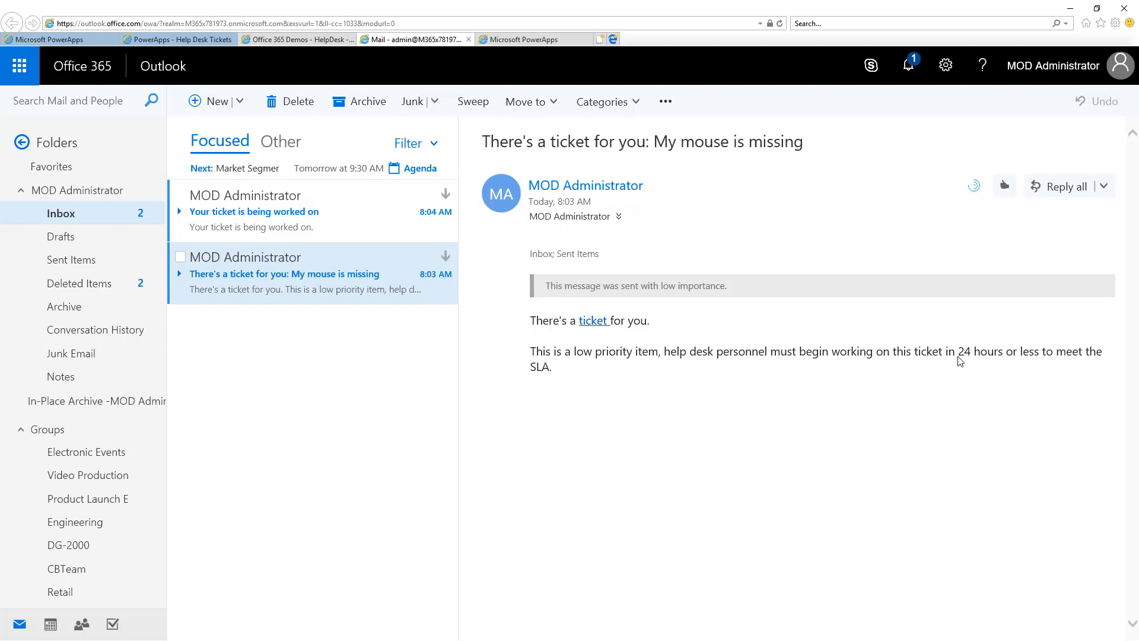
{"action": "left_click", "coordinate": [254, 211]}
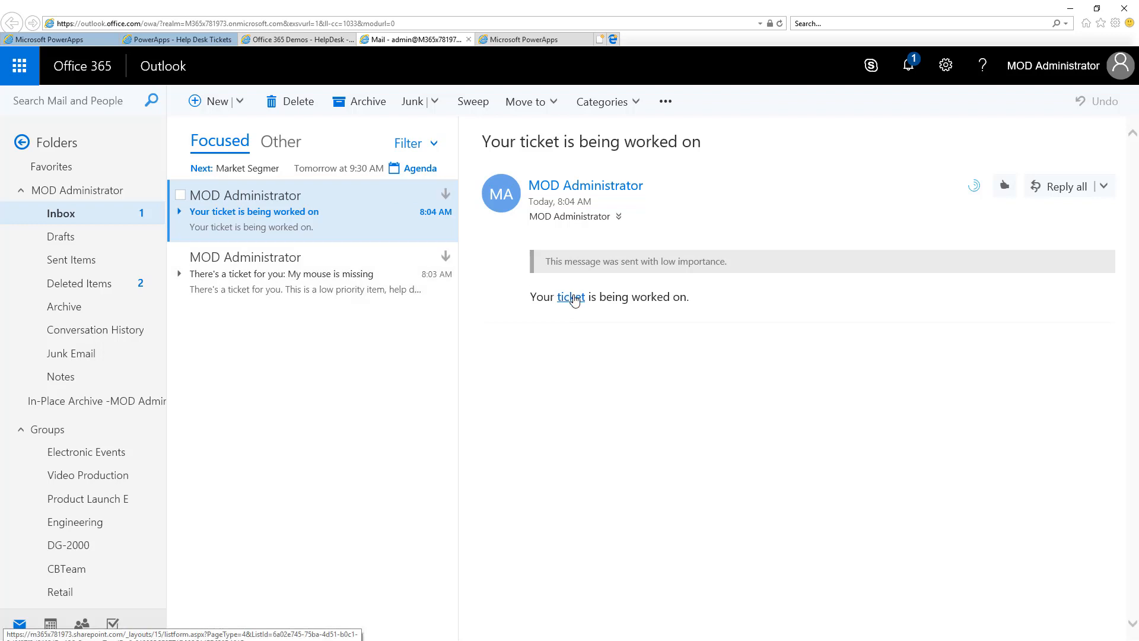
{"action": "mouse_move", "coordinate": [571, 297]}
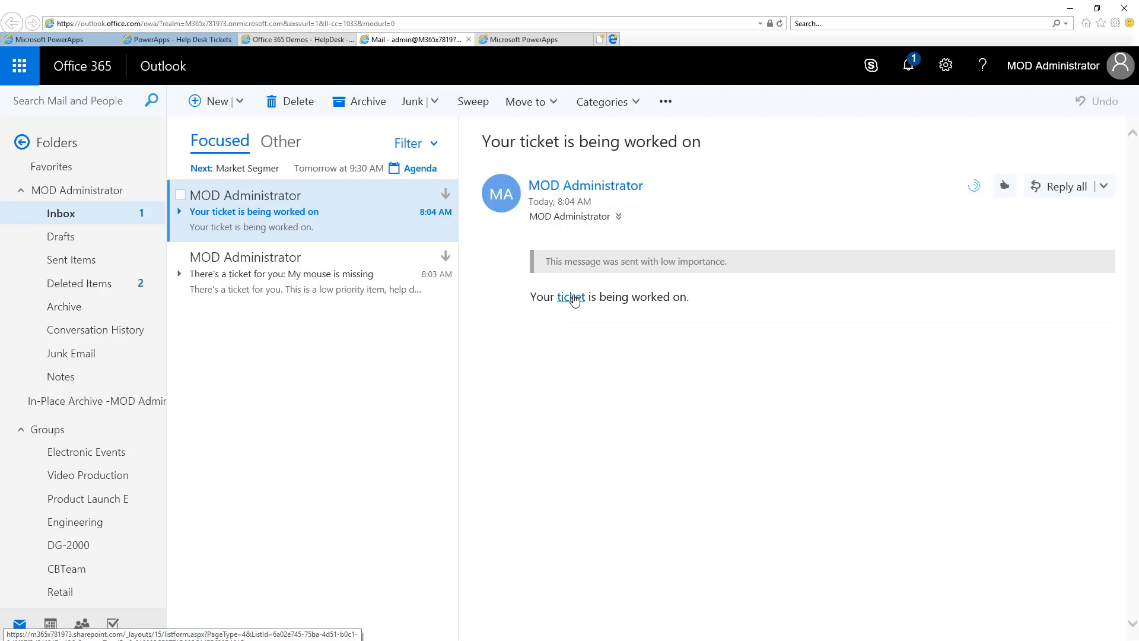
{"action": "left_click", "coordinate": [283, 274]}
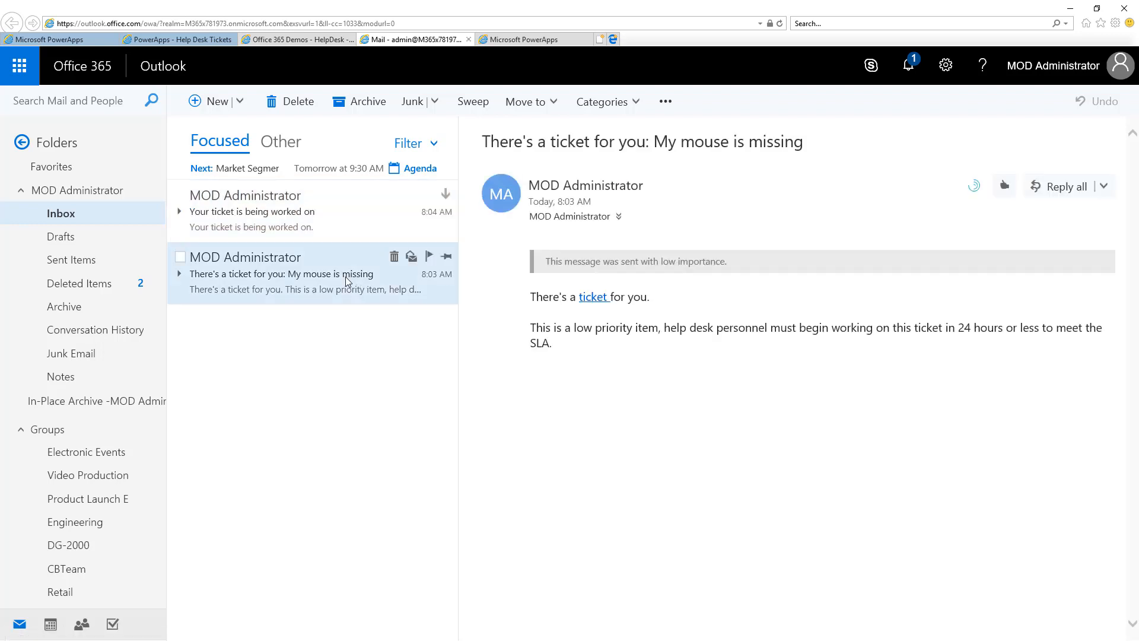
{"action": "mouse_move", "coordinate": [852, 332]}
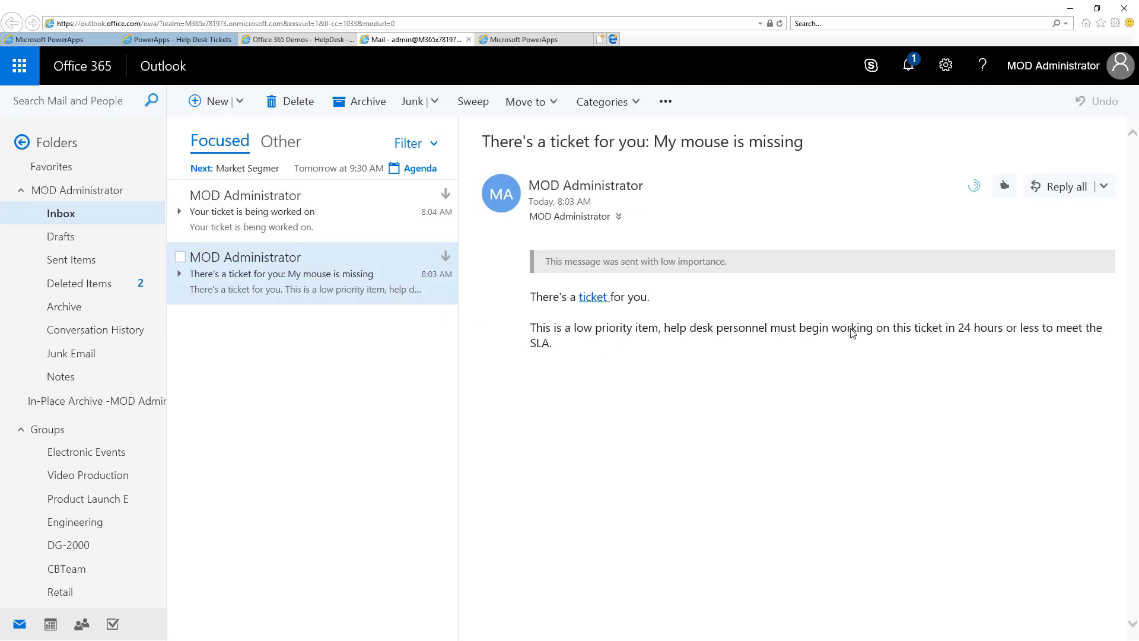
{"action": "mouse_move", "coordinate": [961, 339]}
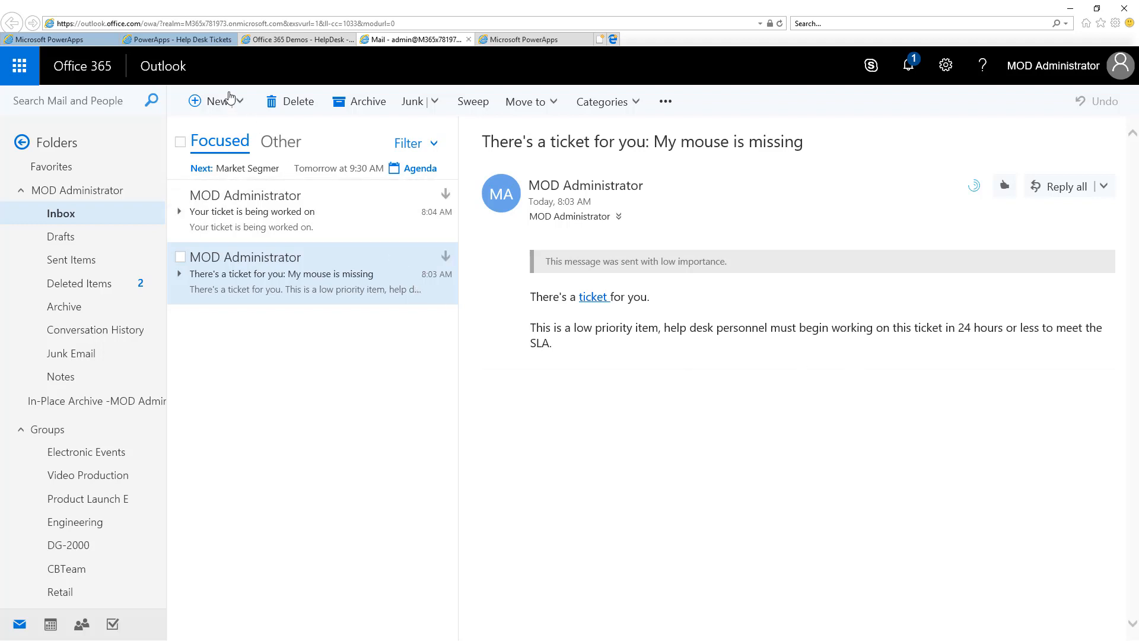
Back in the Help Desk Tickets app, log out and sign in again as a help desk user.
{"action": "left_click", "coordinate": [152, 40]}
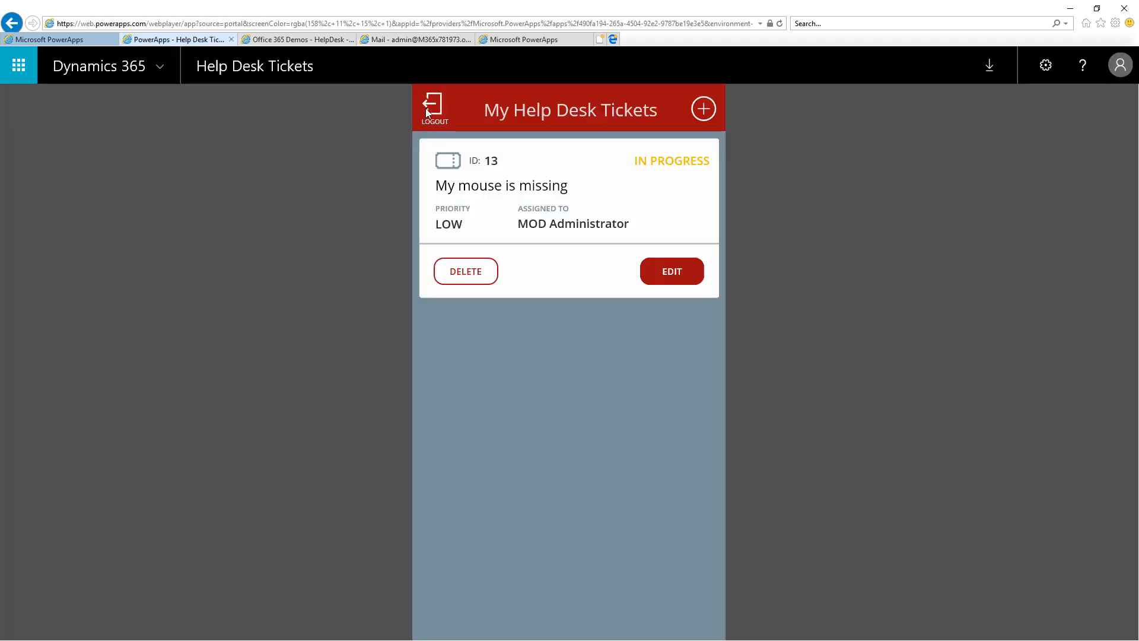
{"action": "left_click", "coordinate": [432, 105]}
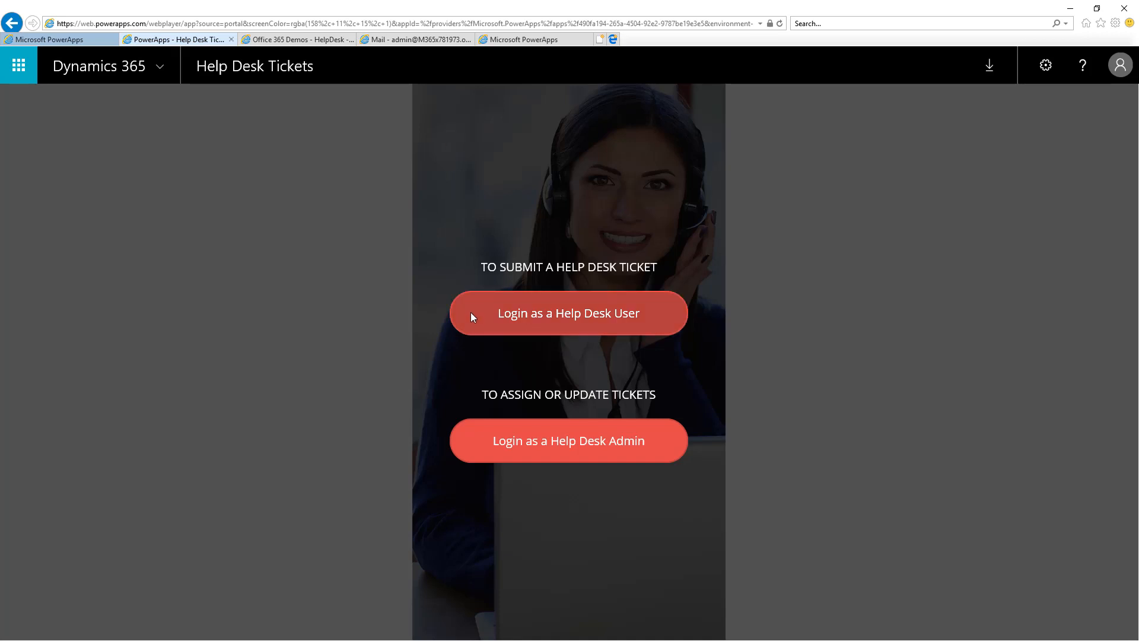
{"action": "left_click", "coordinate": [568, 313]}
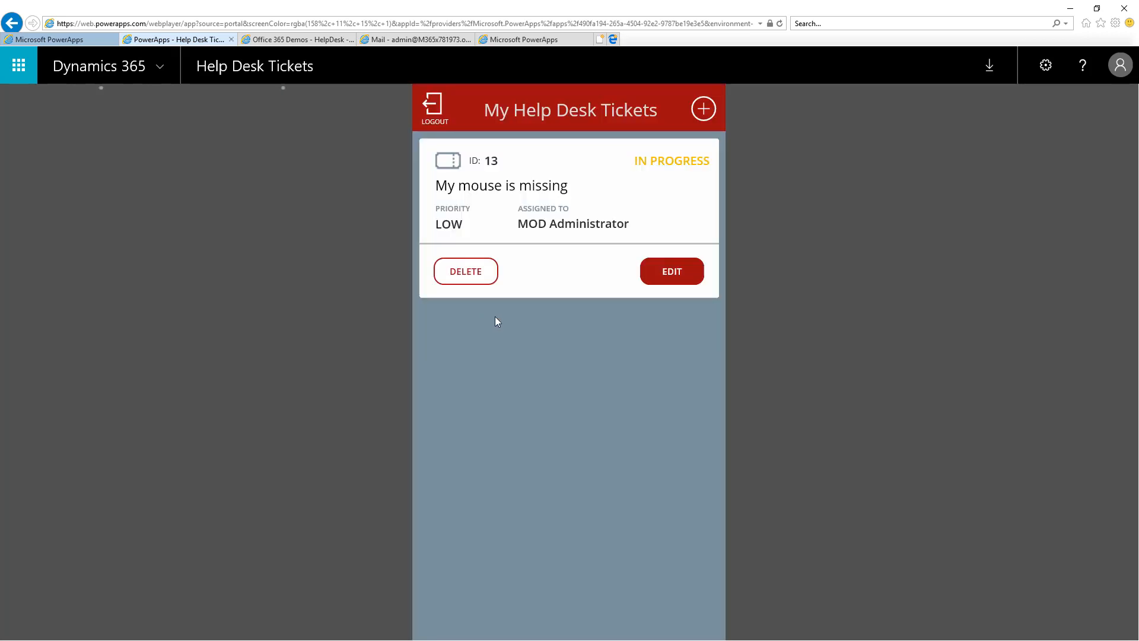
{"action": "mouse_move", "coordinate": [459, 223]}
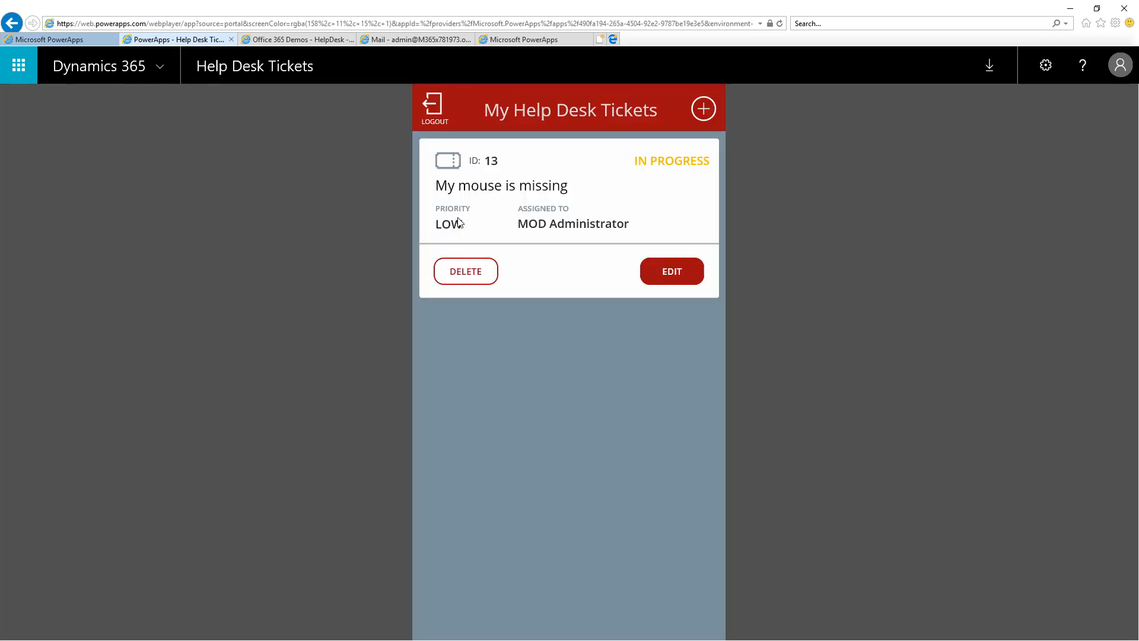
Start a new ticket titled 'My keyboard is broken' in the LAPTOP / PC equipment issue category.
{"action": "left_click", "coordinate": [702, 107]}
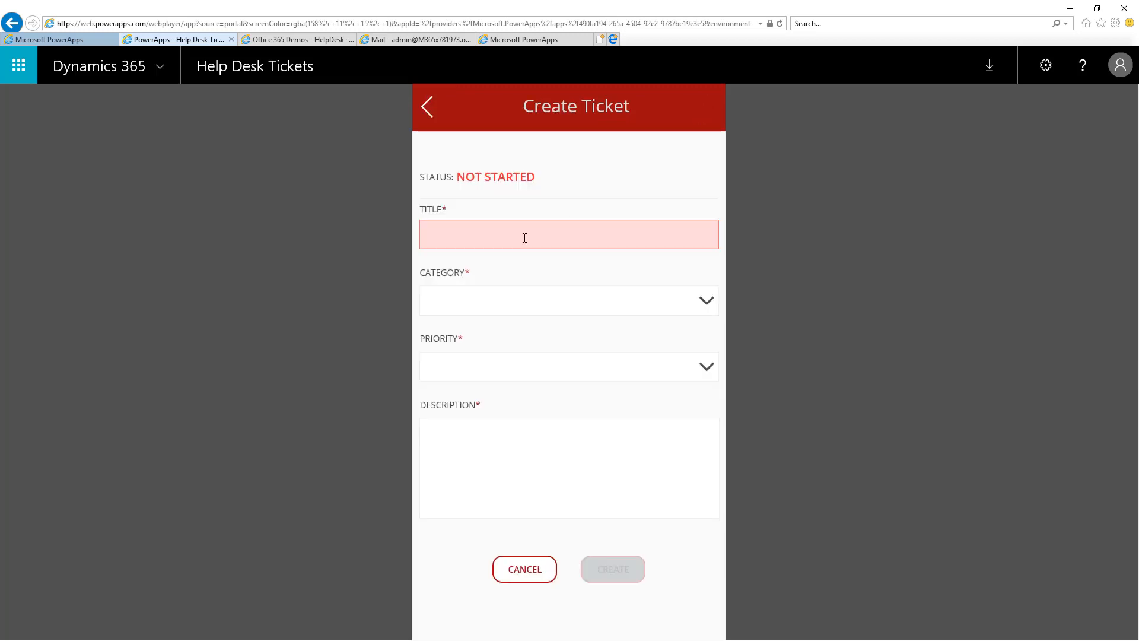
{"action": "type", "text": "My k"}
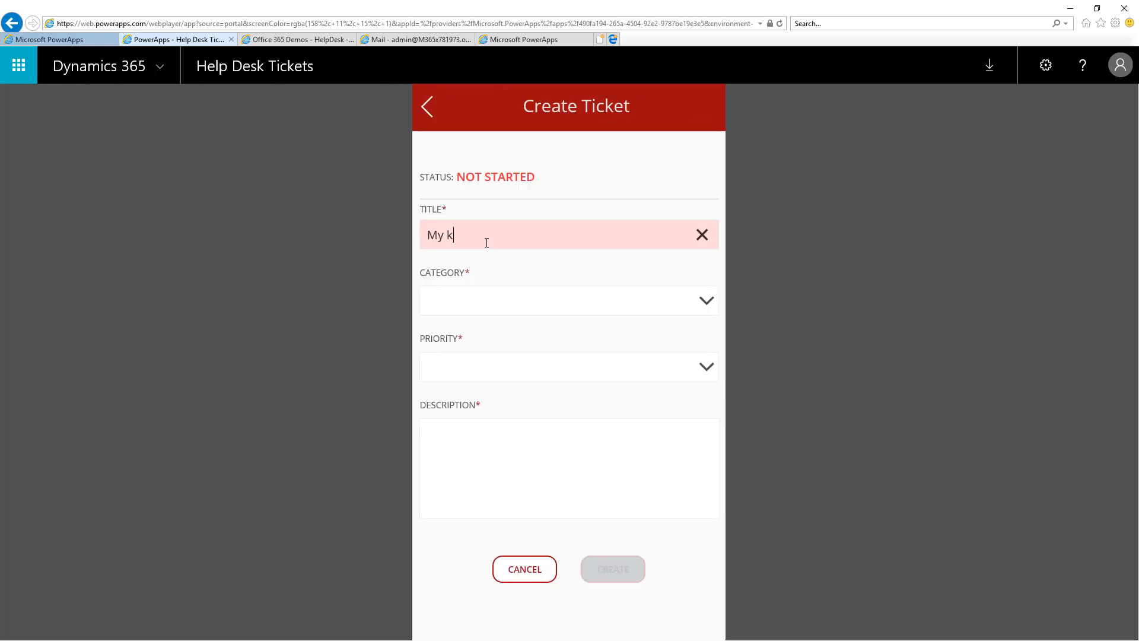
{"action": "type", "text": "eyboard is b"}
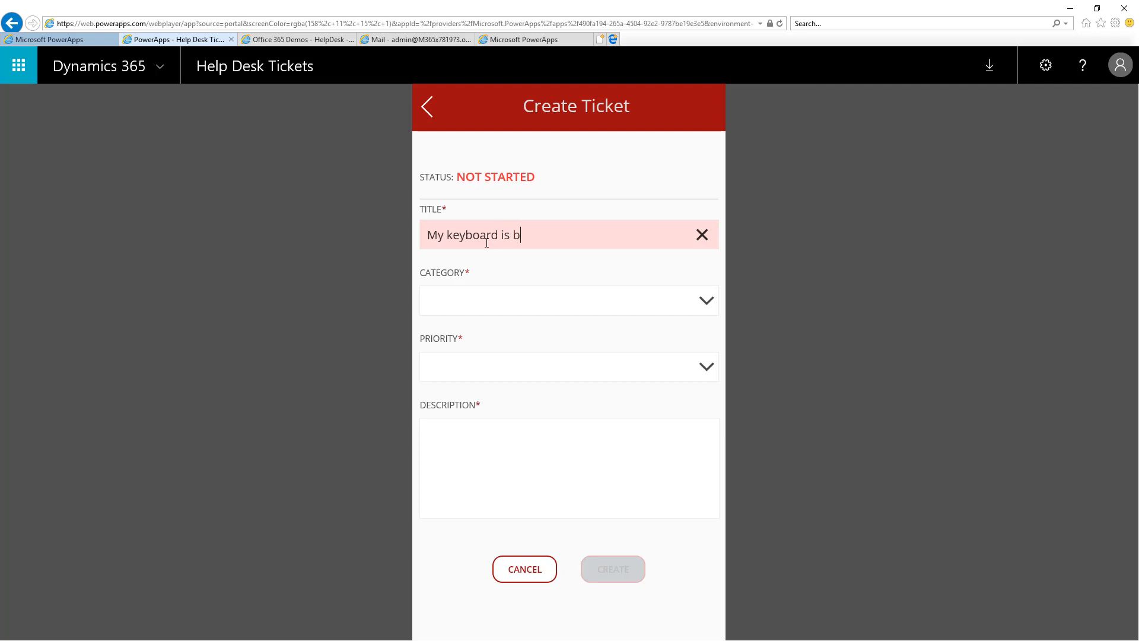
{"action": "type", "text": "roken"}
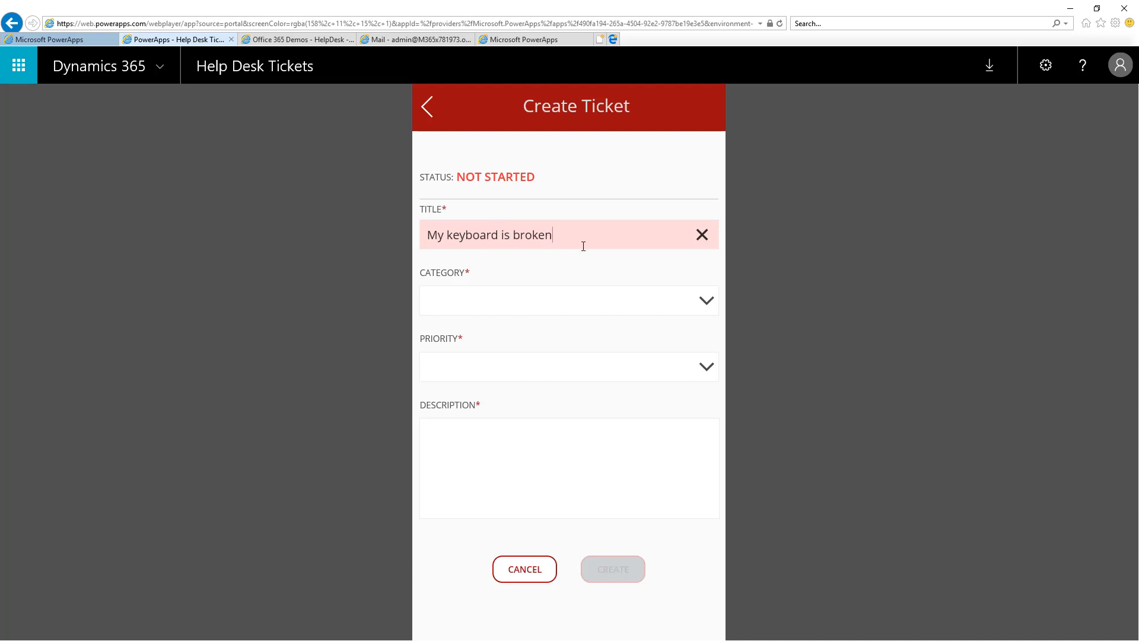
{"action": "left_click", "coordinate": [568, 300]}
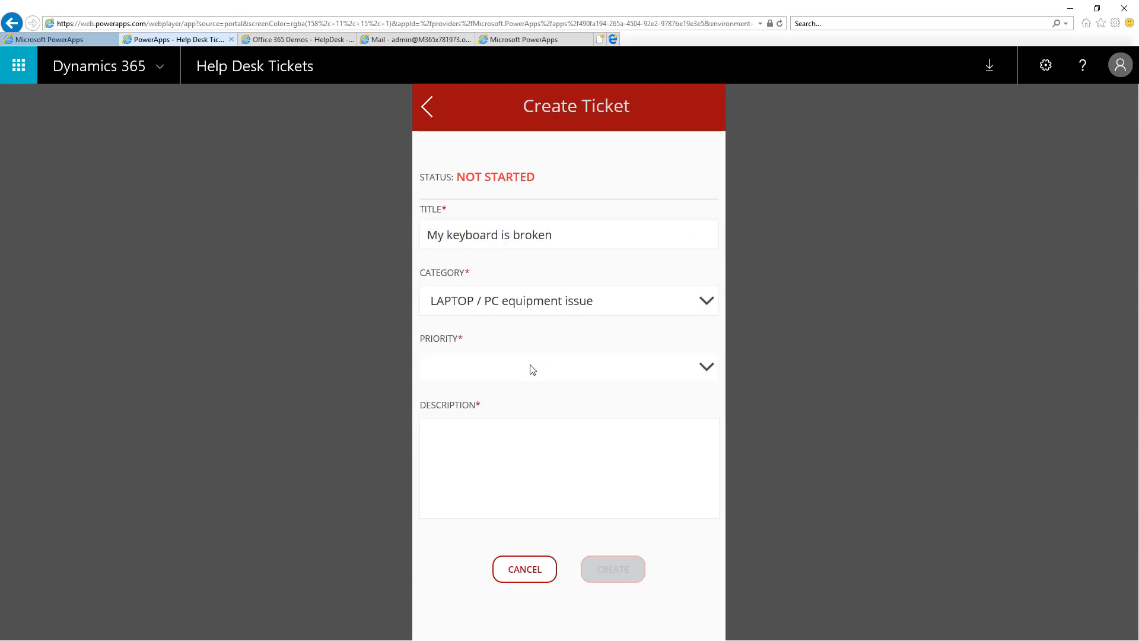
Set priority HIGH and begin the description 'Enter button is not working'.
{"action": "left_click", "coordinate": [568, 367]}
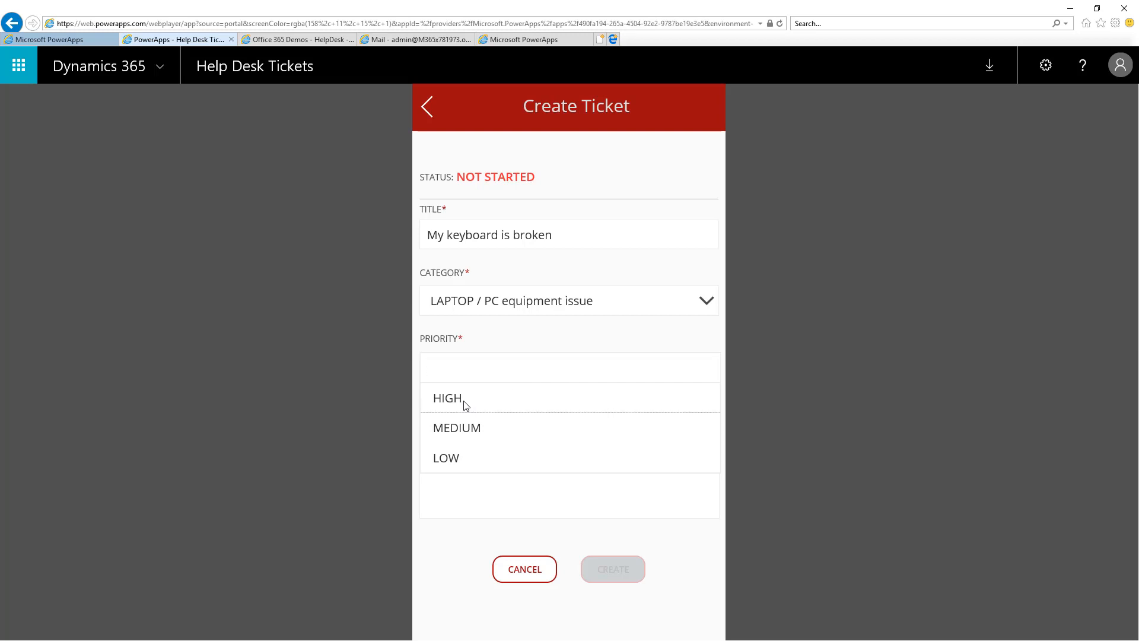
{"action": "left_click", "coordinate": [448, 399]}
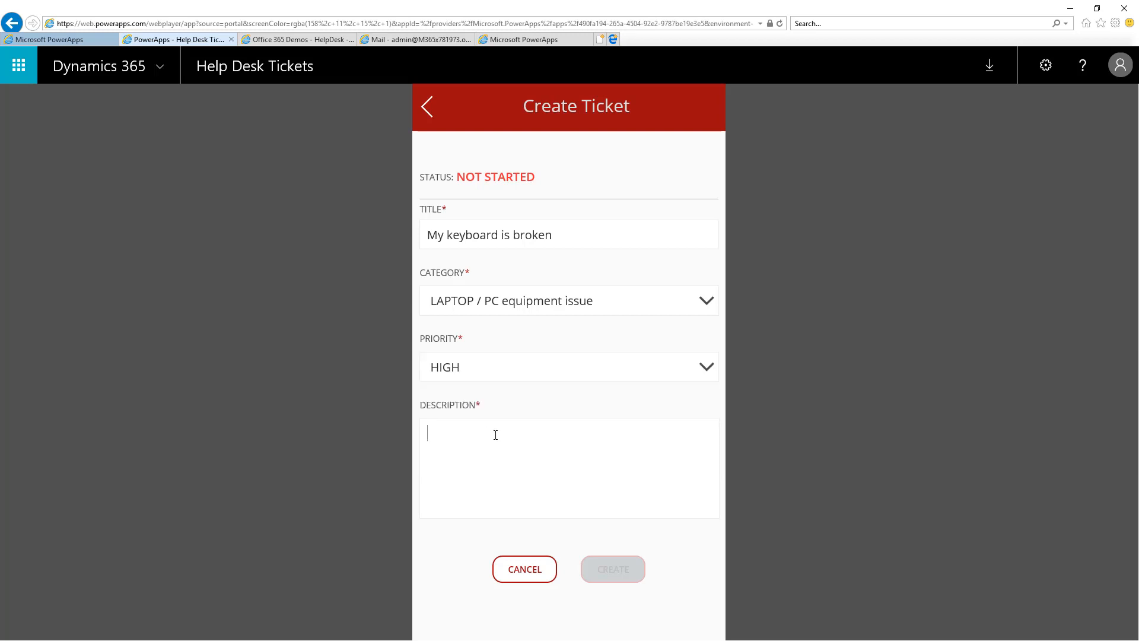
{"action": "type", "text": "Enter button"}
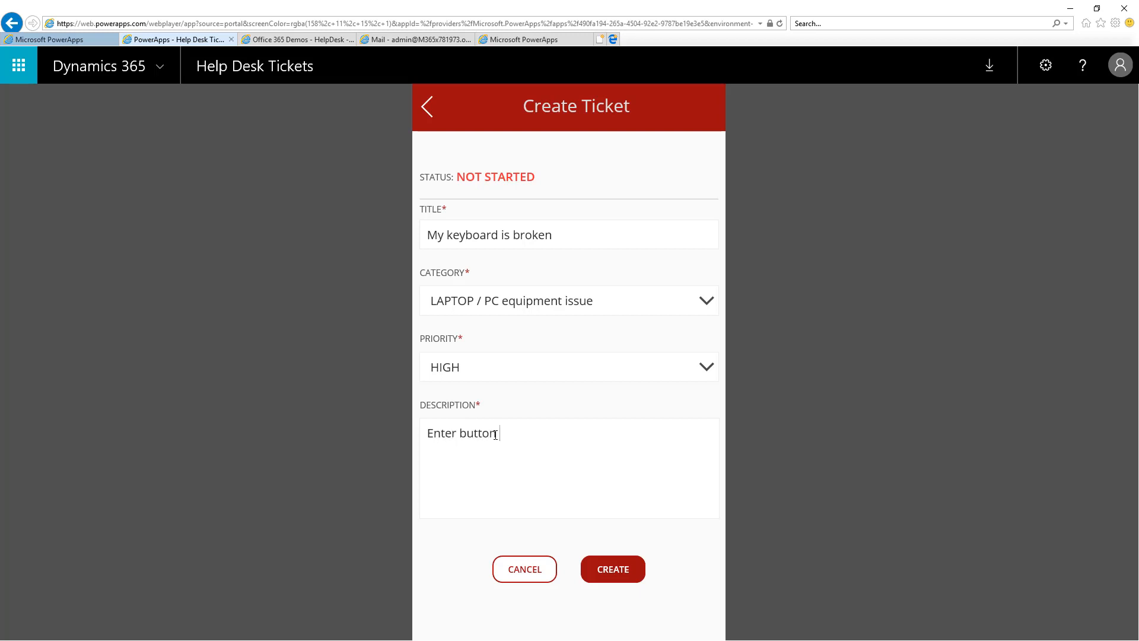
Finish the description, submit the keyboard ticket, check it in SharePoint and return to the app.
{"action": "type", "text": "is not work"}
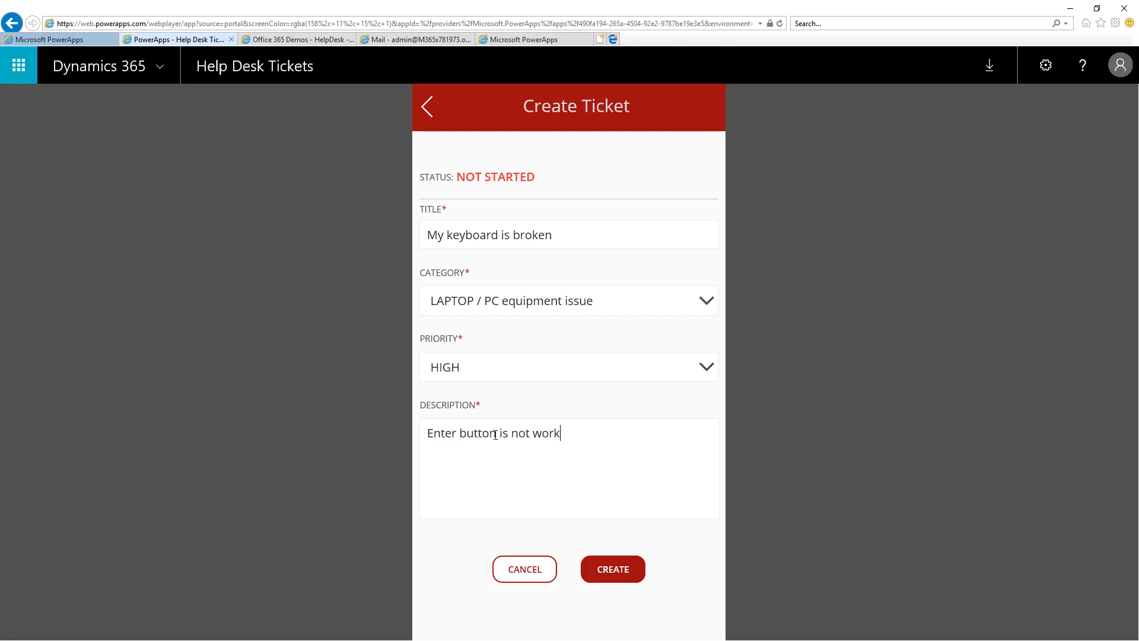
{"action": "type", "text": "ing"}
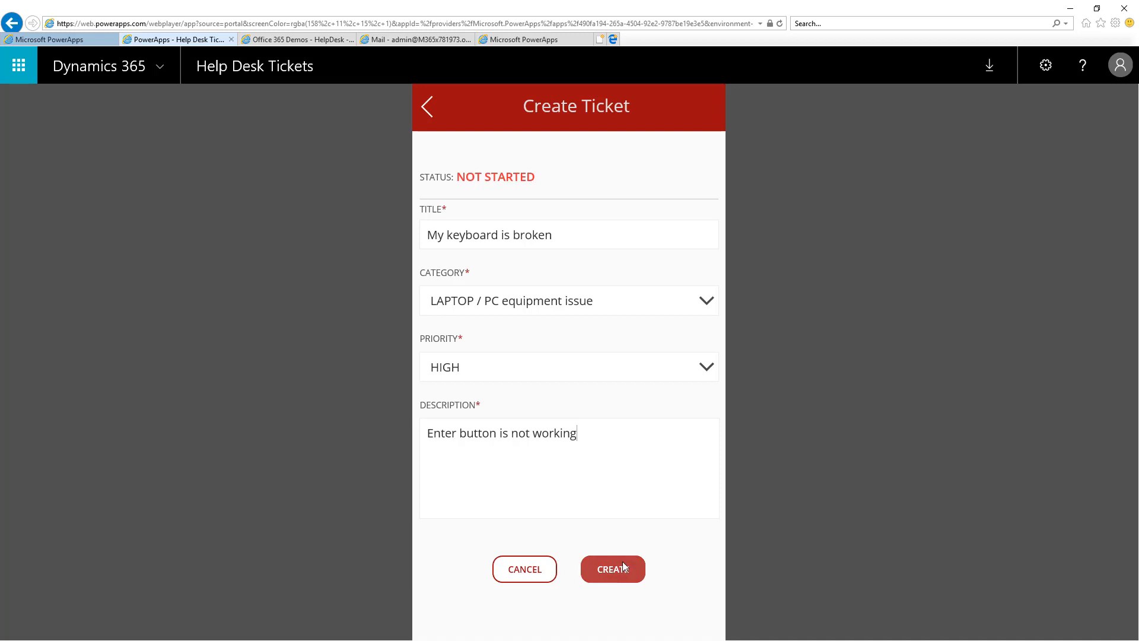
{"action": "left_click", "coordinate": [612, 569]}
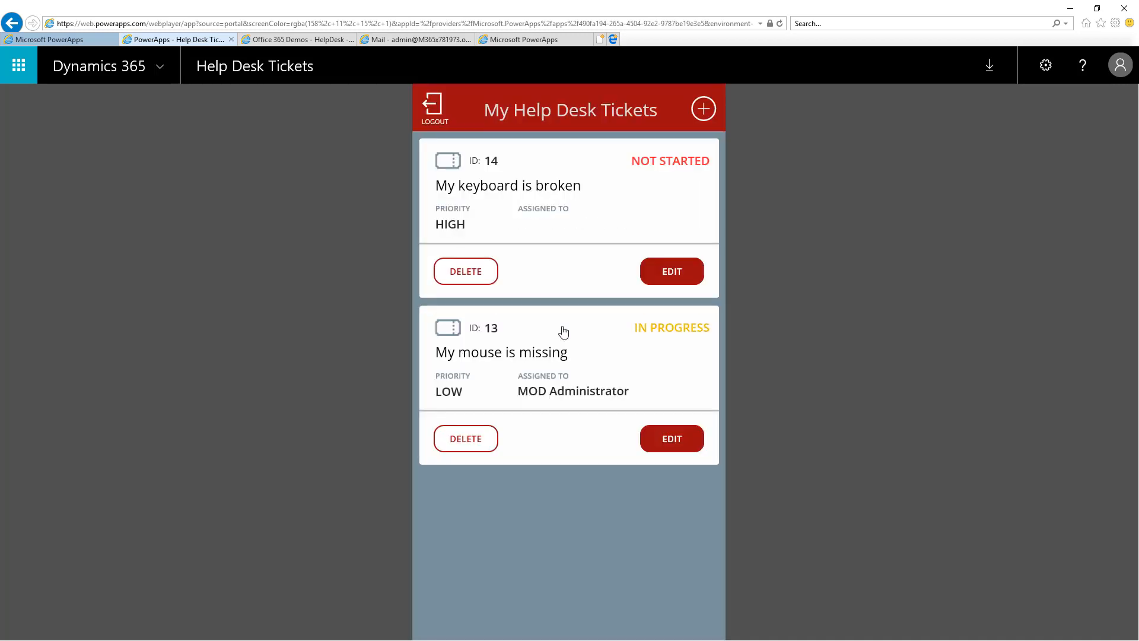
{"action": "mouse_move", "coordinate": [647, 162]}
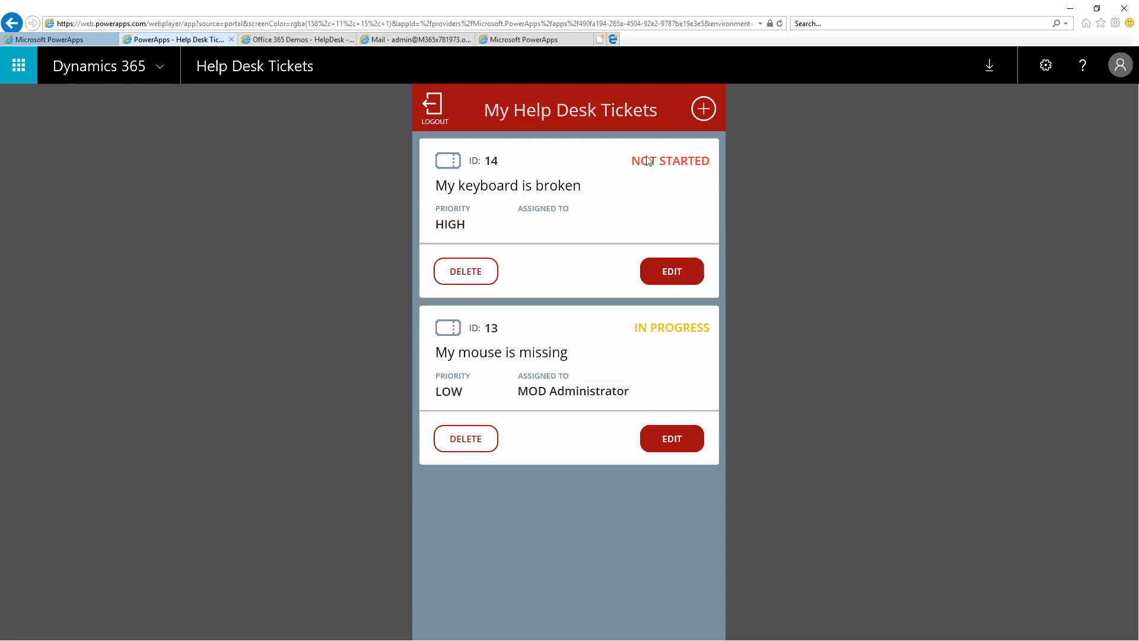
{"action": "mouse_move", "coordinate": [619, 141]}
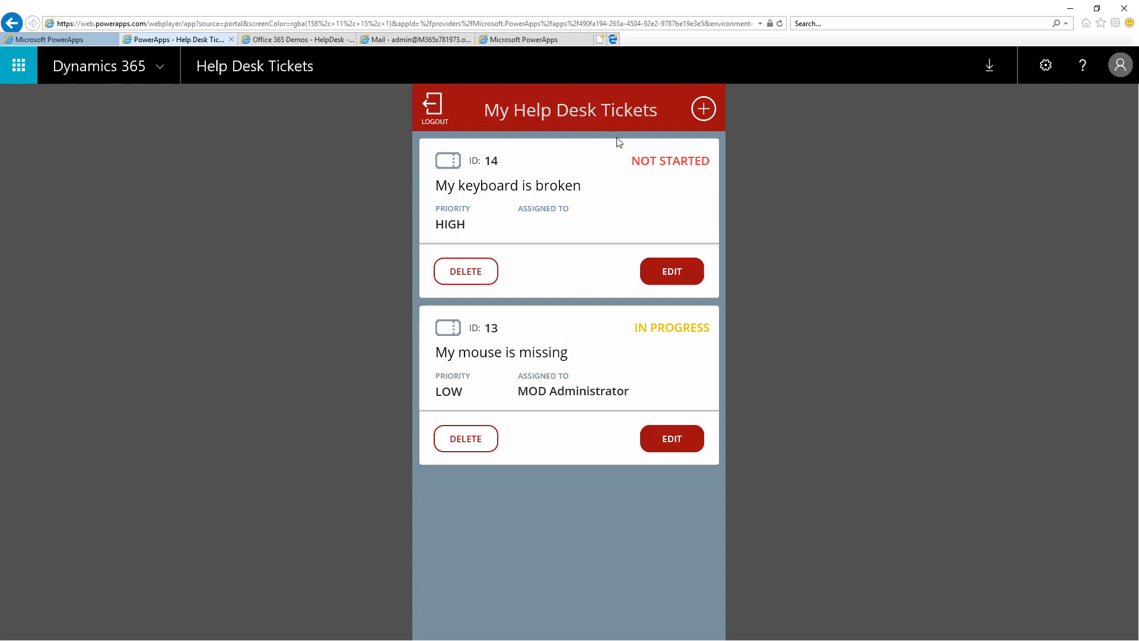
{"action": "left_click", "coordinate": [304, 39]}
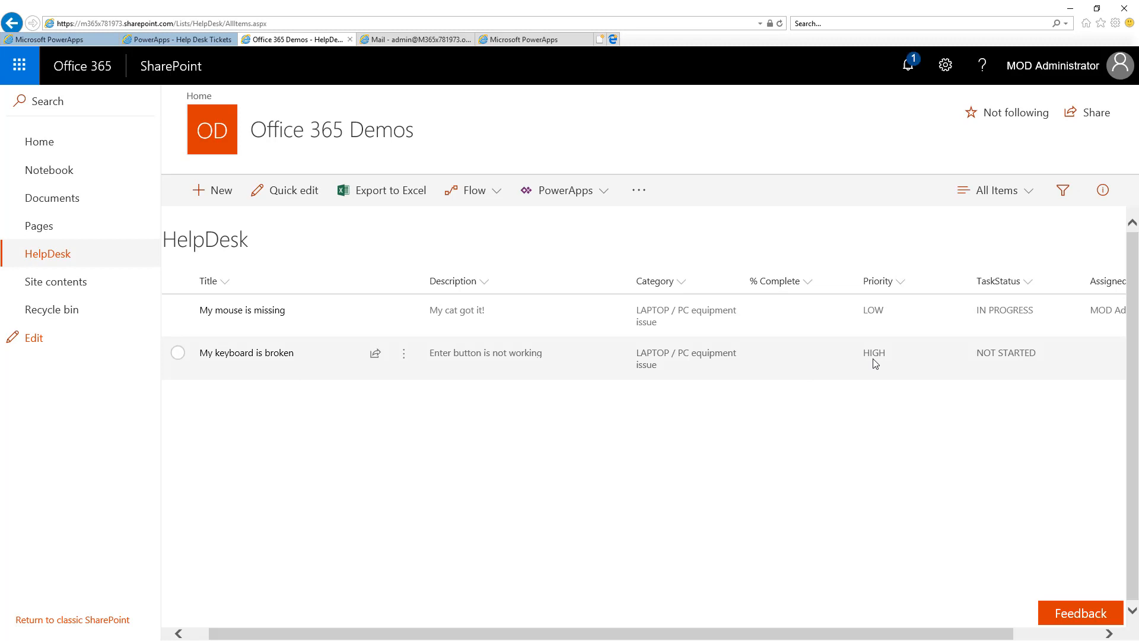
{"action": "left_click", "coordinate": [161, 39]}
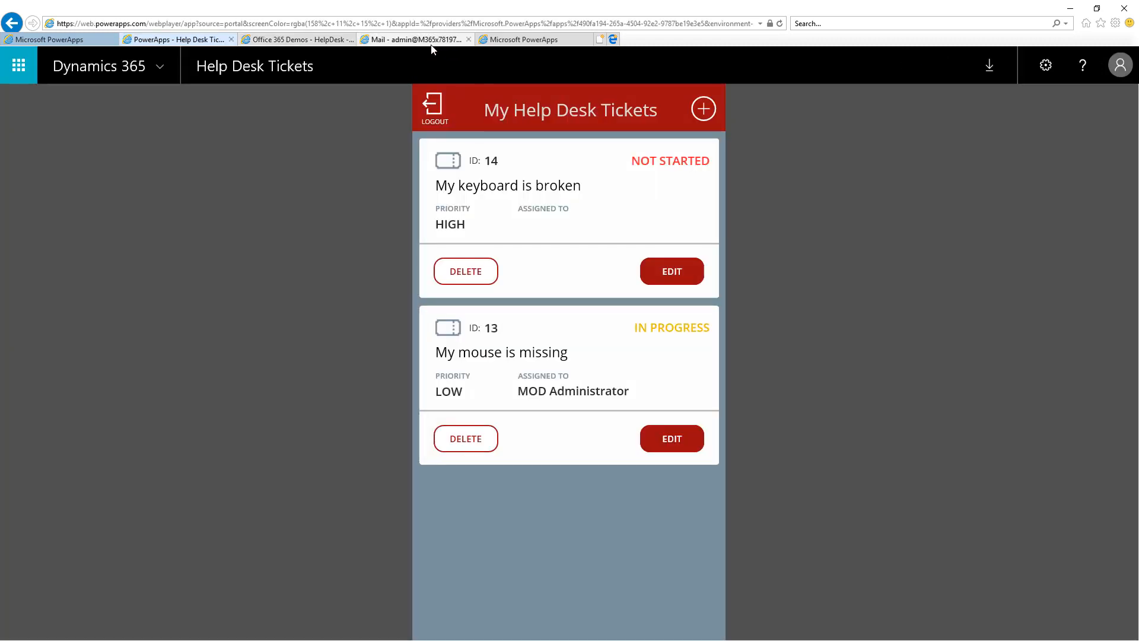
Read the 'There's a ticket for you: My keyboard is broken' email with its 4-hour SLA.
{"action": "left_click", "coordinate": [413, 40]}
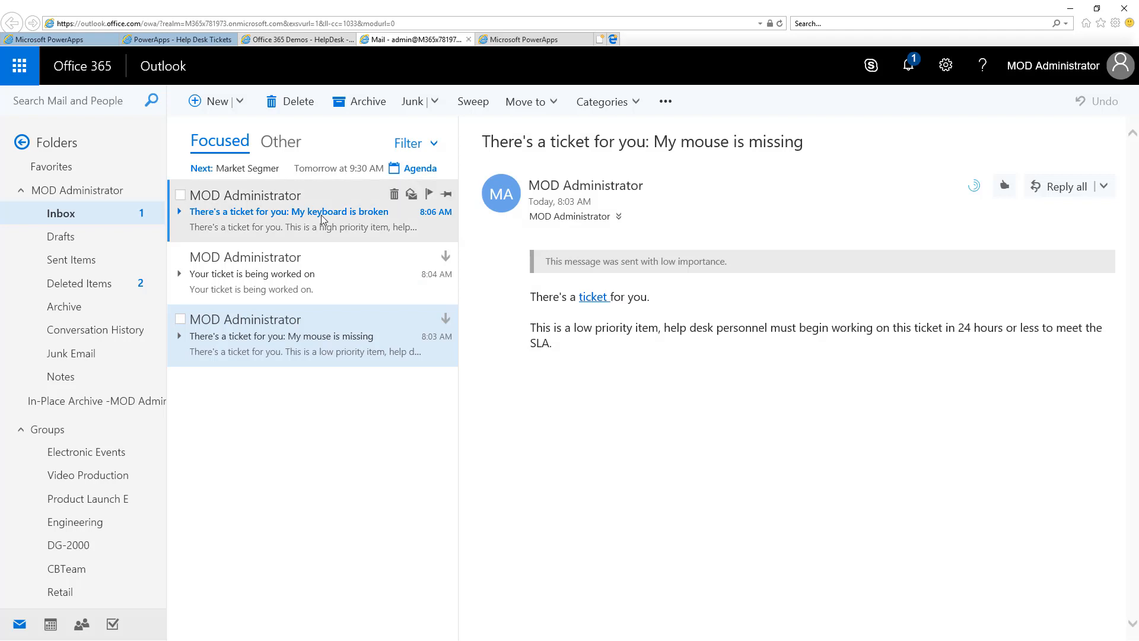
{"action": "left_click", "coordinate": [289, 211]}
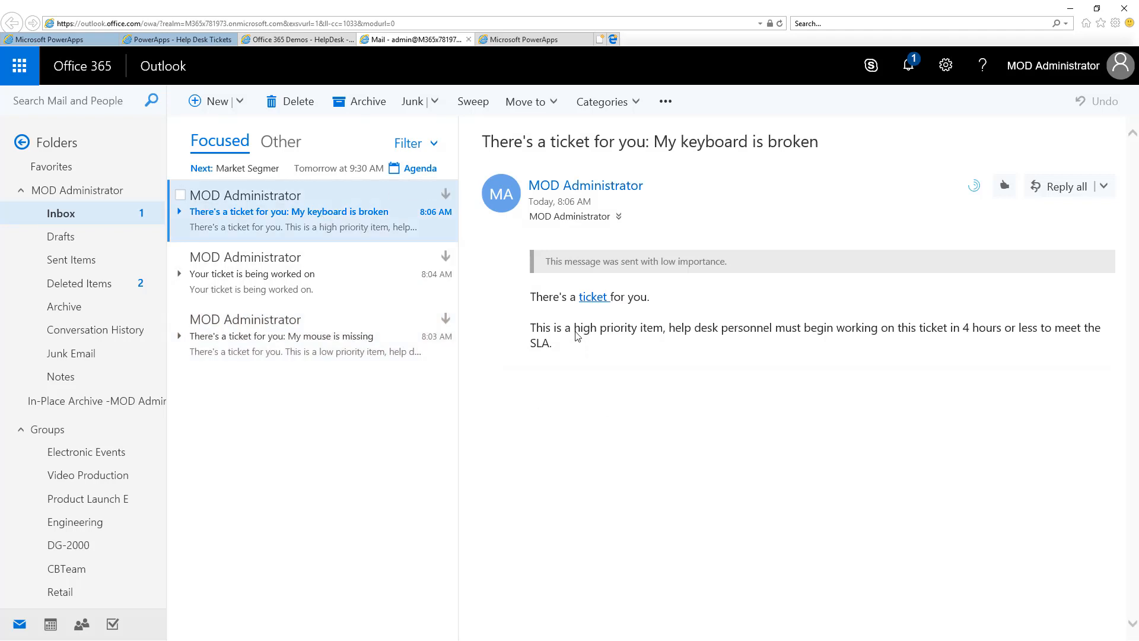
{"action": "mouse_move", "coordinate": [595, 336]}
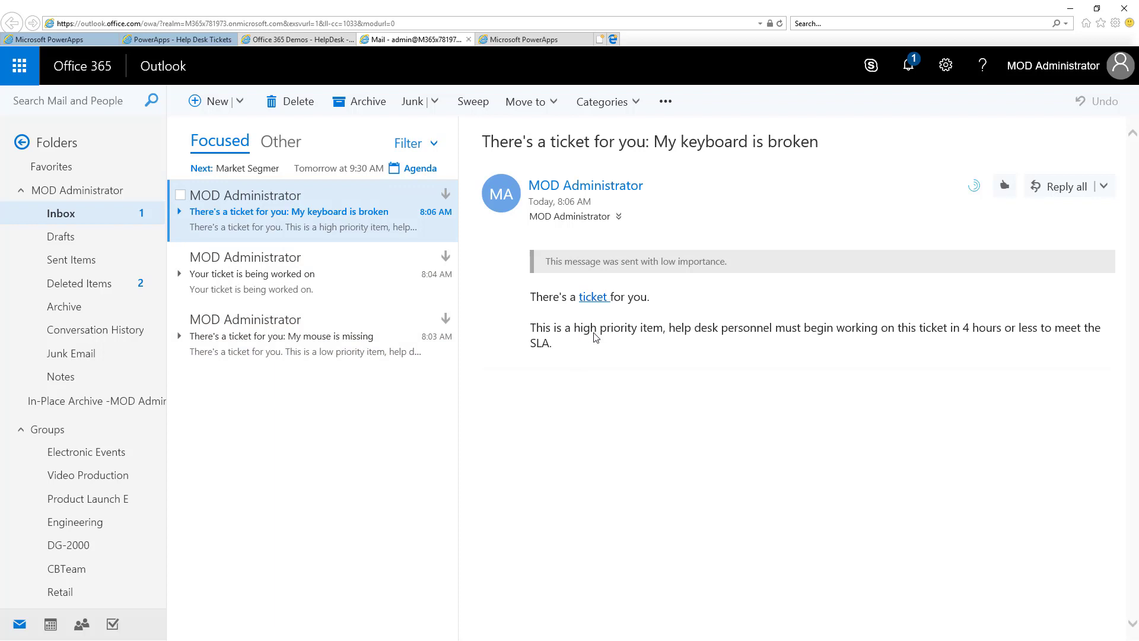
{"action": "mouse_move", "coordinate": [942, 337]}
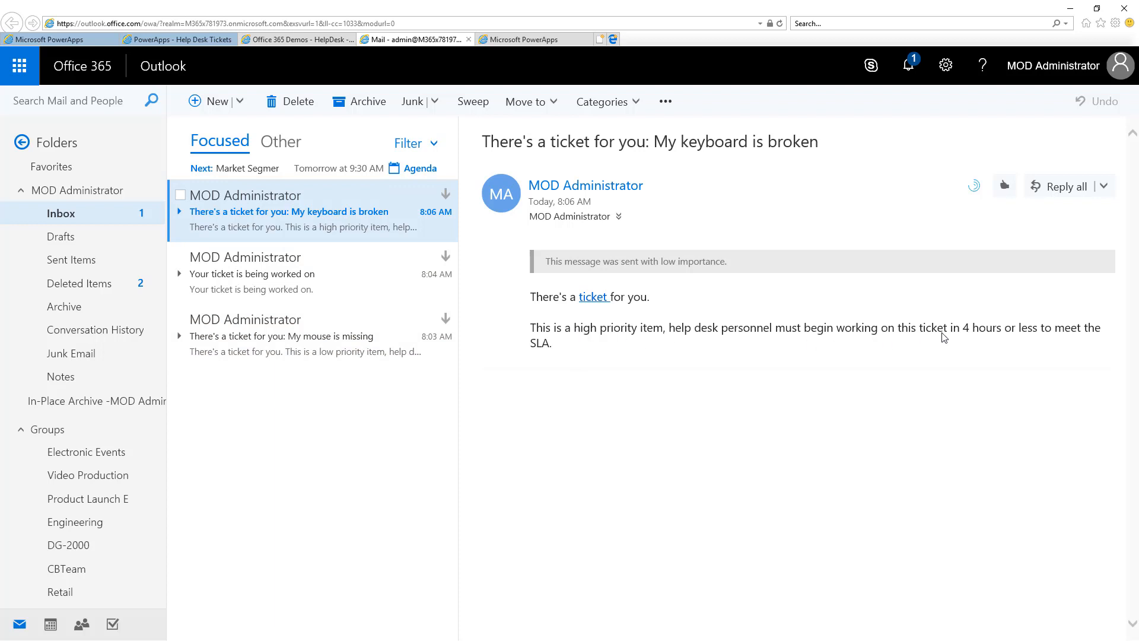
{"action": "mouse_move", "coordinate": [1060, 334]}
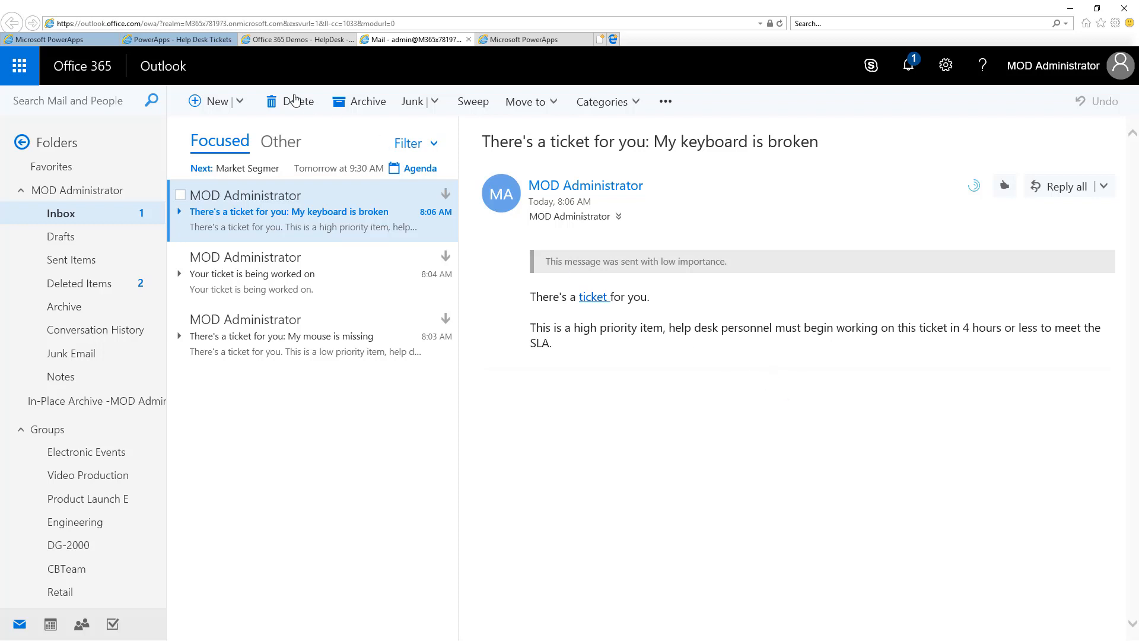
Return to the Help Desk Tickets app, where ticket 14 still shows Not Started.
{"action": "left_click", "coordinate": [172, 39]}
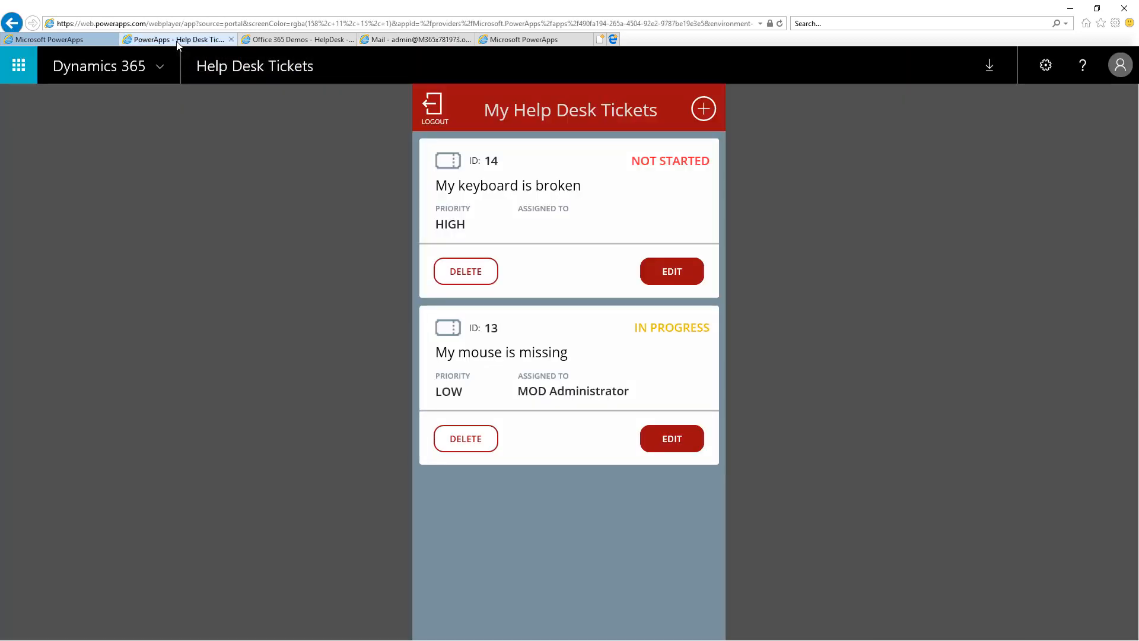
{"action": "mouse_move", "coordinate": [418, 108]}
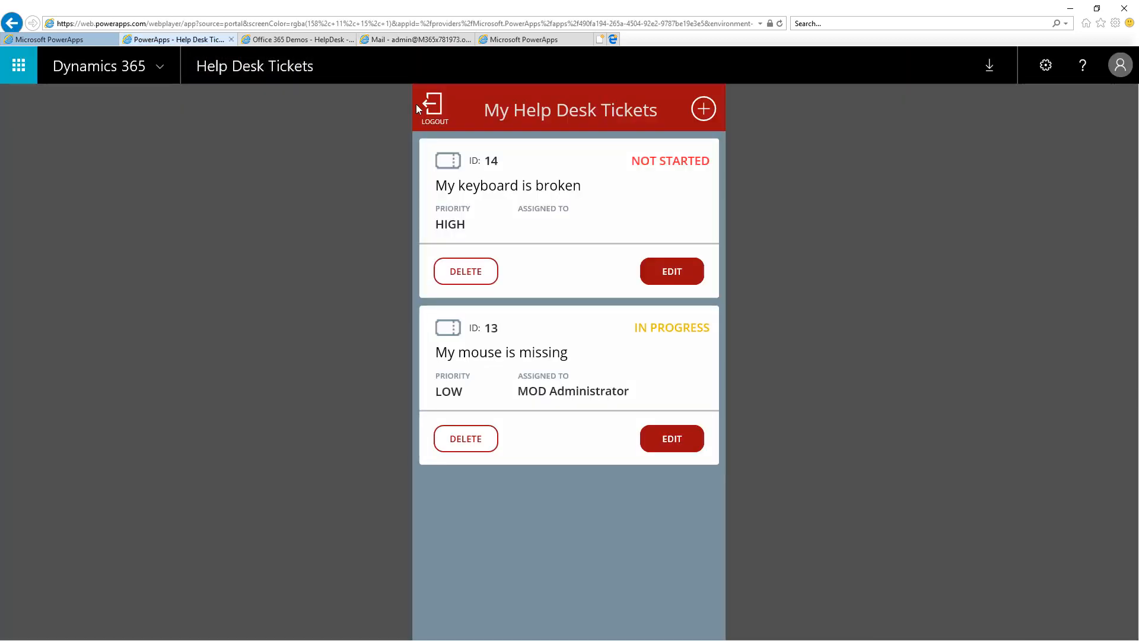
{"action": "left_click", "coordinate": [433, 107]}
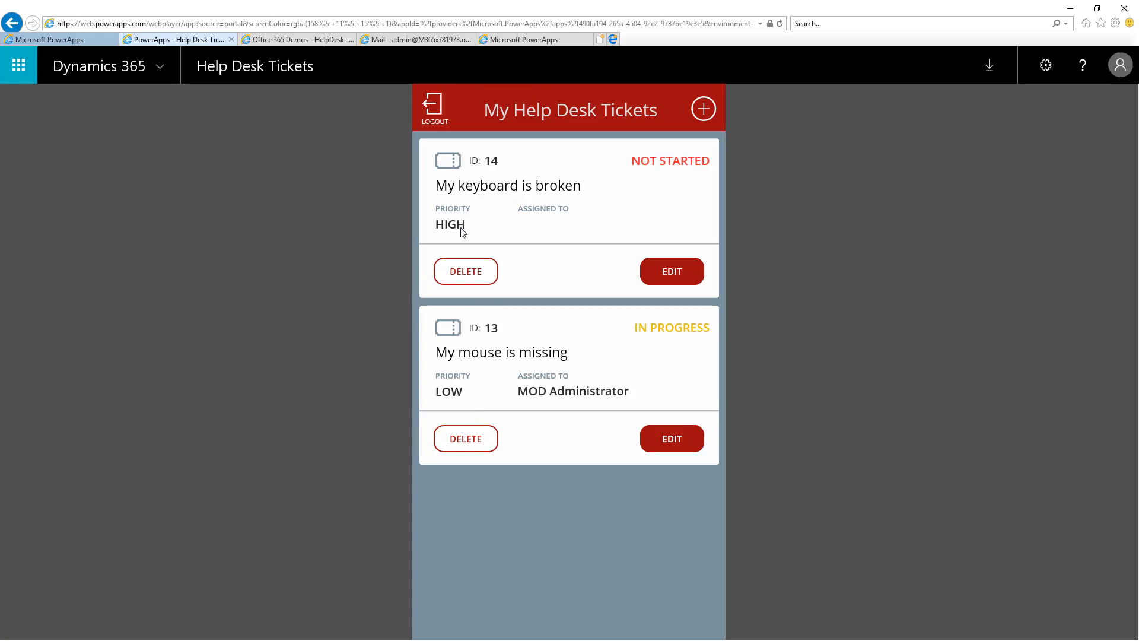
{"action": "mouse_move", "coordinate": [681, 277]}
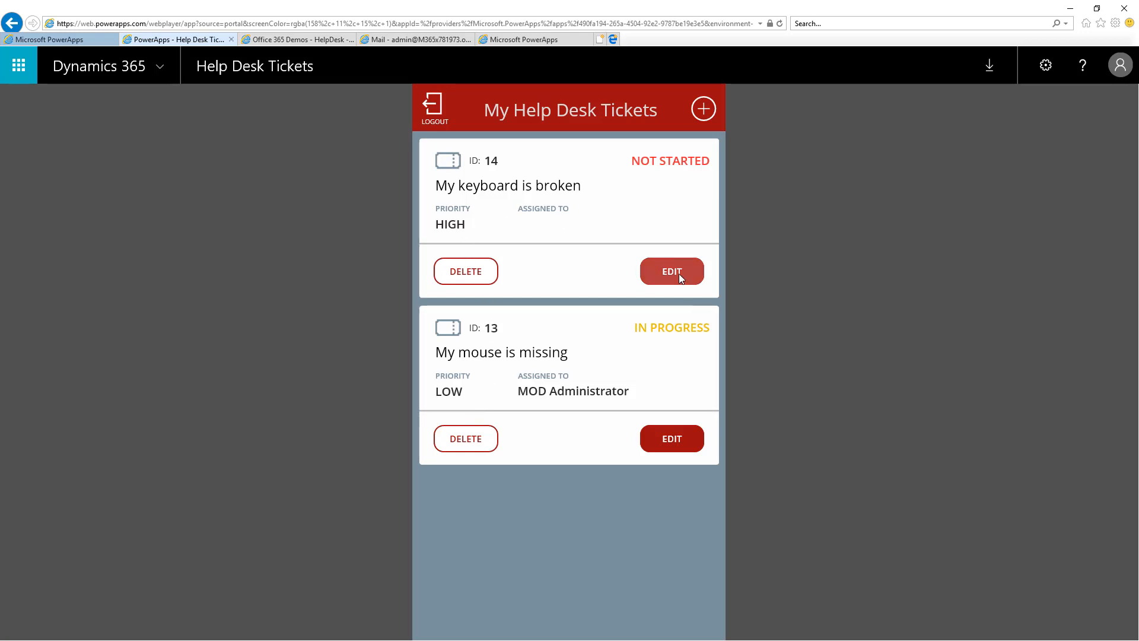
Set ticket 14's status to IN PROGRESS, save it, then check the 'being worked on' email.
{"action": "left_click", "coordinate": [672, 271]}
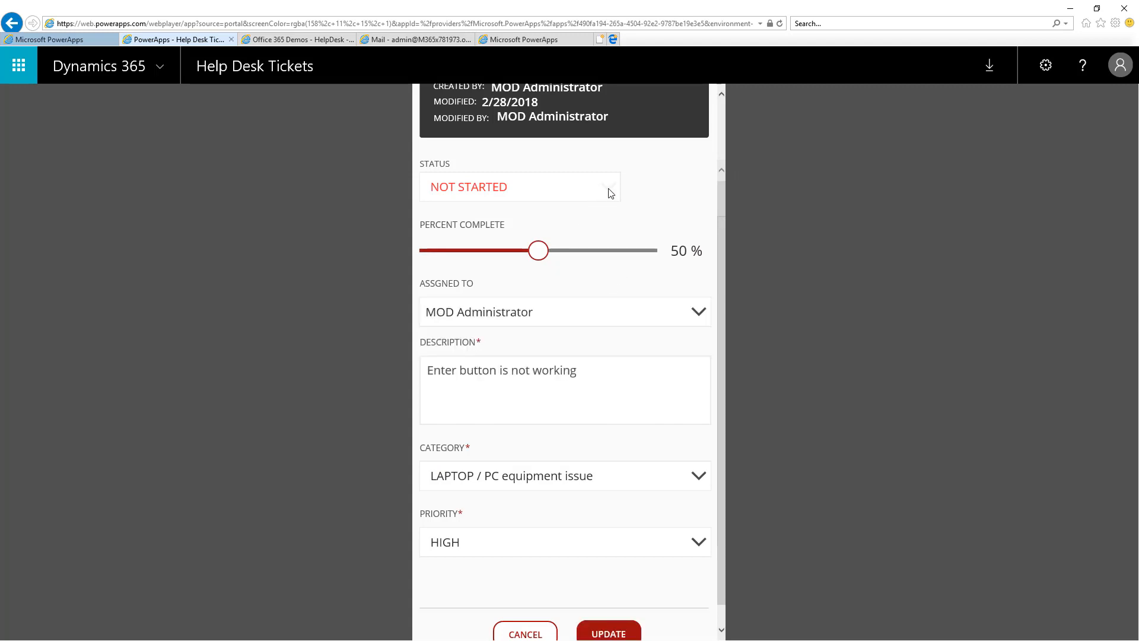
{"action": "left_click", "coordinate": [519, 187]}
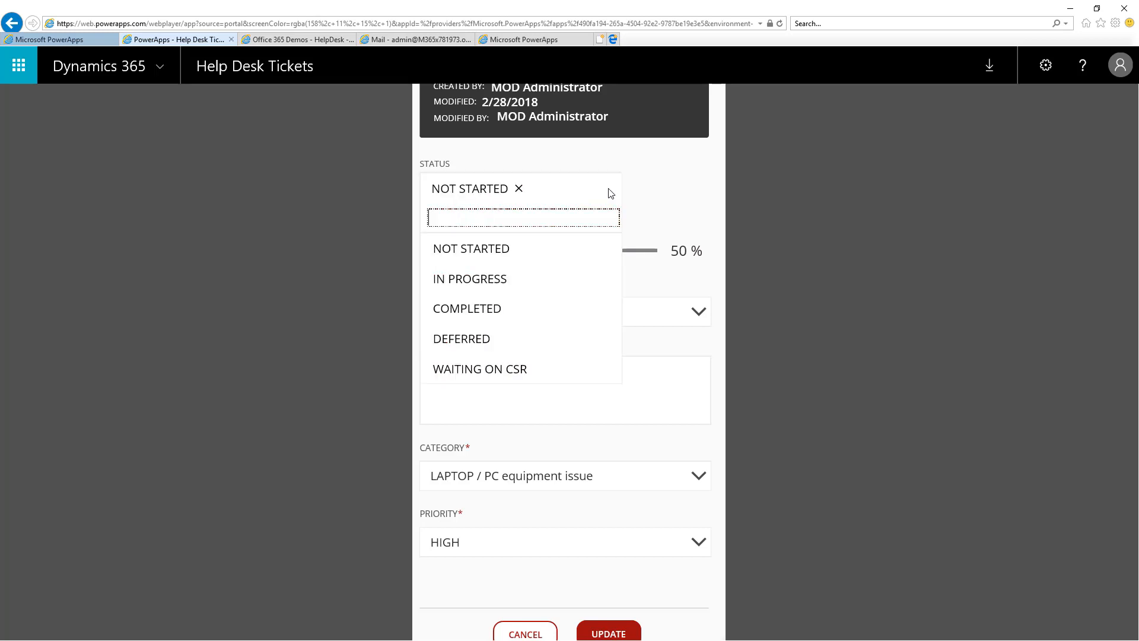
{"action": "left_click", "coordinate": [470, 279]}
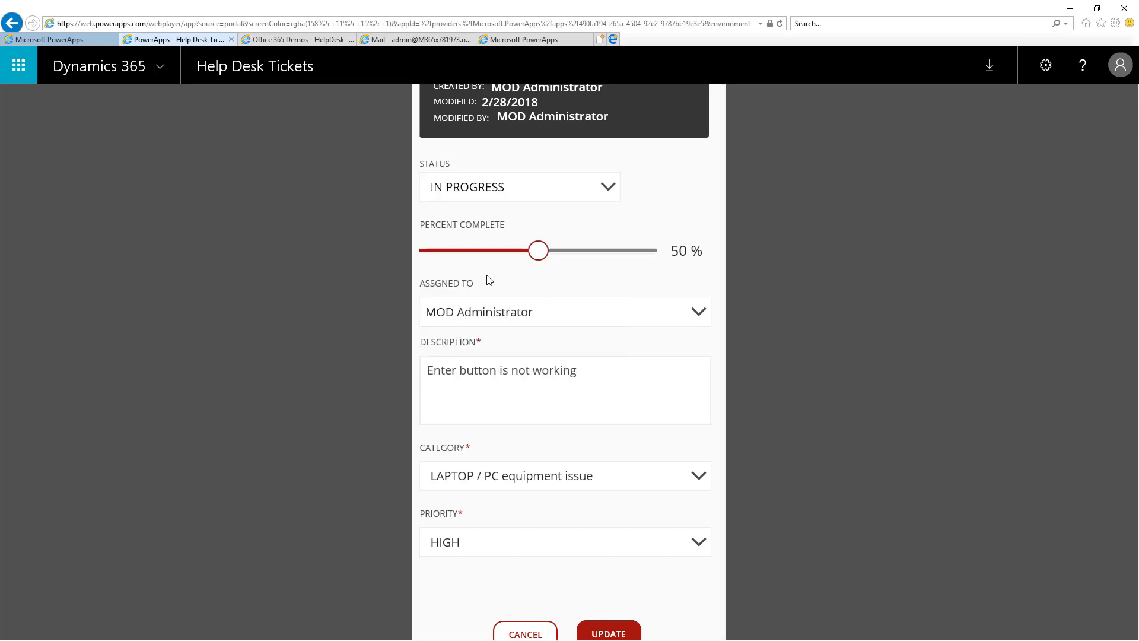
{"action": "left_click", "coordinate": [609, 633]}
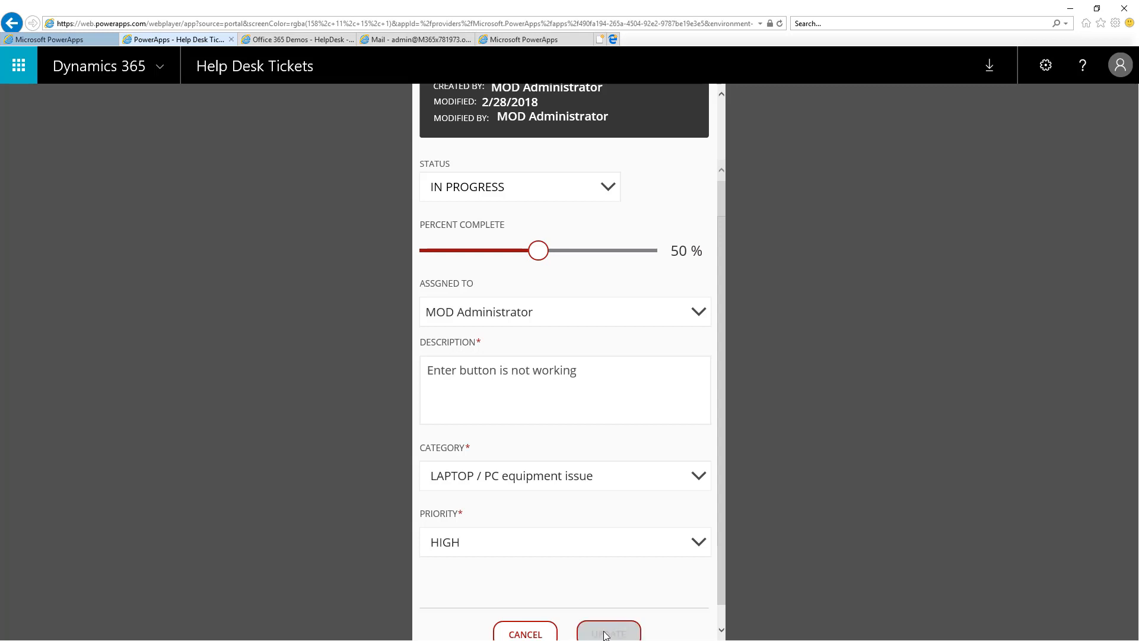
{"action": "left_click", "coordinate": [609, 633]}
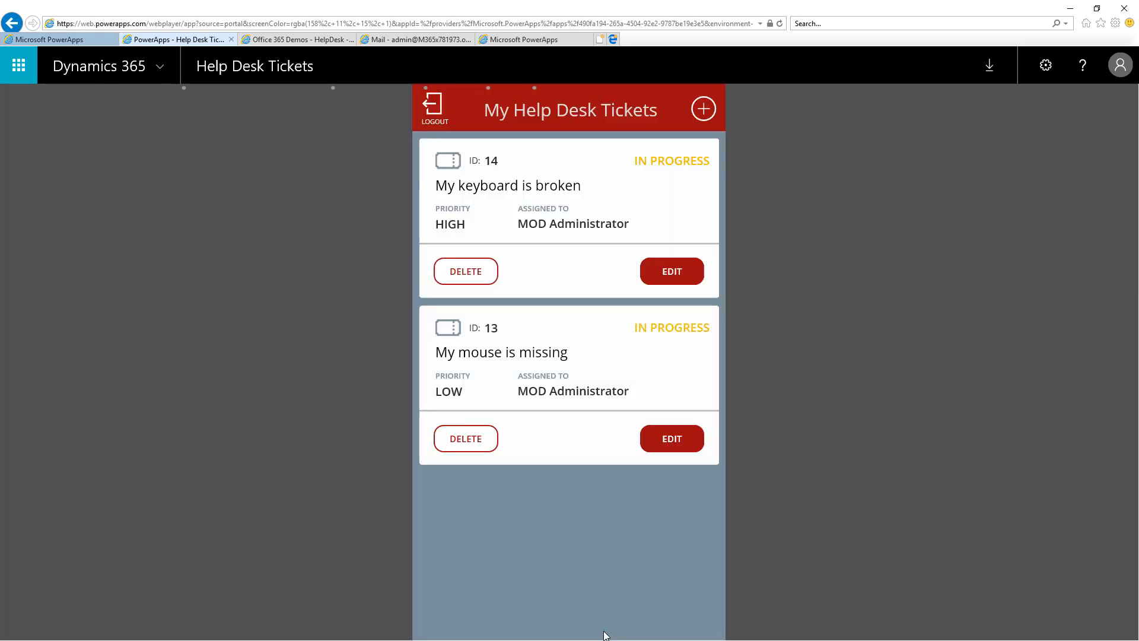
{"action": "mouse_move", "coordinate": [830, 636]}
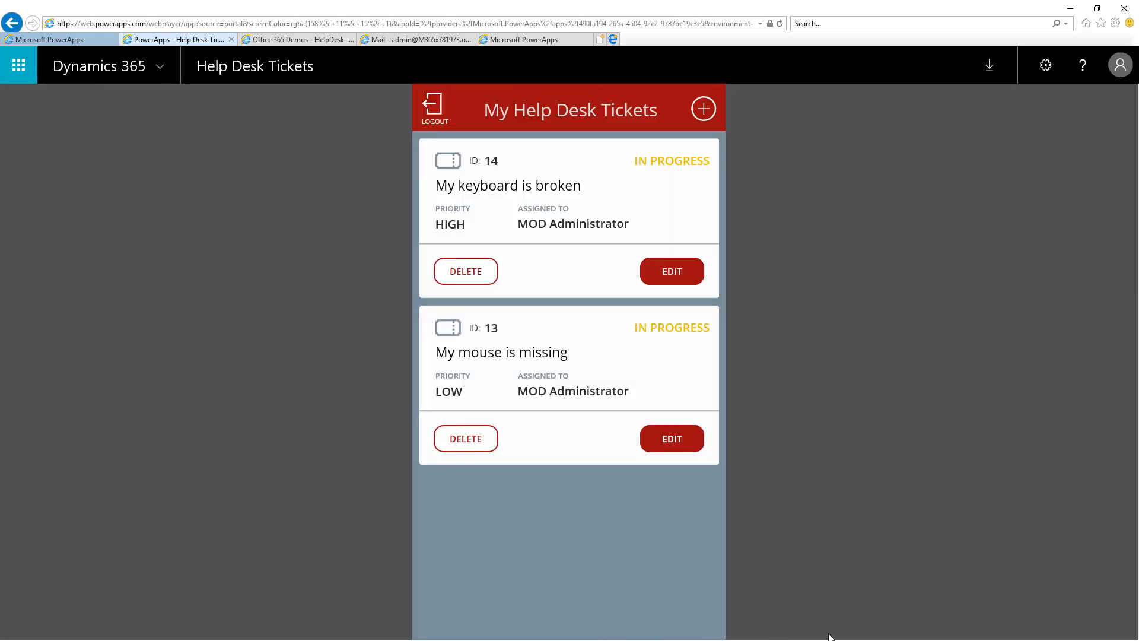
{"action": "left_click", "coordinate": [408, 39]}
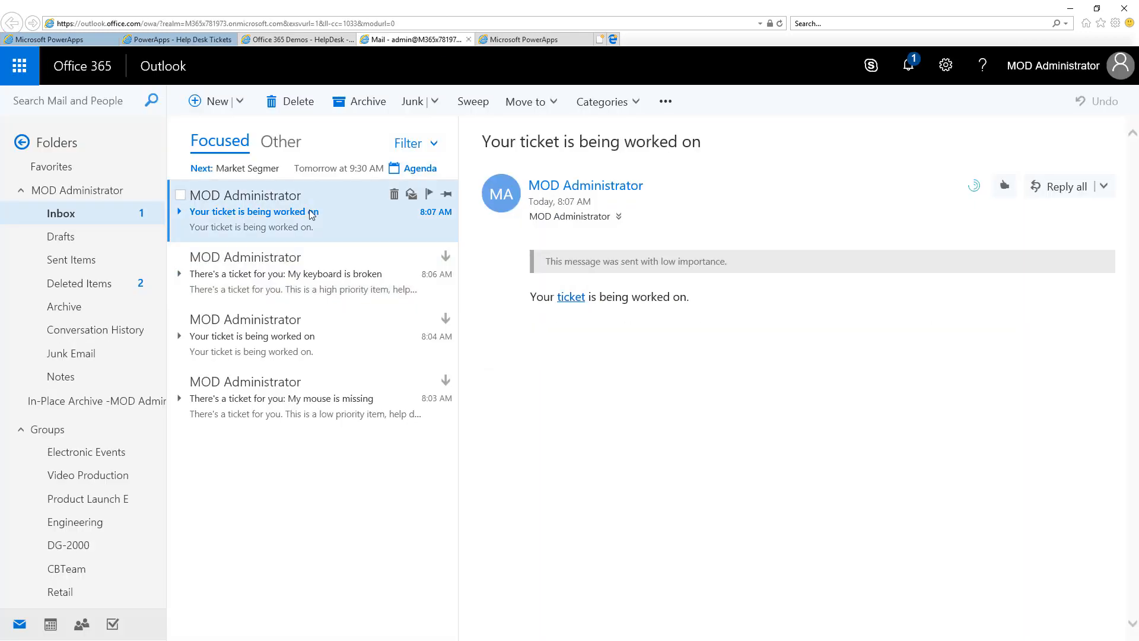
Back in the app, change ticket 14's status to WAITING ON CSR.
{"action": "left_click", "coordinate": [172, 40]}
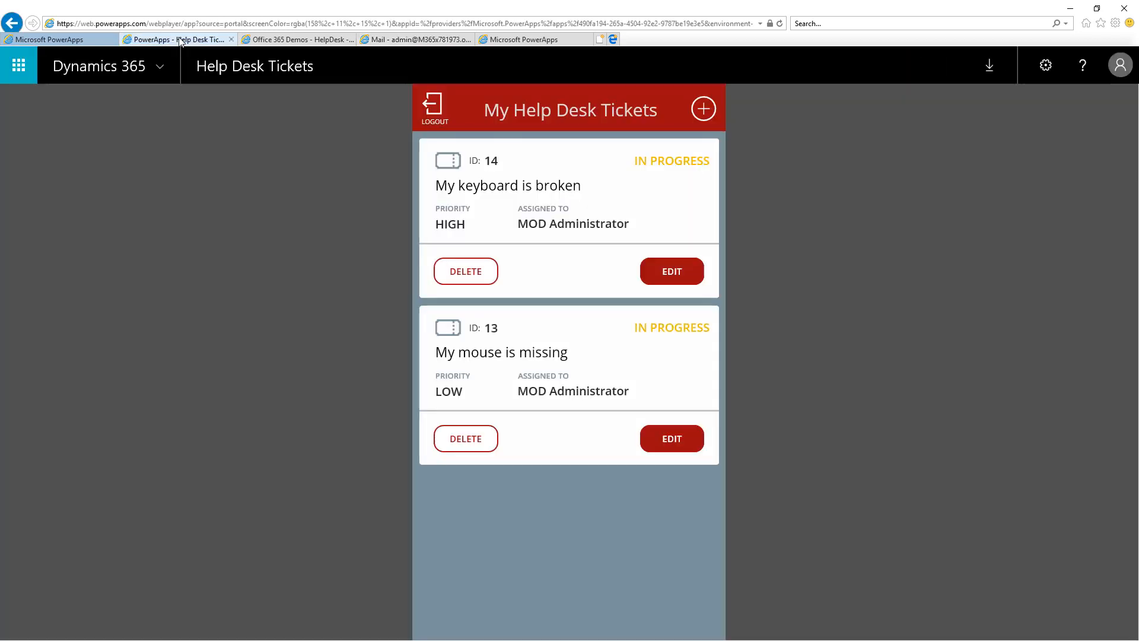
{"action": "mouse_move", "coordinate": [650, 285]}
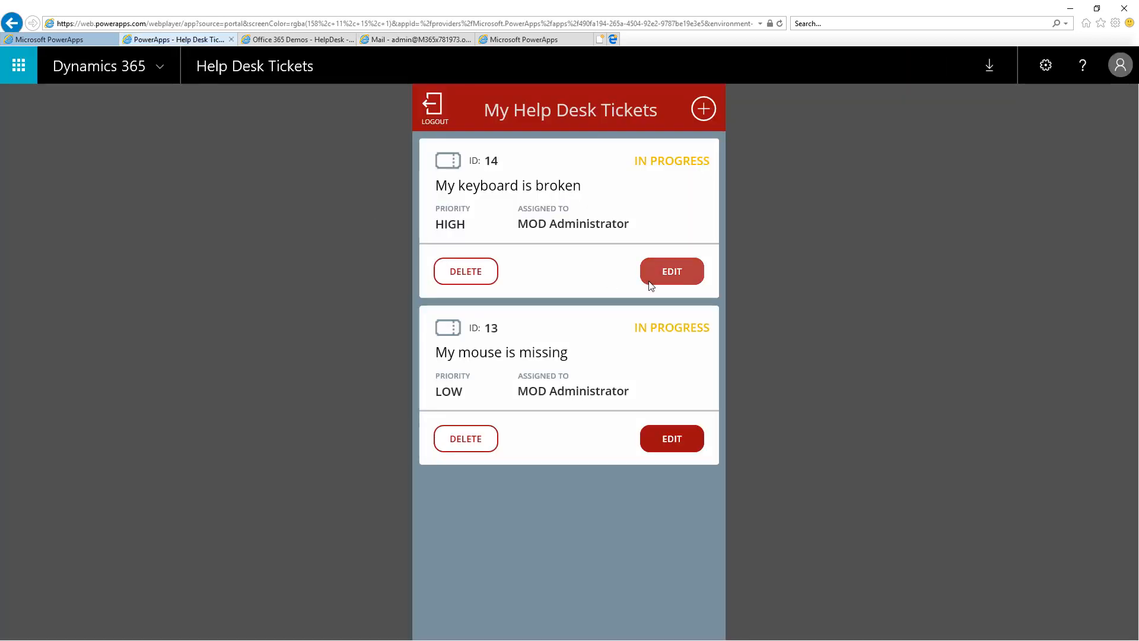
{"action": "left_click", "coordinate": [671, 270]}
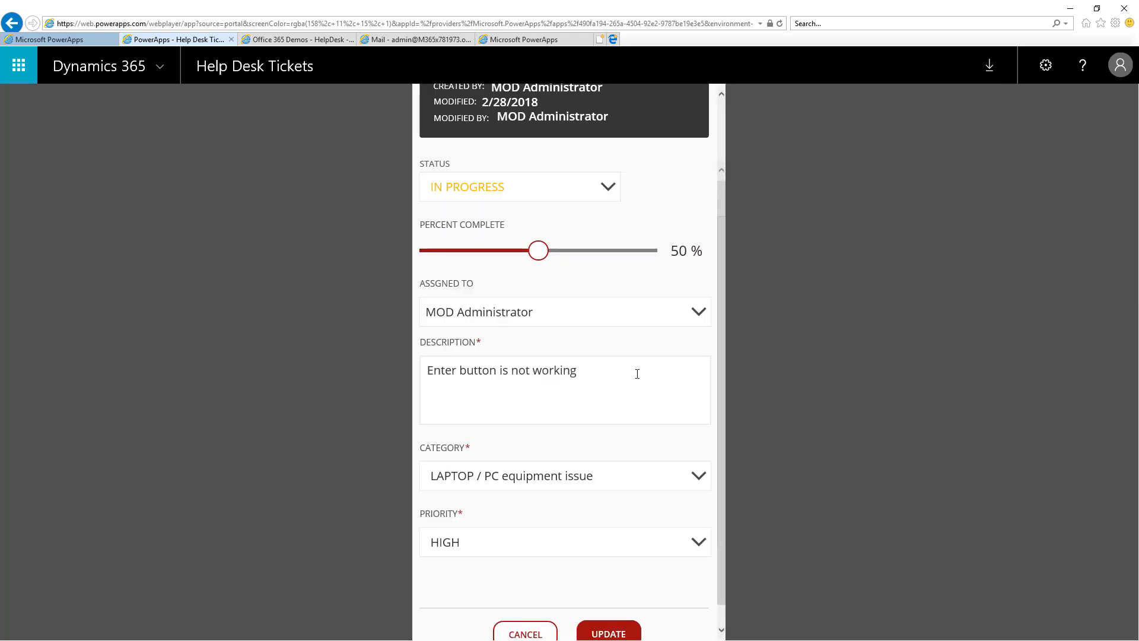
{"action": "left_click", "coordinate": [608, 187]}
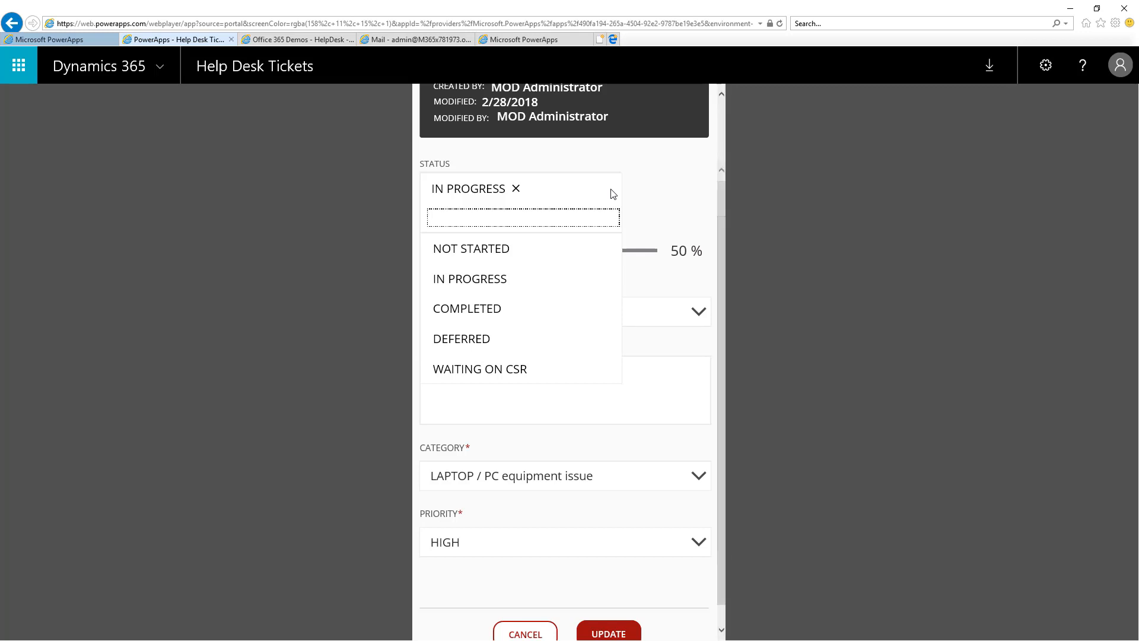
{"action": "left_click", "coordinate": [479, 367]}
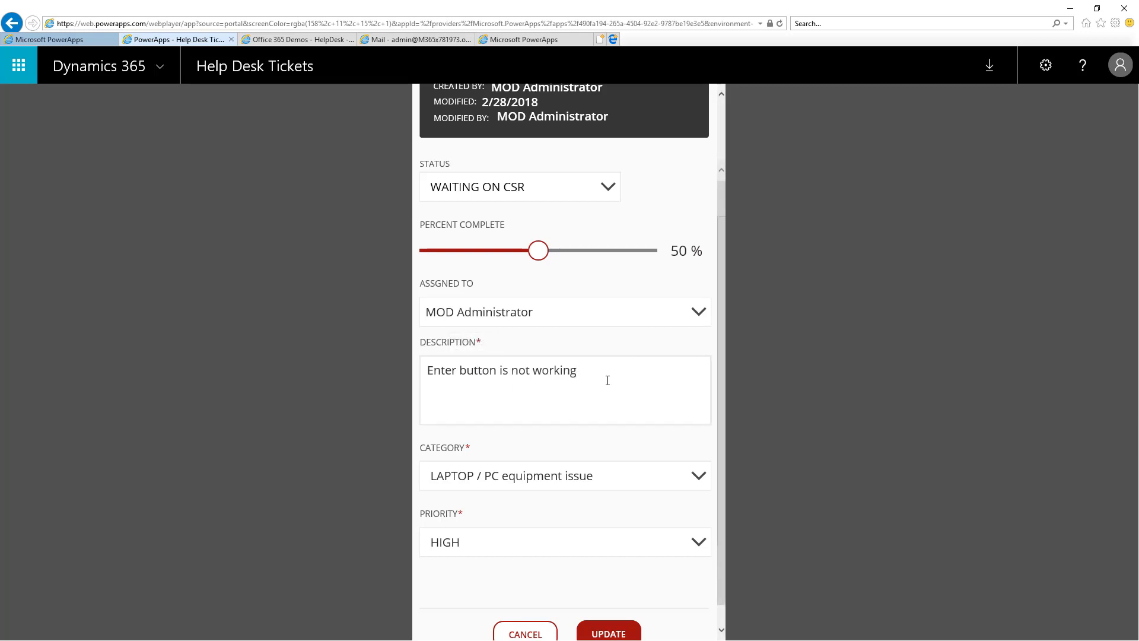
Add 'What model is your keyboard?' to the description and save the ticket.
{"action": "type", "text": "What"}
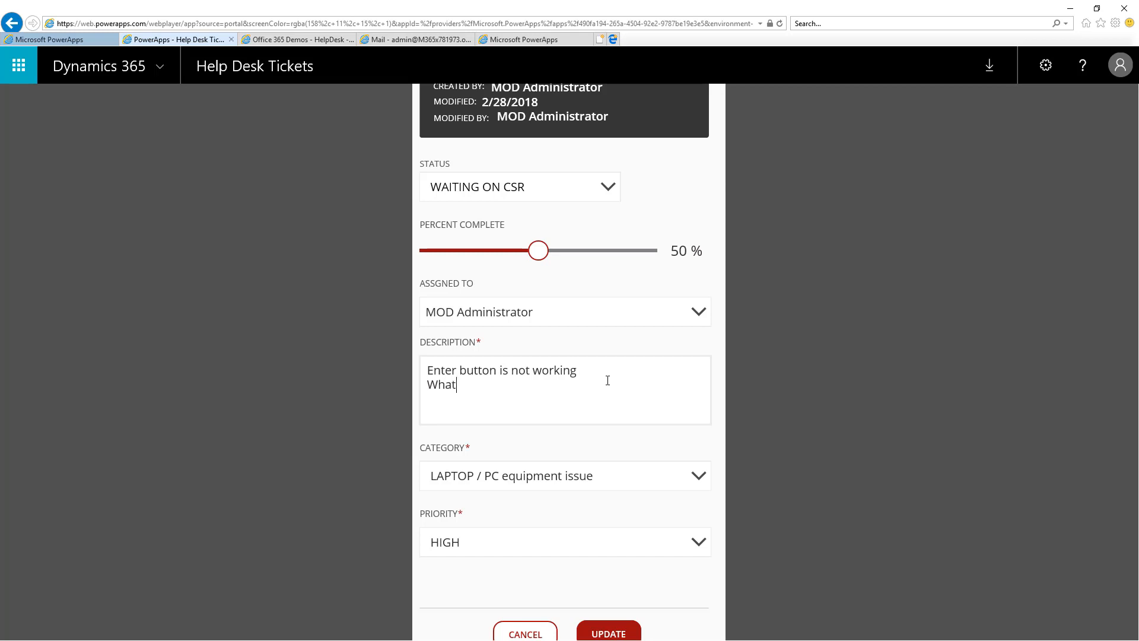
{"action": "type", "text": "model is yo"}
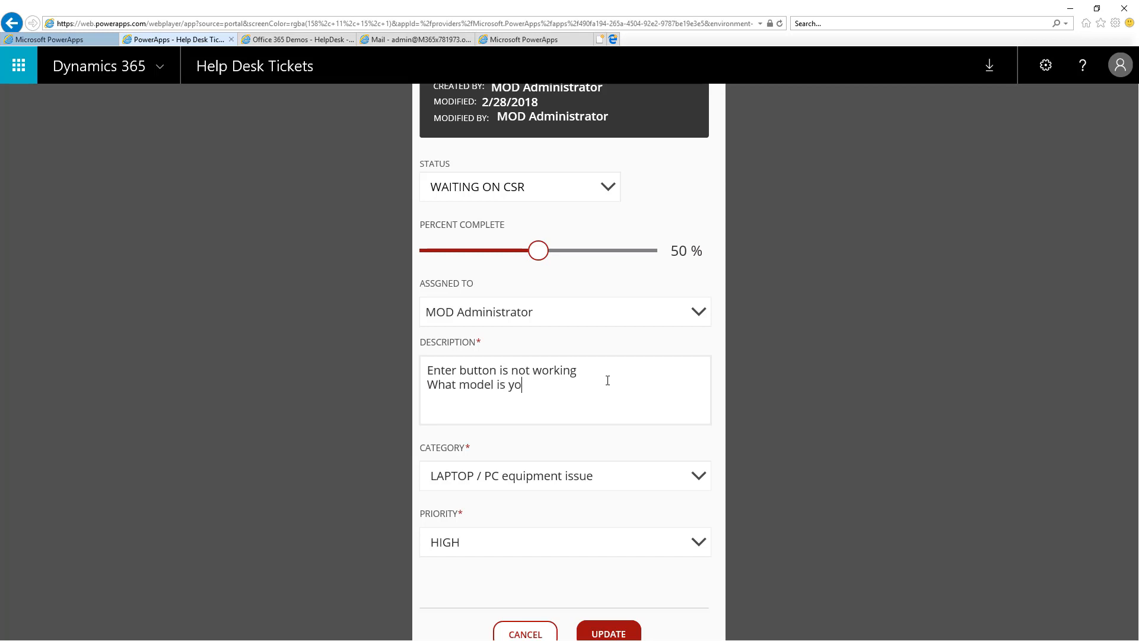
{"action": "type", "text": "ur keyboard"}
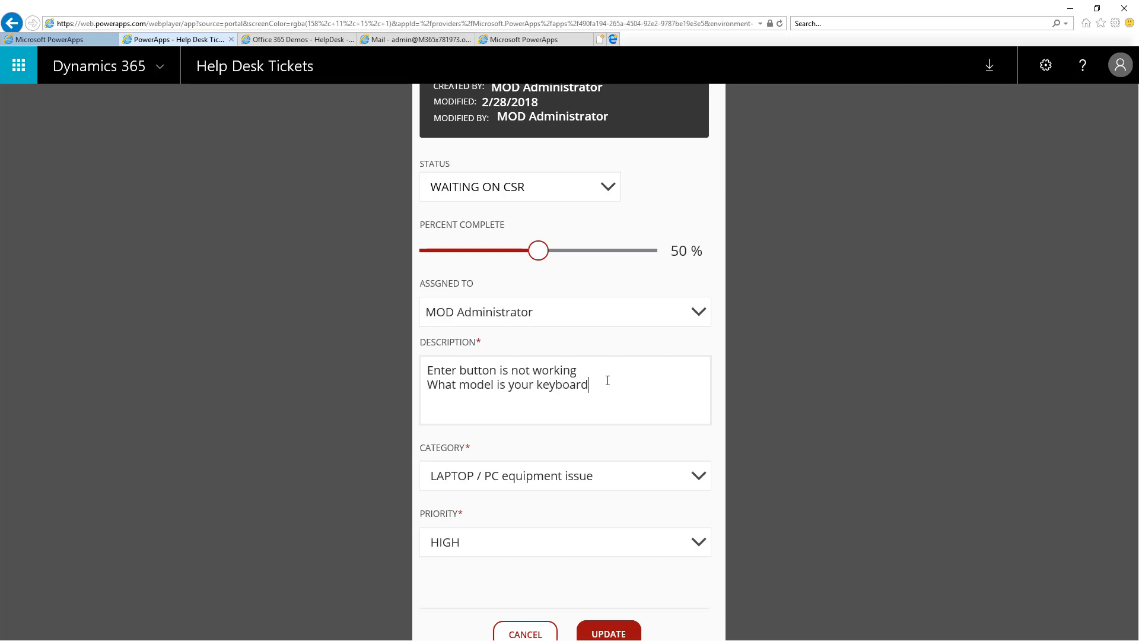
{"action": "type", "text": "?"}
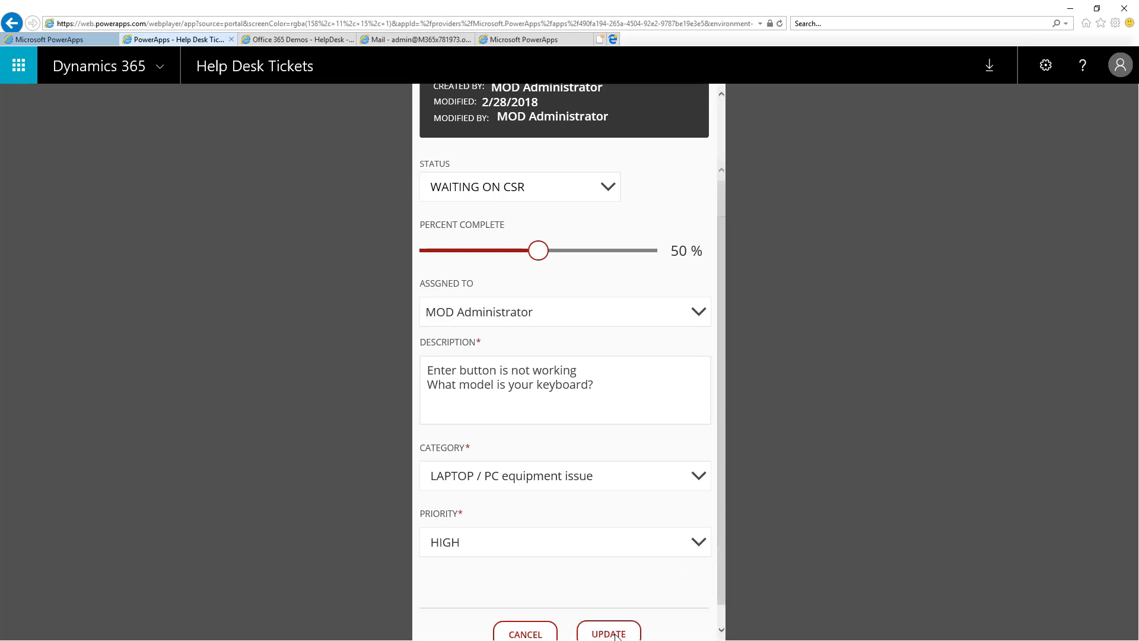
{"action": "left_click", "coordinate": [608, 633]}
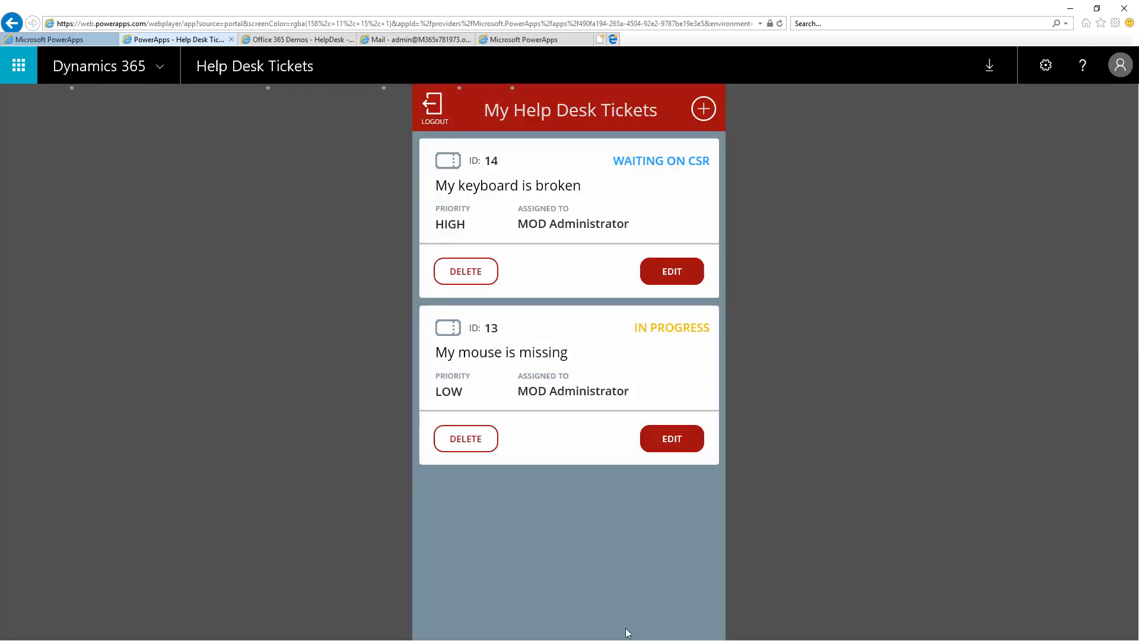
{"action": "mouse_move", "coordinate": [668, 169]}
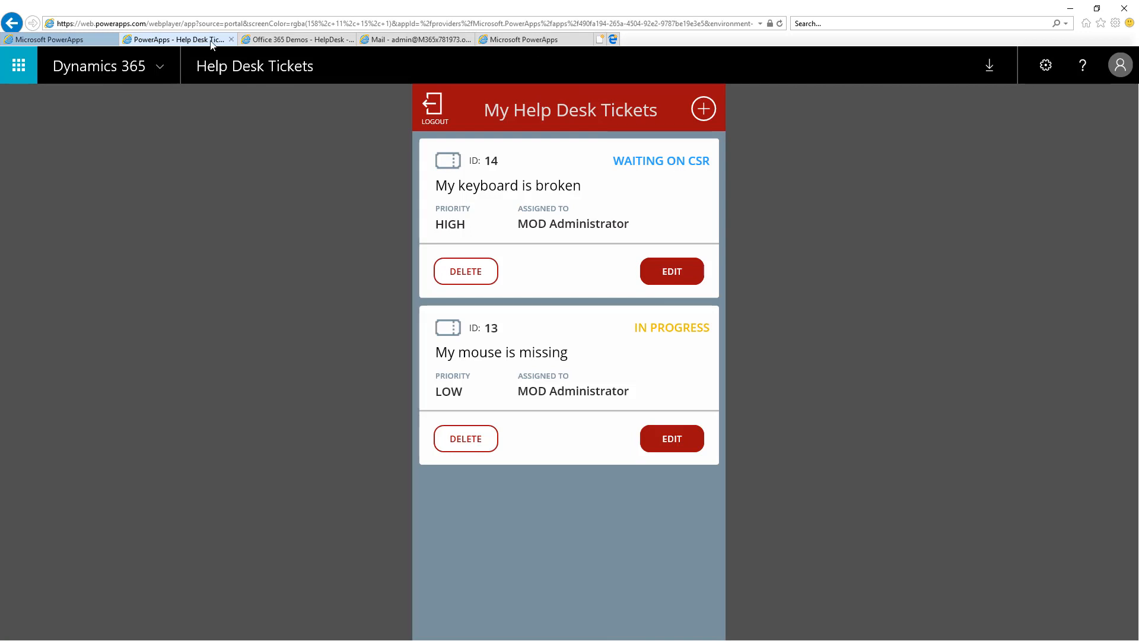
Read the new 'Asking for more information.' email in the Focused inbox.
{"action": "left_click", "coordinate": [420, 39]}
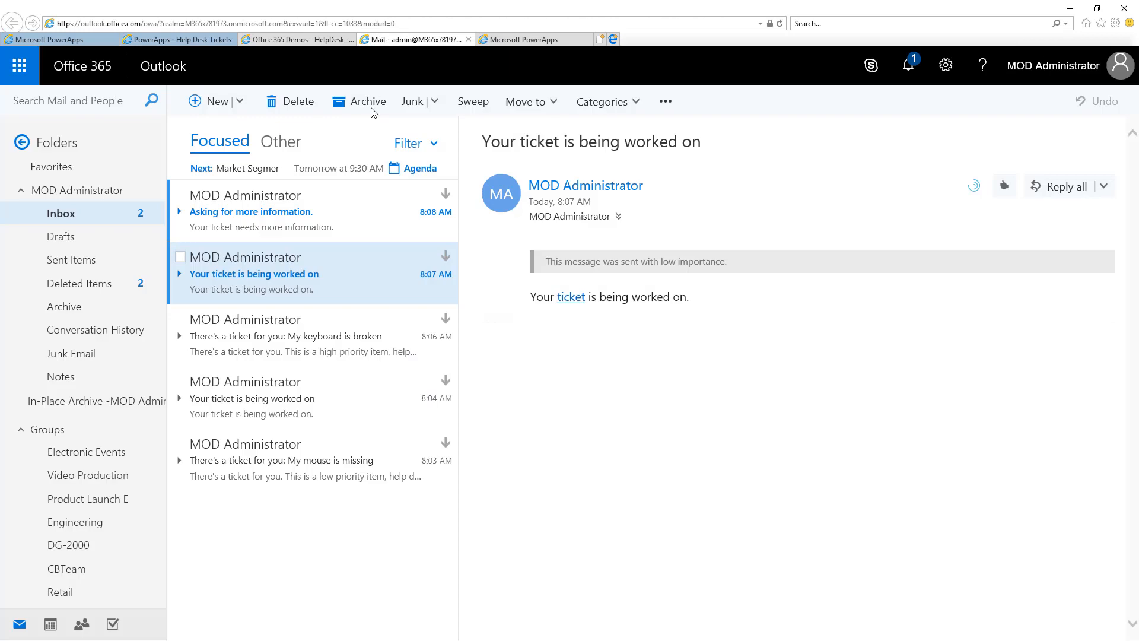
{"action": "left_click", "coordinate": [250, 211]}
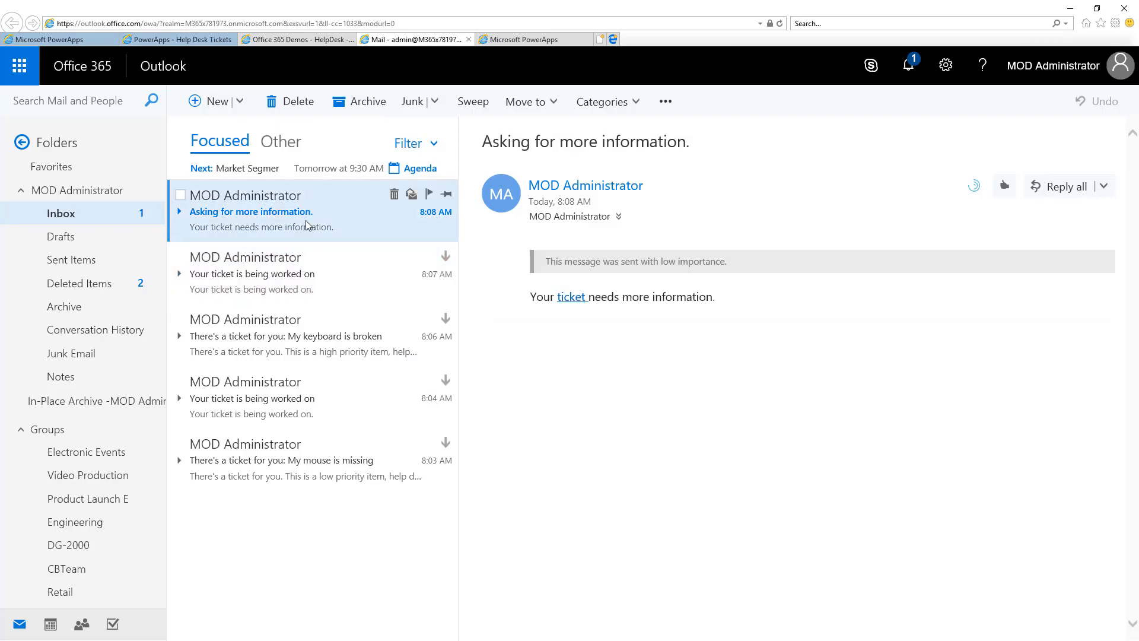
{"action": "mouse_move", "coordinate": [584, 314]}
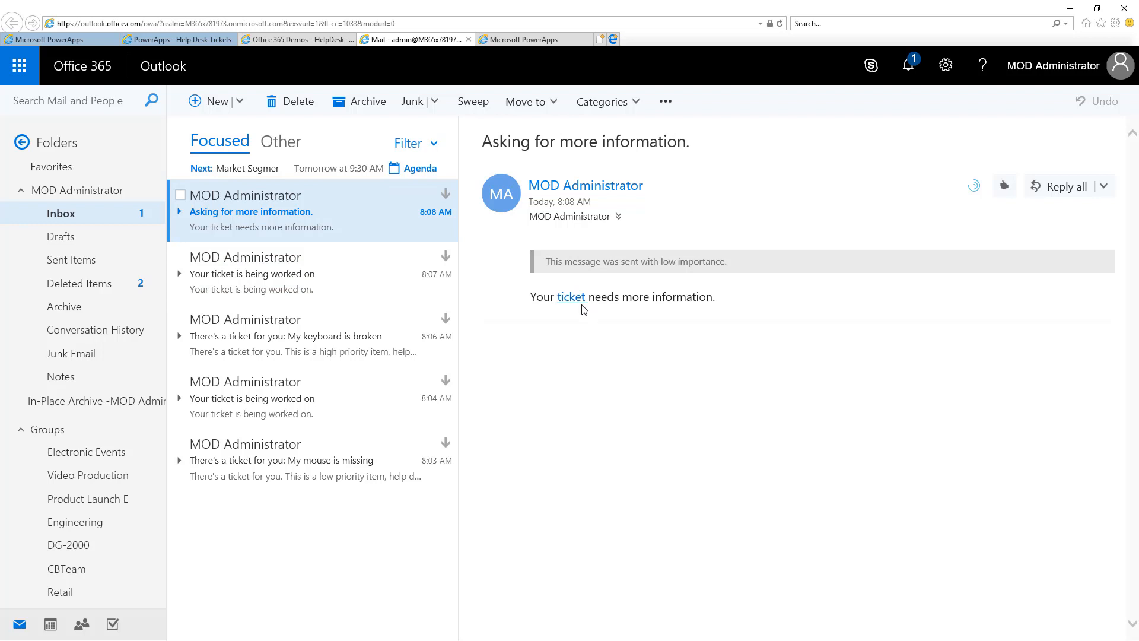
{"action": "mouse_move", "coordinate": [570, 305]}
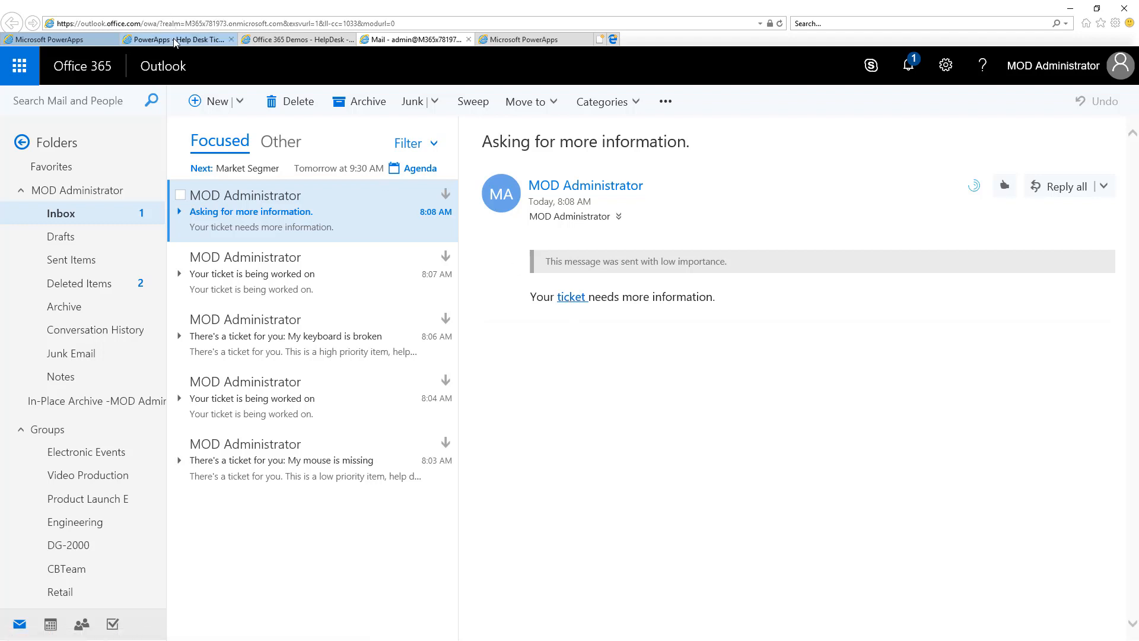
Set ticket 14 to COMPLETED with Percent Complete at 100% and save it.
{"action": "left_click", "coordinate": [148, 39]}
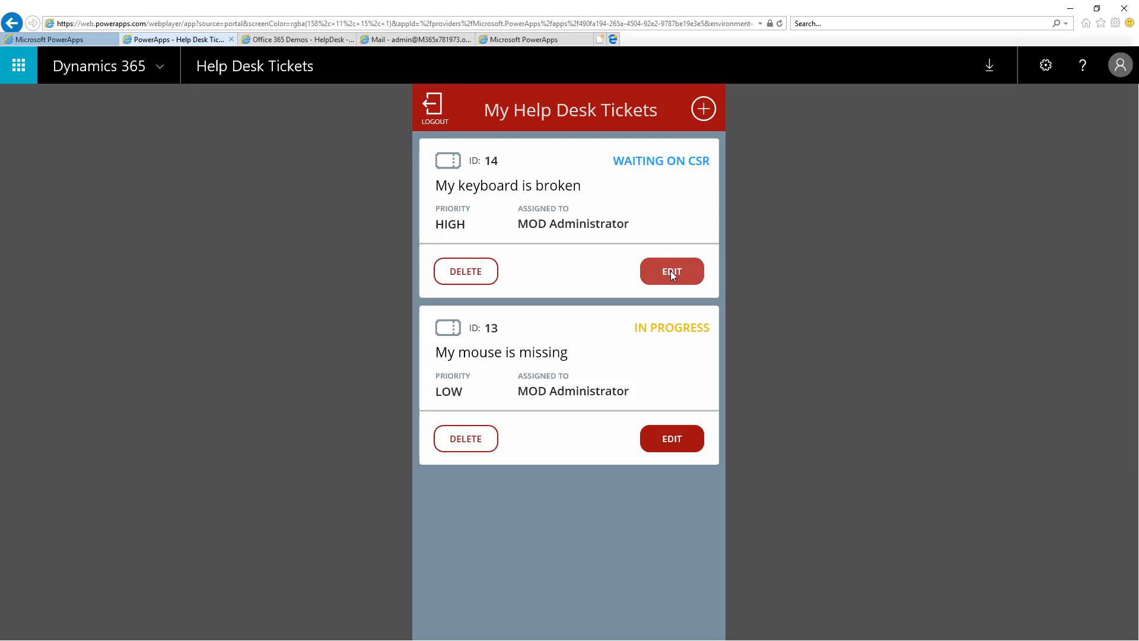
{"action": "left_click", "coordinate": [671, 270]}
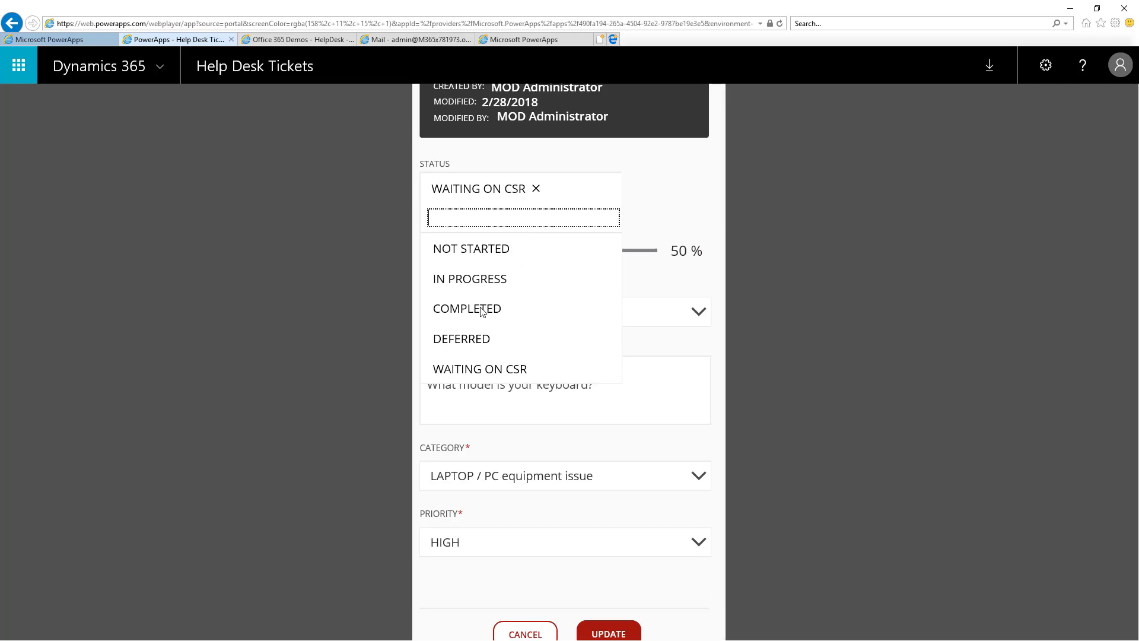
{"action": "left_click", "coordinate": [467, 308]}
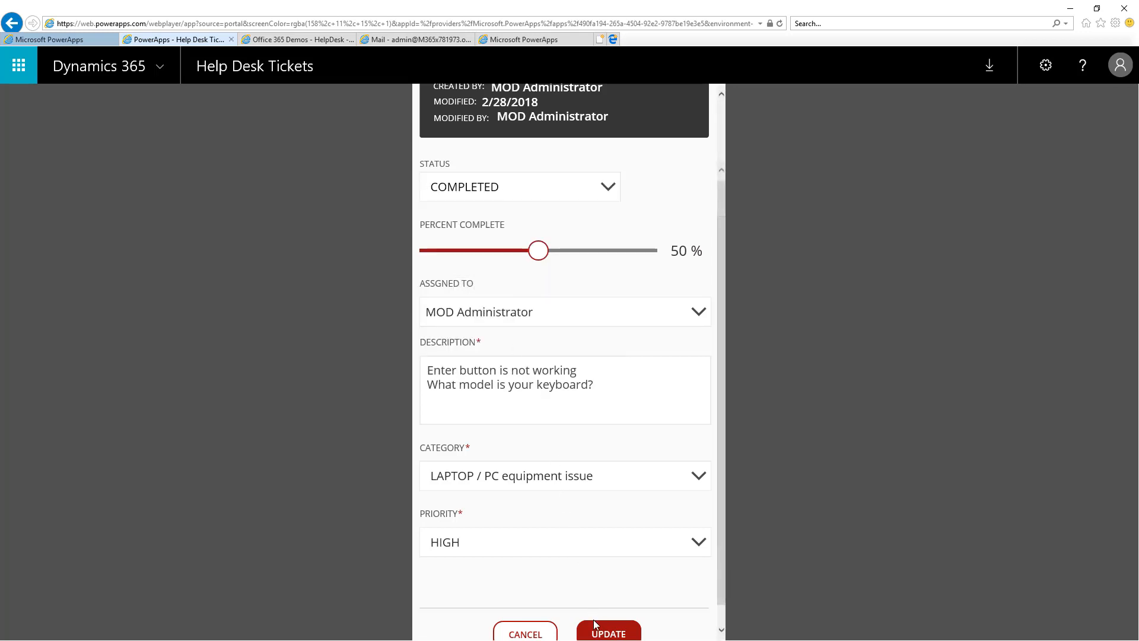
{"action": "left_click_drag", "start_coordinate": [539, 250], "coordinate": [639, 251]}
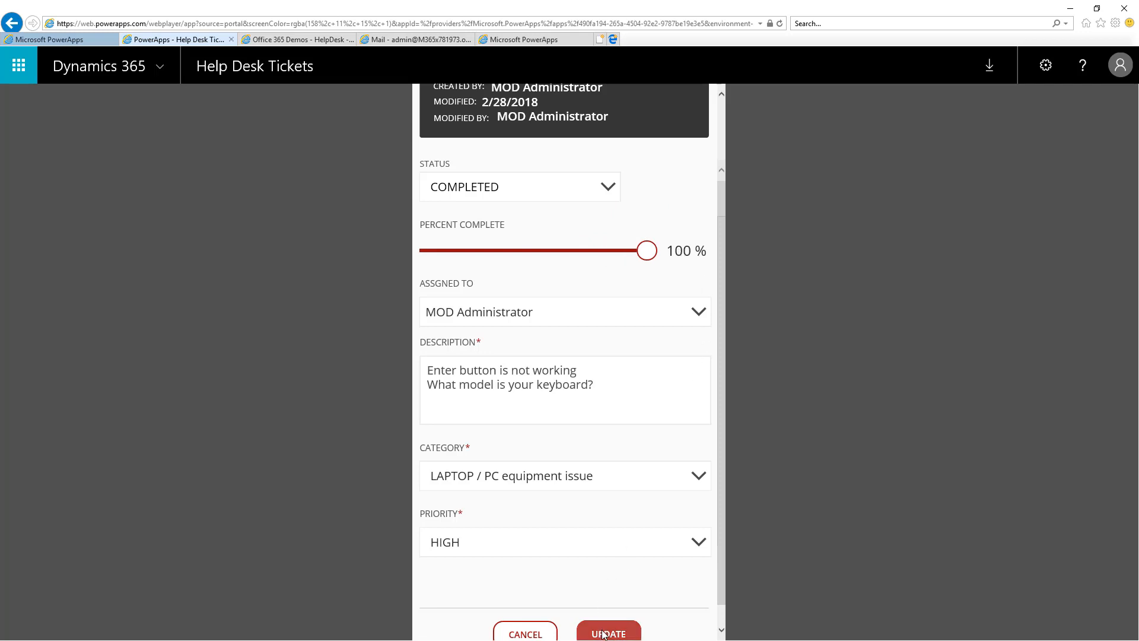
{"action": "left_click", "coordinate": [608, 633]}
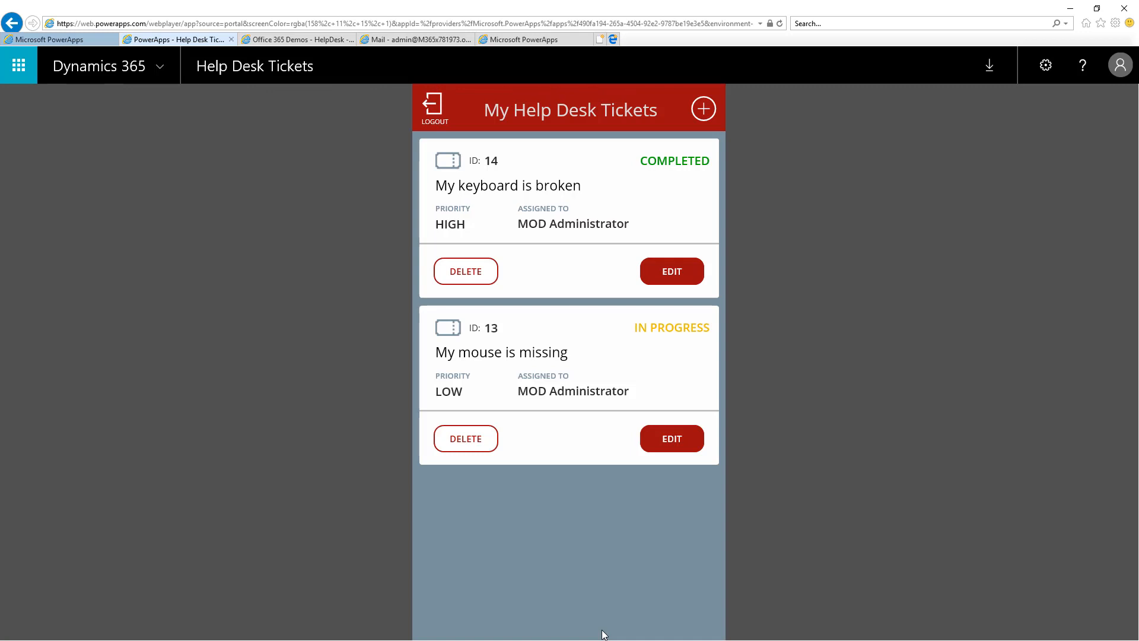
{"action": "mouse_move", "coordinate": [596, 535]}
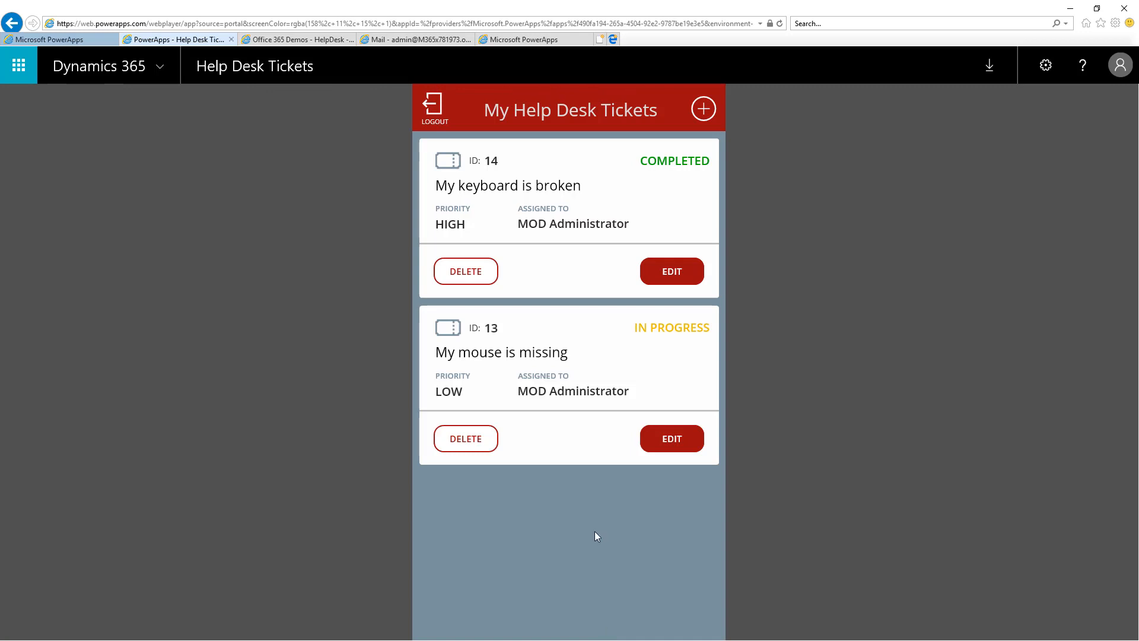
{"action": "mouse_move", "coordinate": [438, 134]}
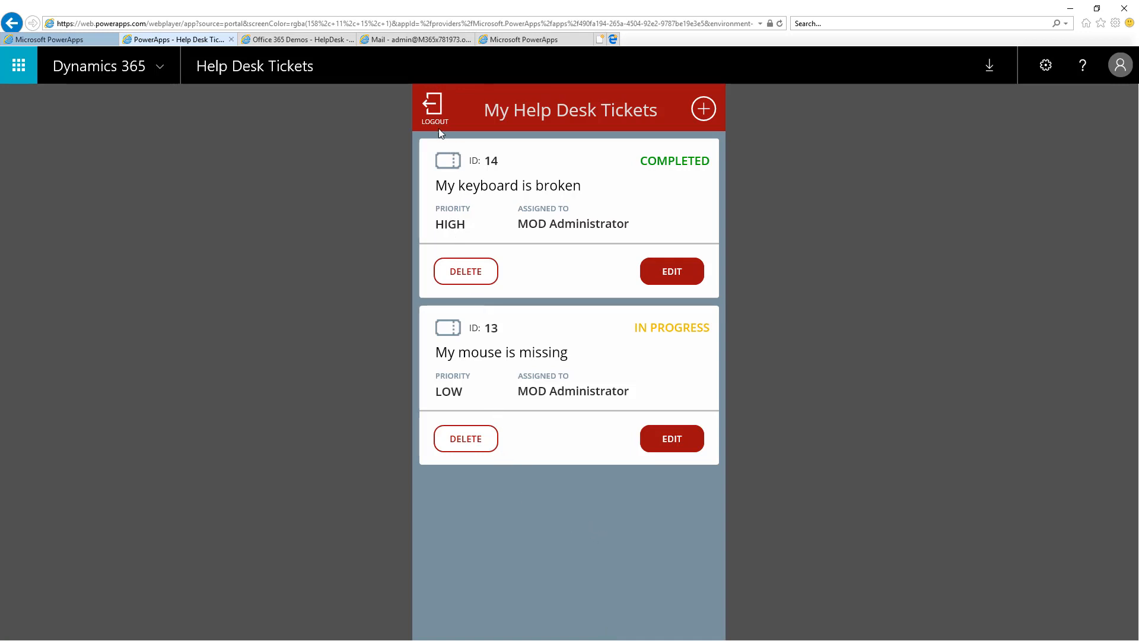
{"action": "left_click", "coordinate": [434, 107]}
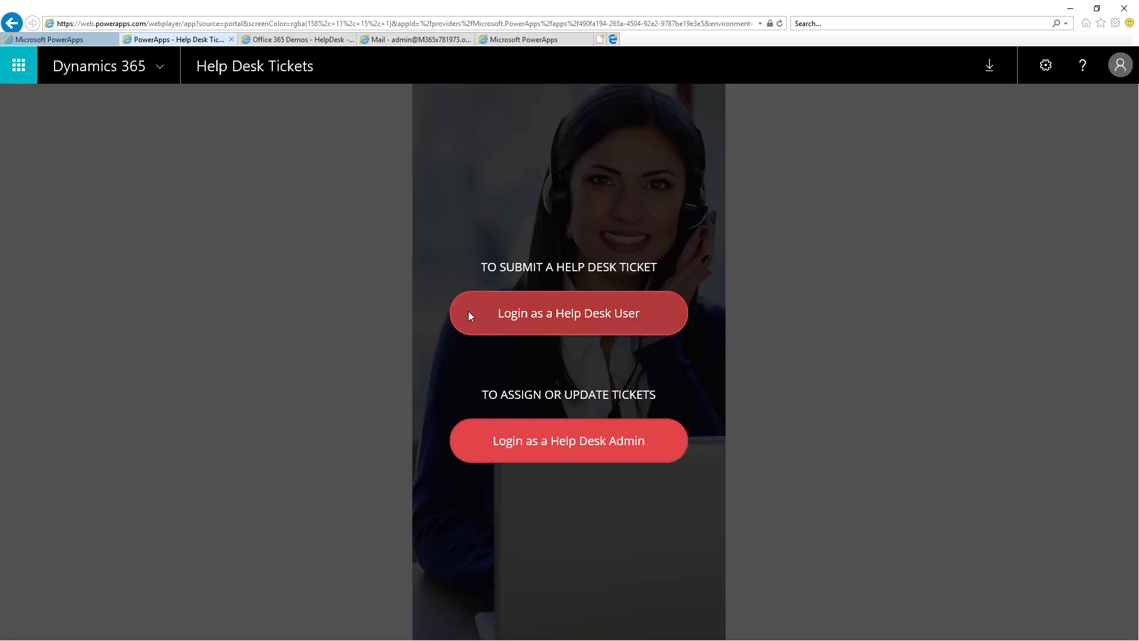
{"action": "left_click", "coordinate": [568, 313]}
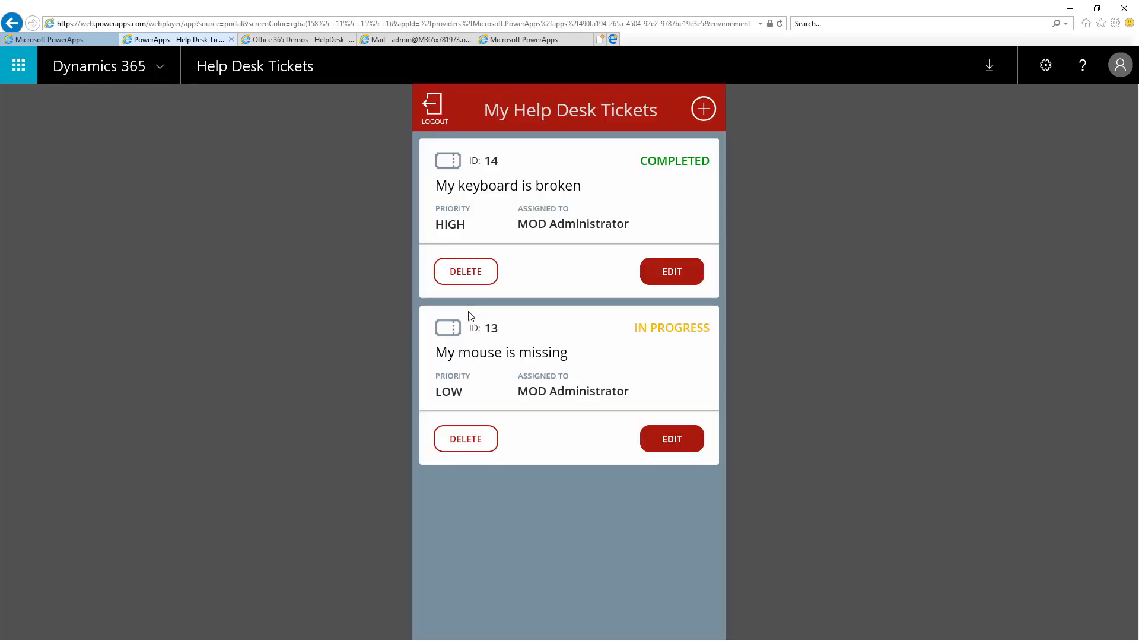
{"action": "mouse_move", "coordinate": [598, 183]}
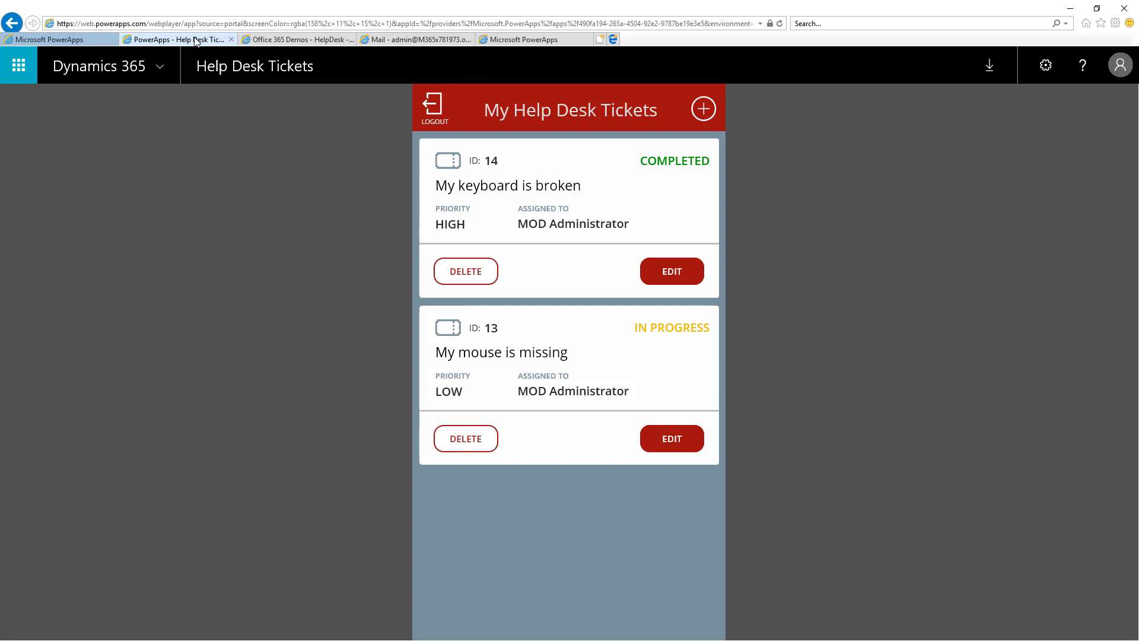
Read the 'Your ticket is completed.' email at the top of the inbox.
{"action": "left_click", "coordinate": [420, 39]}
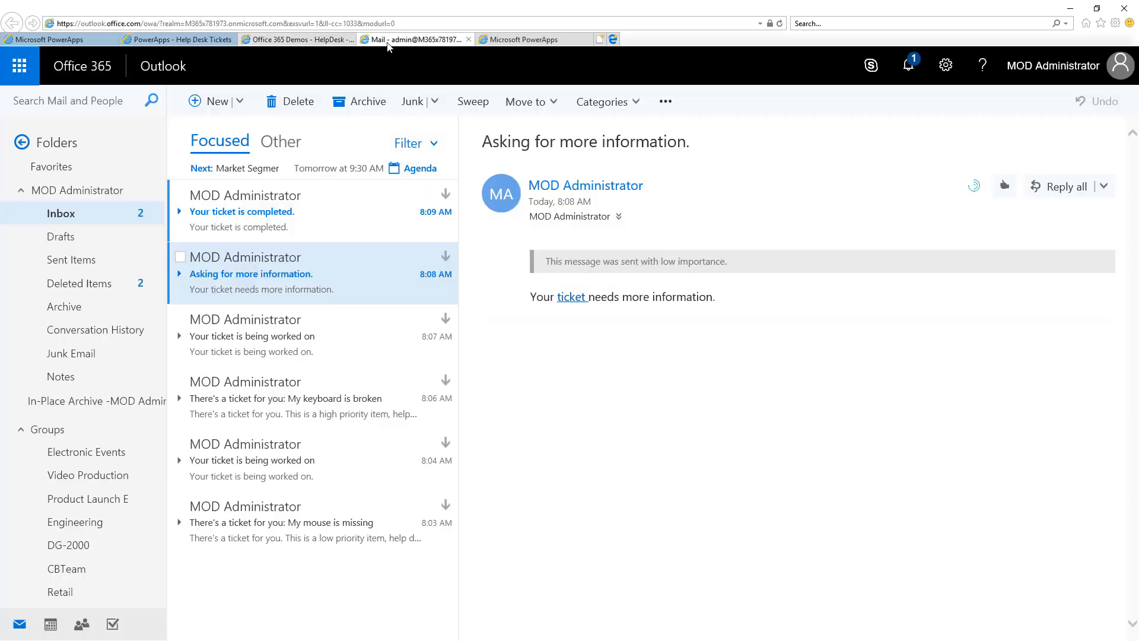
{"action": "left_click", "coordinate": [272, 211]}
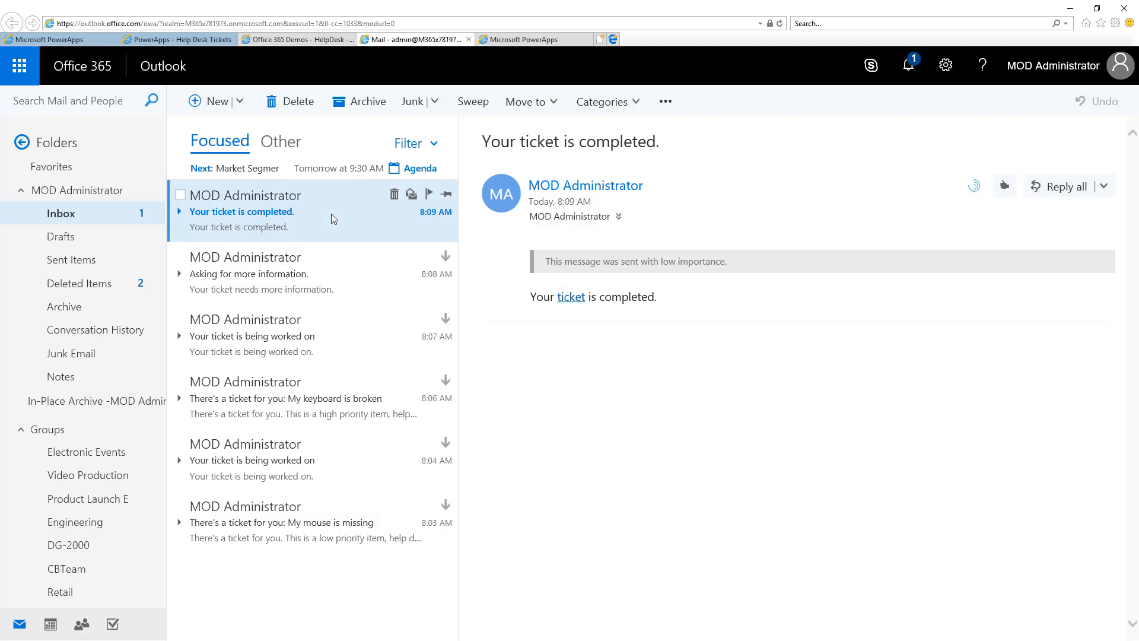
{"action": "mouse_move", "coordinate": [572, 301]}
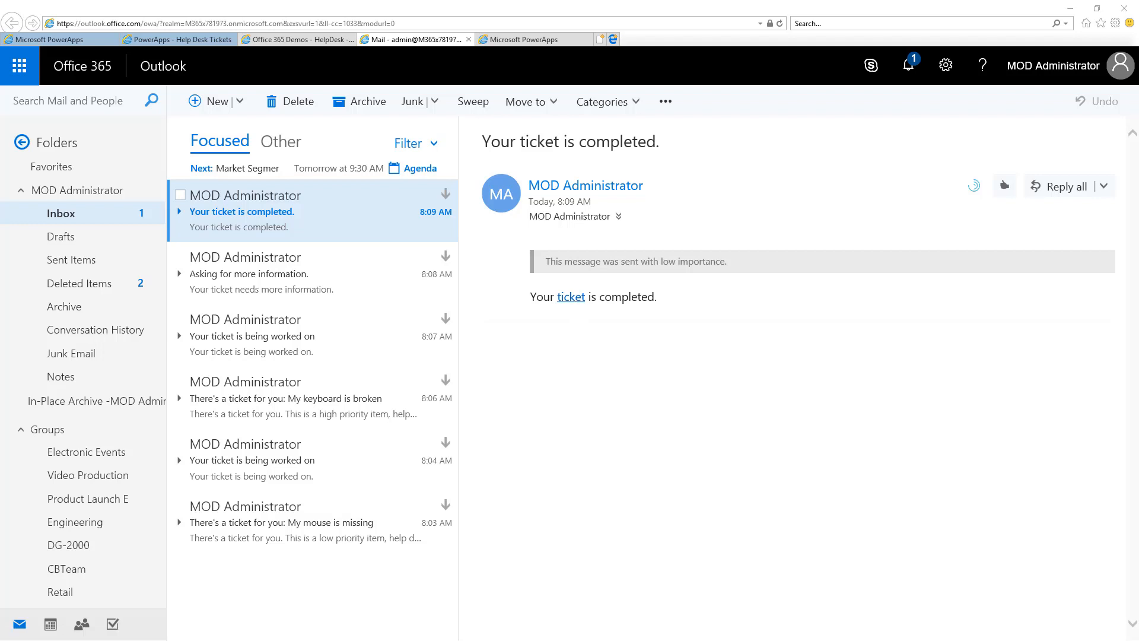
View the SharePoint HelpDesk list's TaskStatus column for the keyboard item.
{"action": "left_click", "coordinate": [300, 39]}
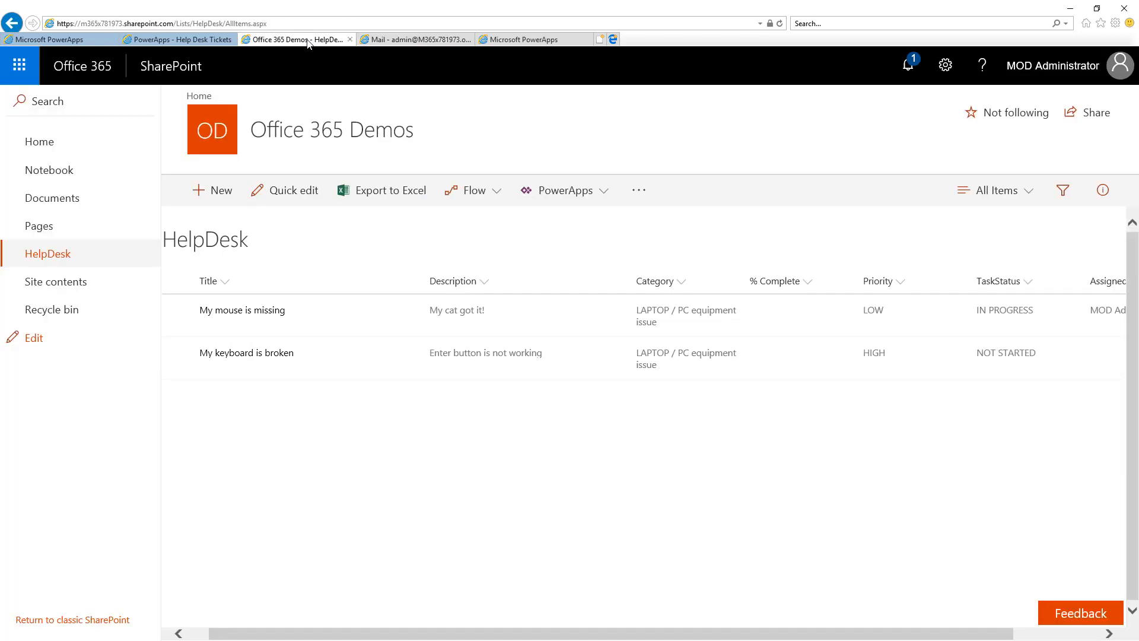
{"action": "mouse_move", "coordinate": [302, 414]}
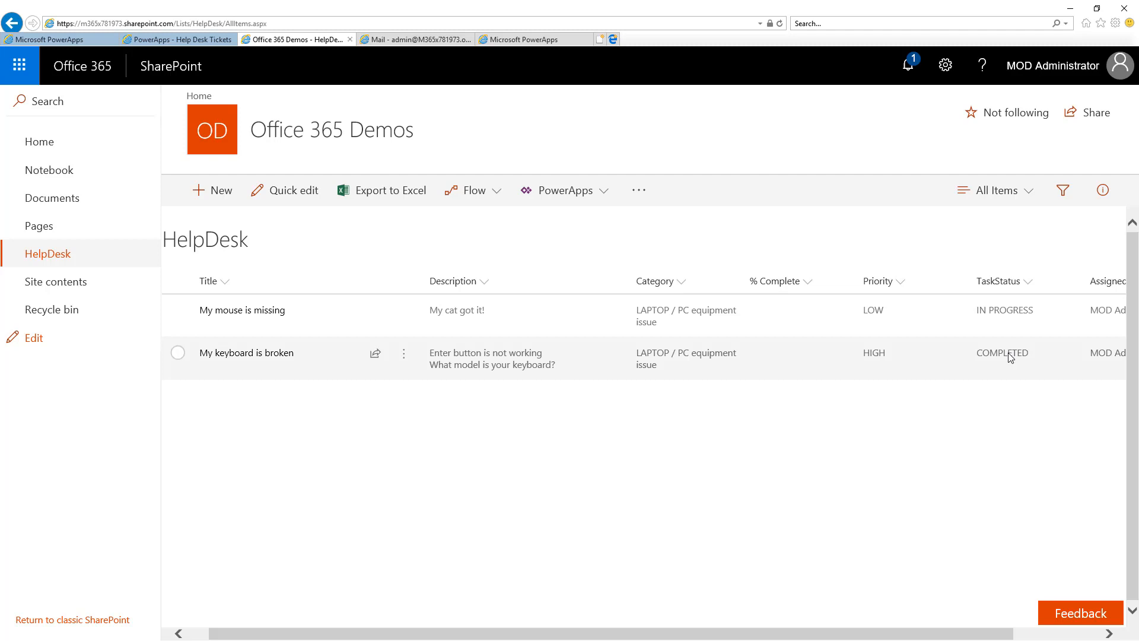
{"action": "mouse_move", "coordinate": [575, 126]}
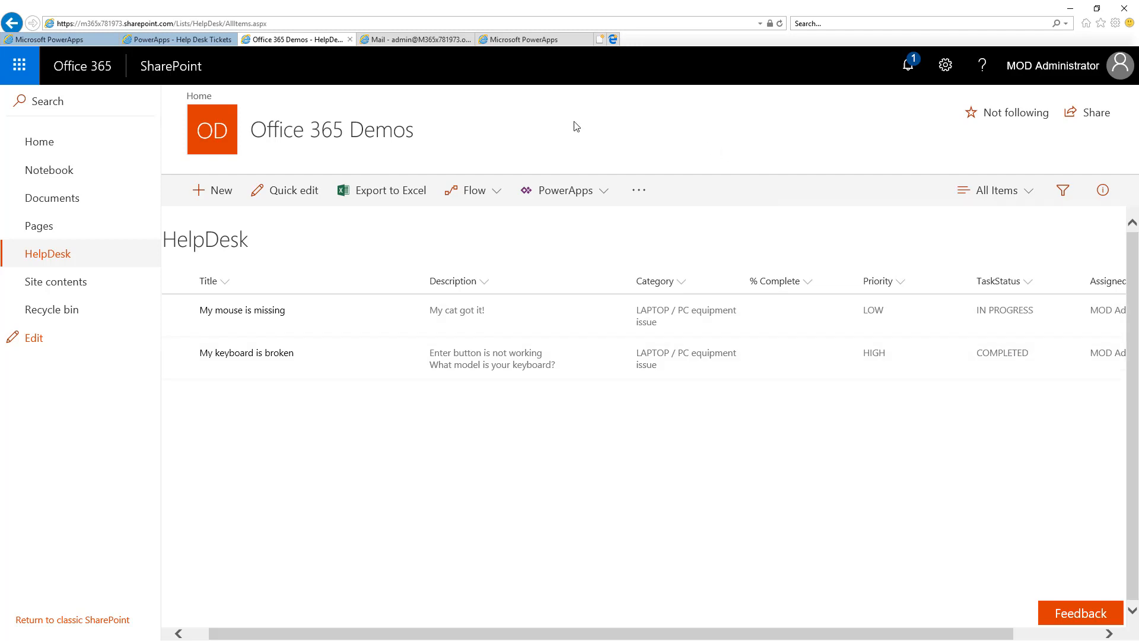
{"action": "mouse_move", "coordinate": [573, 131]}
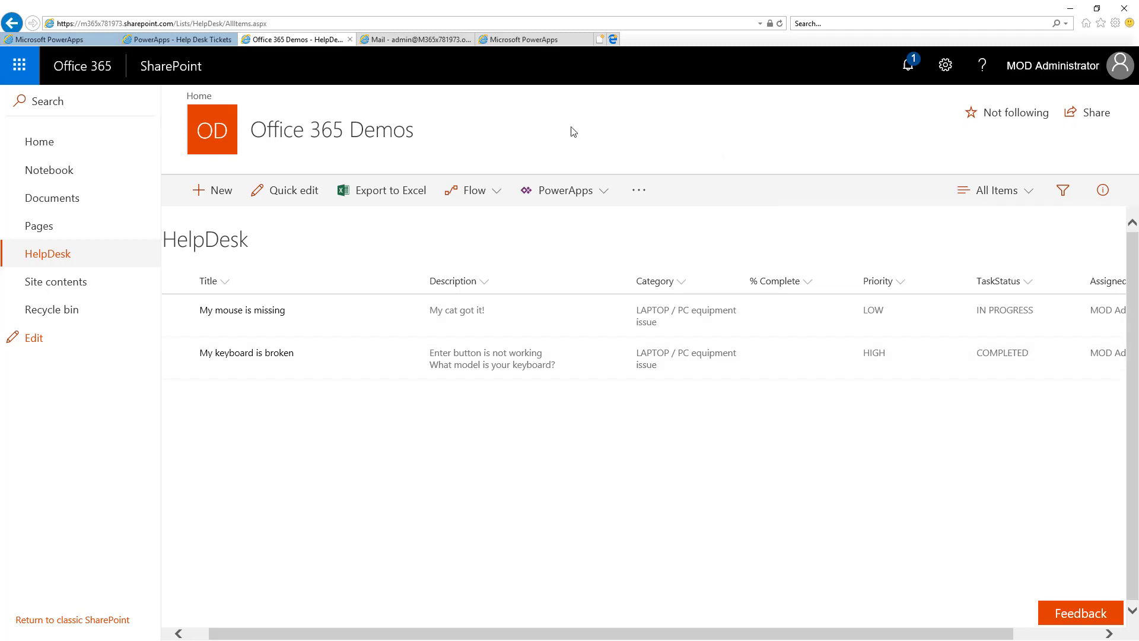
{"action": "mouse_move", "coordinate": [560, 116]}
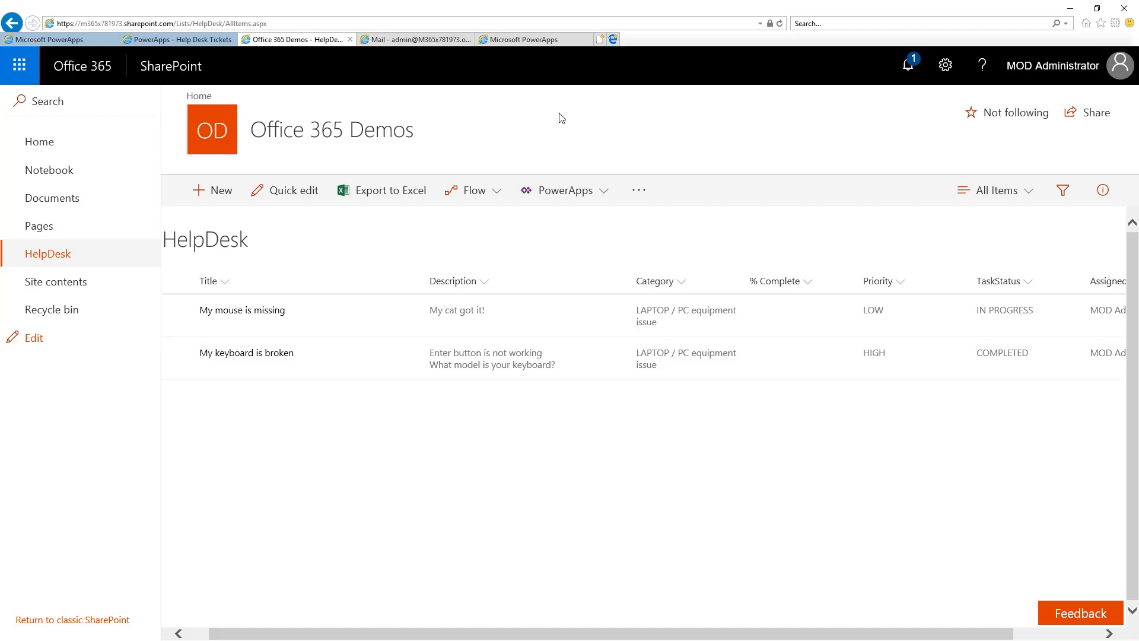
In HelpDeskFlow, expand the Get items step showing its ID filter on HelpDesk.
{"action": "left_click", "coordinate": [528, 39]}
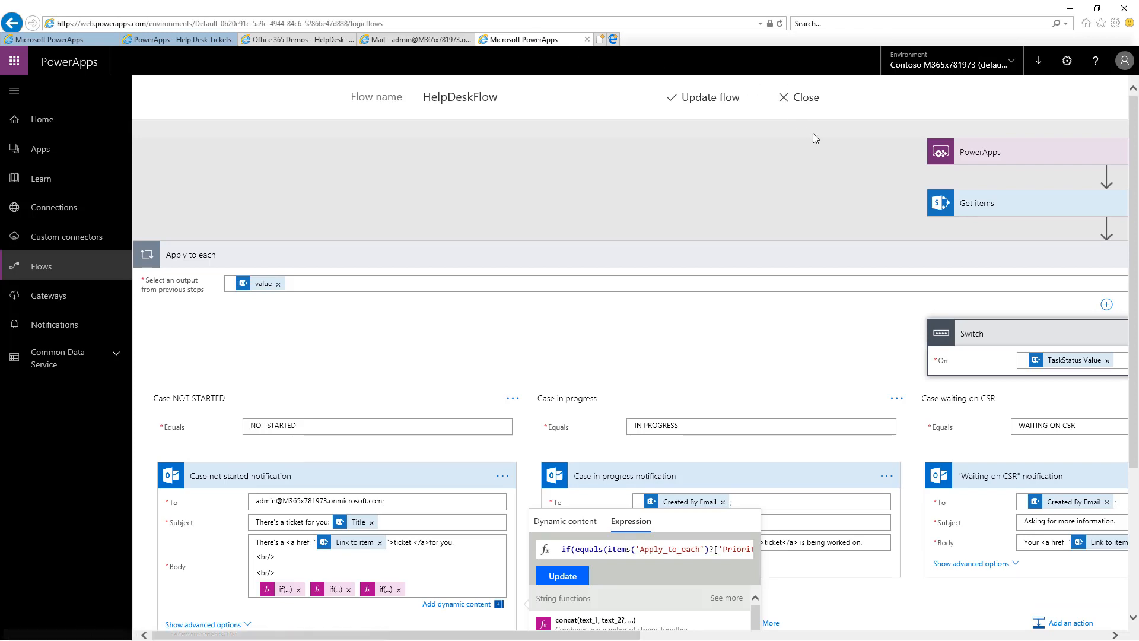
{"action": "mouse_move", "coordinate": [981, 153]}
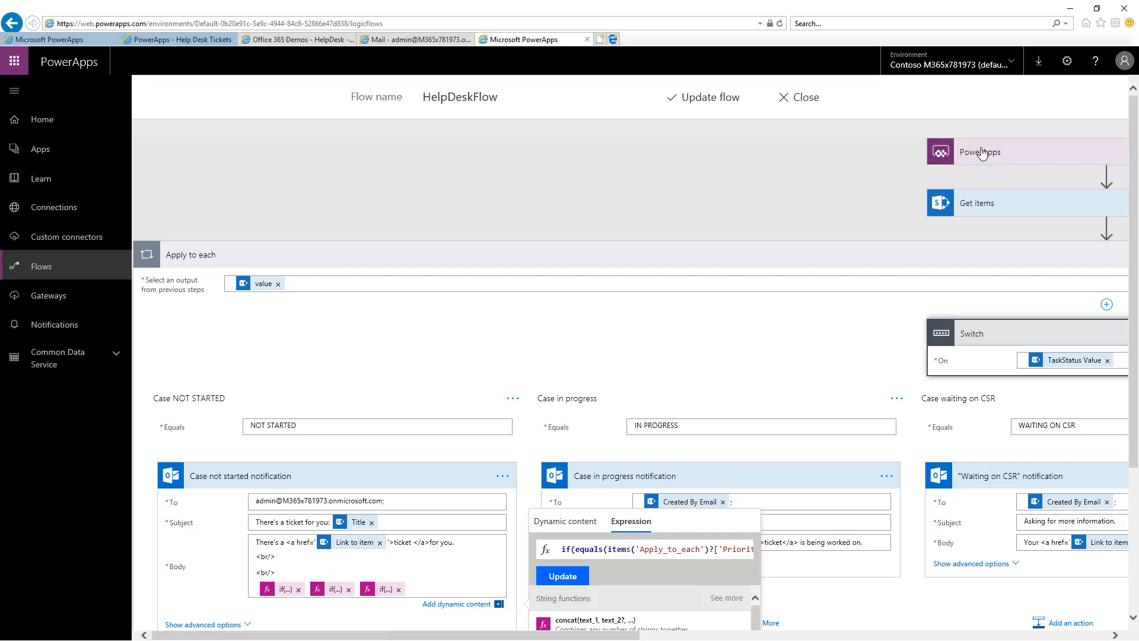
{"action": "mouse_move", "coordinate": [985, 212]}
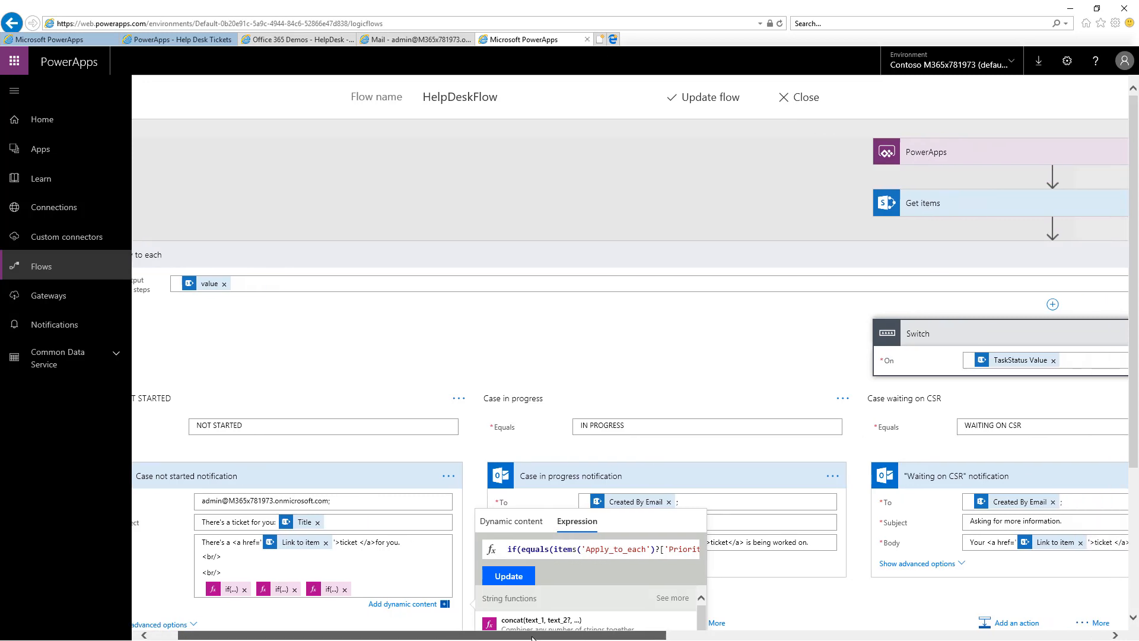
{"action": "scroll", "scroll_direction": "right", "scroll_amount": 3}
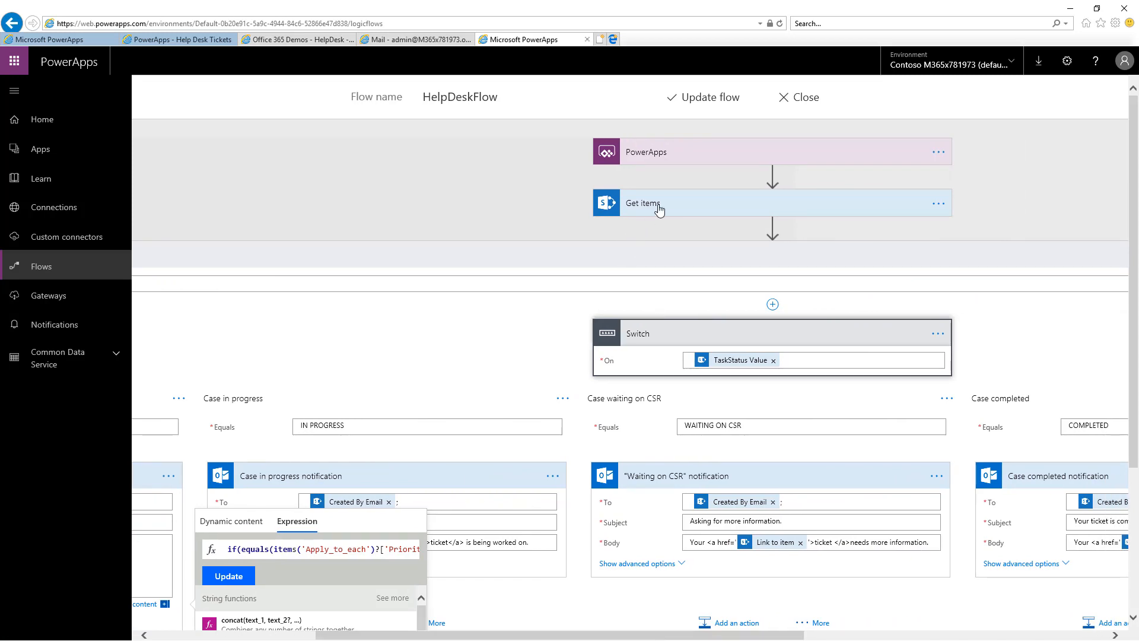
{"action": "left_click", "coordinate": [657, 204]}
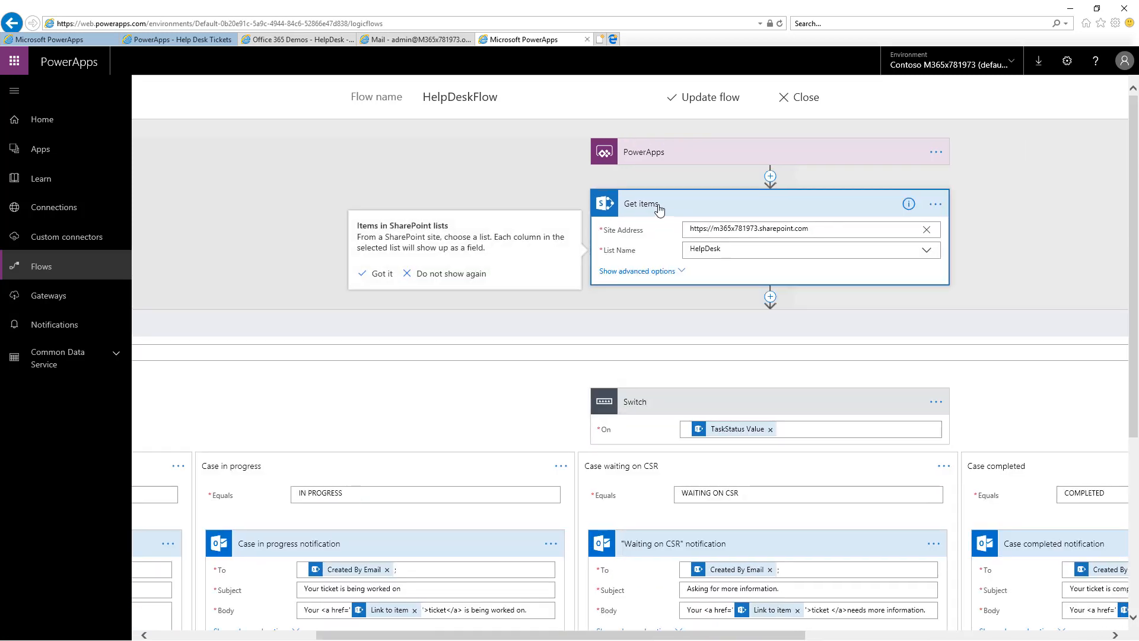
{"action": "left_click", "coordinate": [635, 271]}
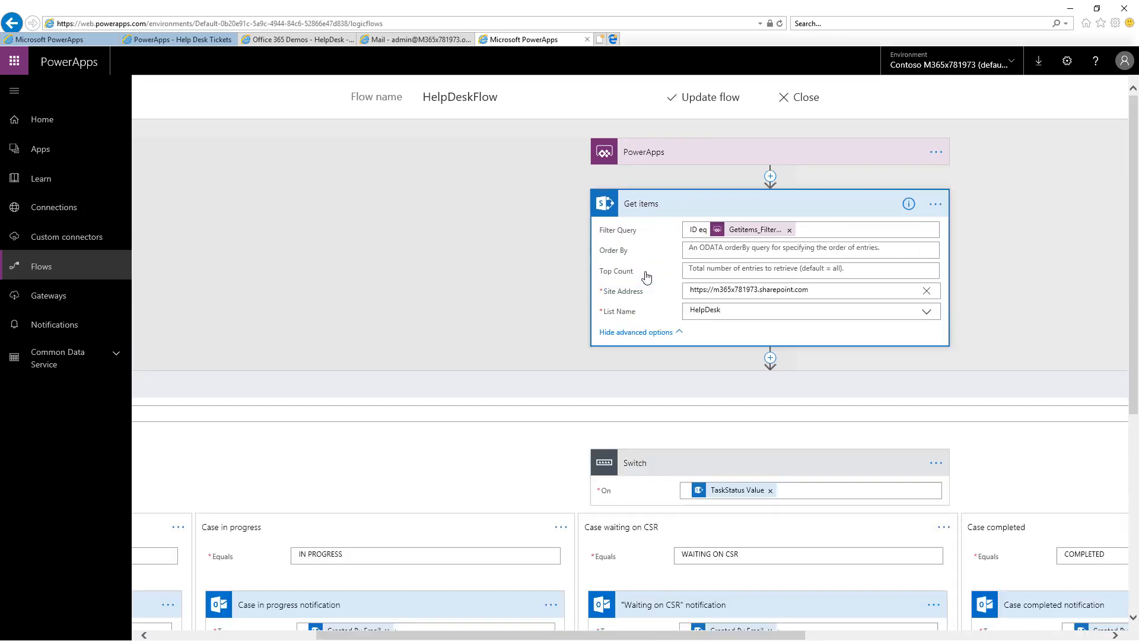
{"action": "mouse_move", "coordinate": [640, 258]}
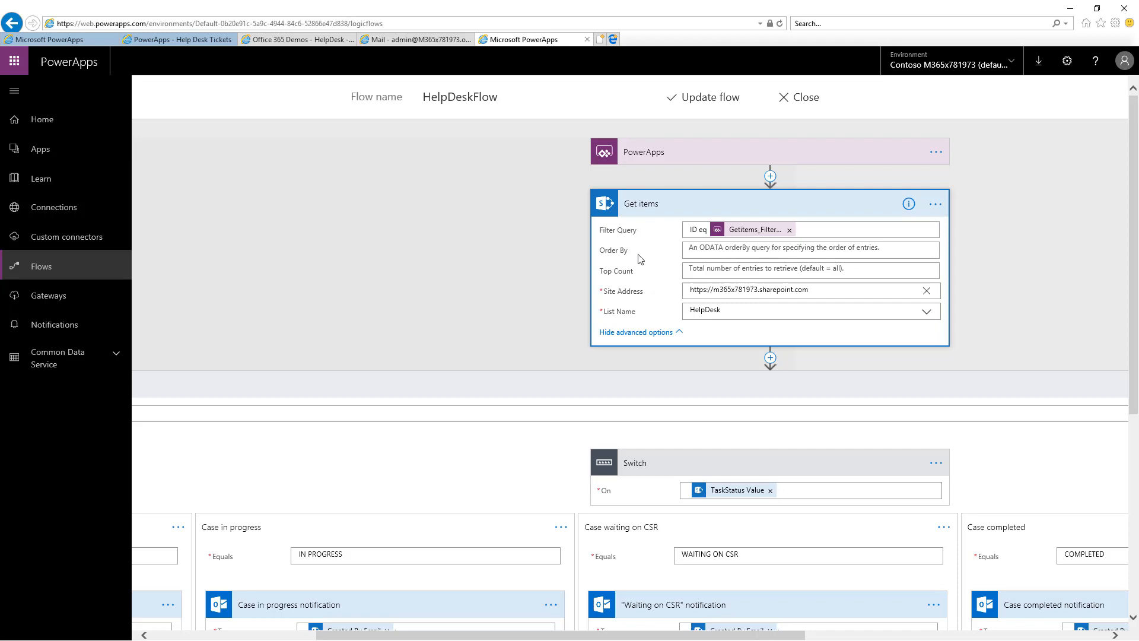
{"action": "mouse_move", "coordinate": [654, 242]}
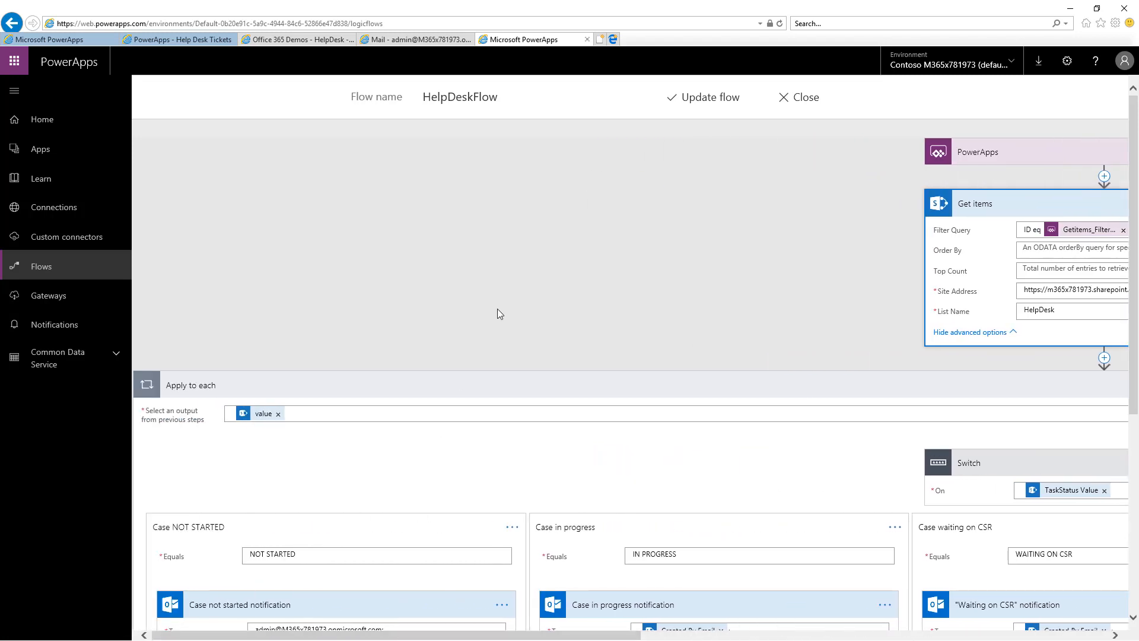
{"action": "scroll", "scroll_direction": "down", "scroll_amount": 3}
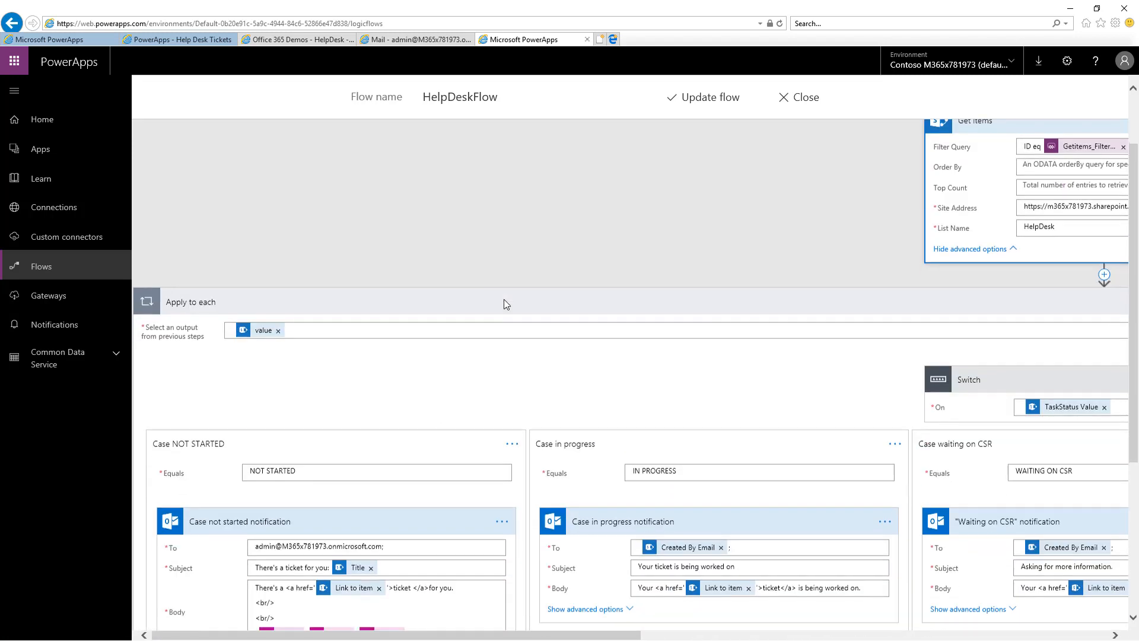
{"action": "scroll", "scroll_direction": "down", "scroll_amount": 3}
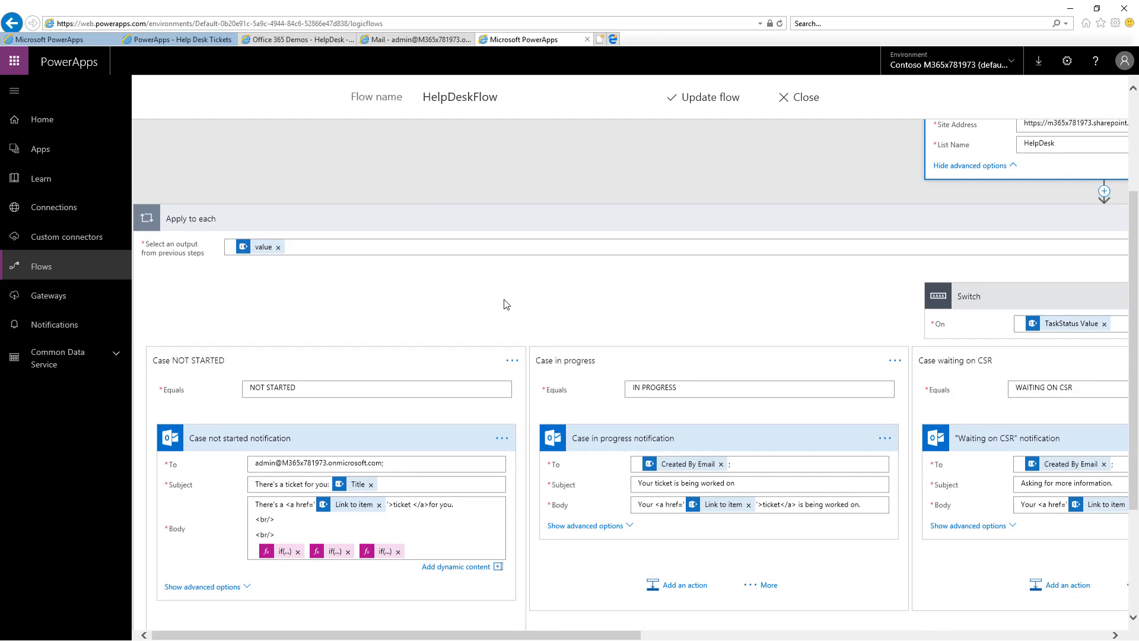
{"action": "mouse_move", "coordinate": [1070, 285]}
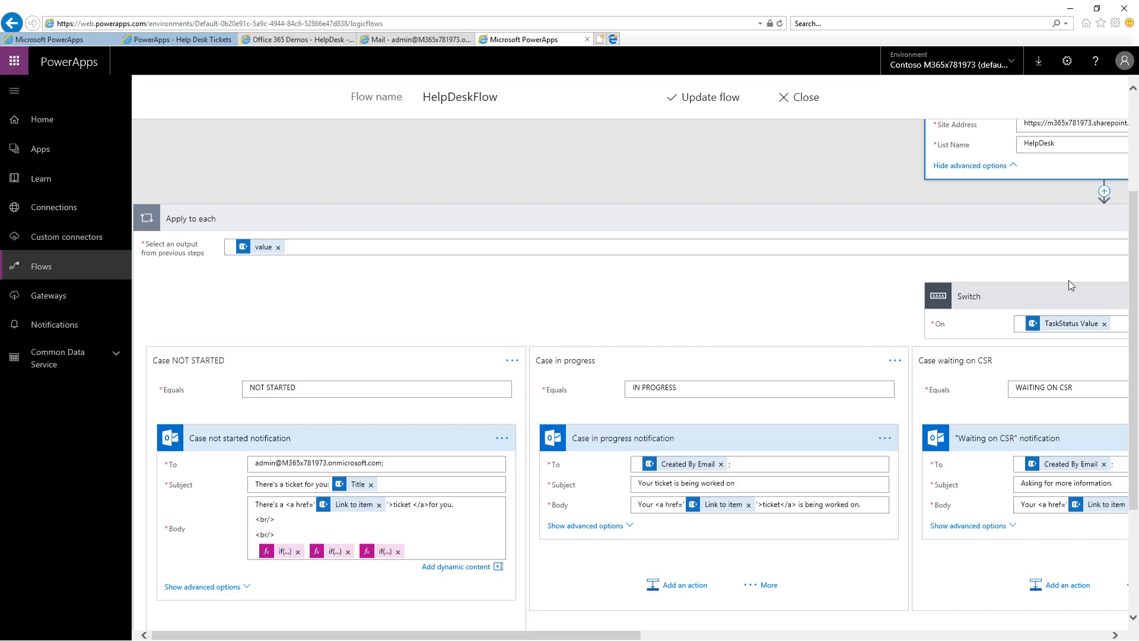
{"action": "mouse_move", "coordinate": [1068, 336]}
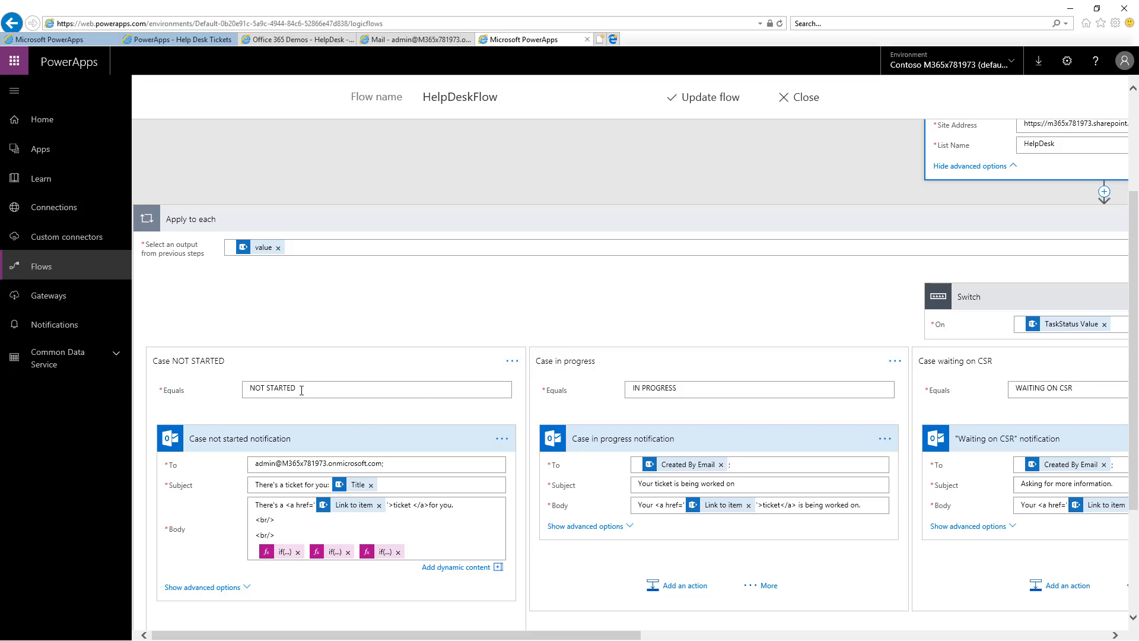
{"action": "scroll", "scroll_direction": "down", "scroll_amount": 3}
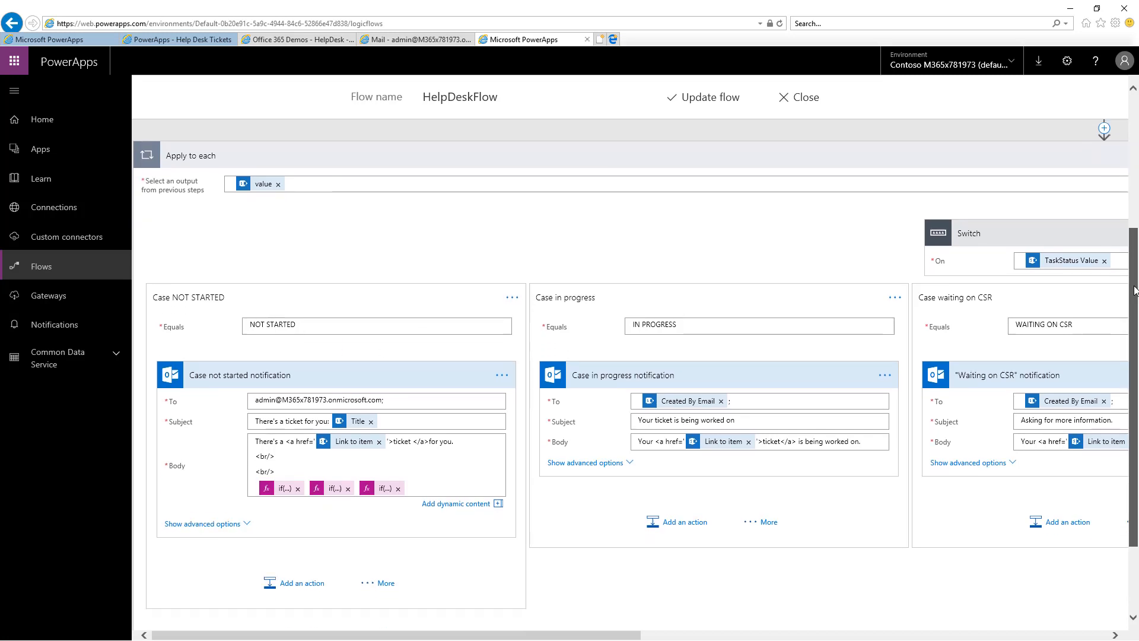
{"action": "scroll", "scroll_direction": "down", "scroll_amount": 3}
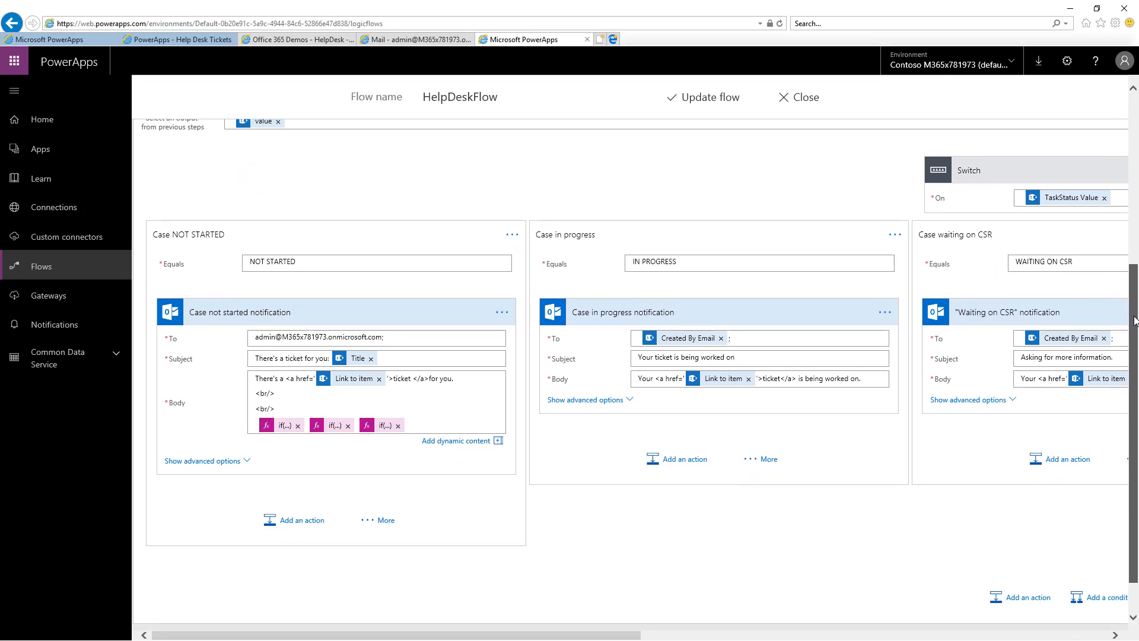
{"action": "scroll", "scroll_direction": "down", "scroll_amount": 3}
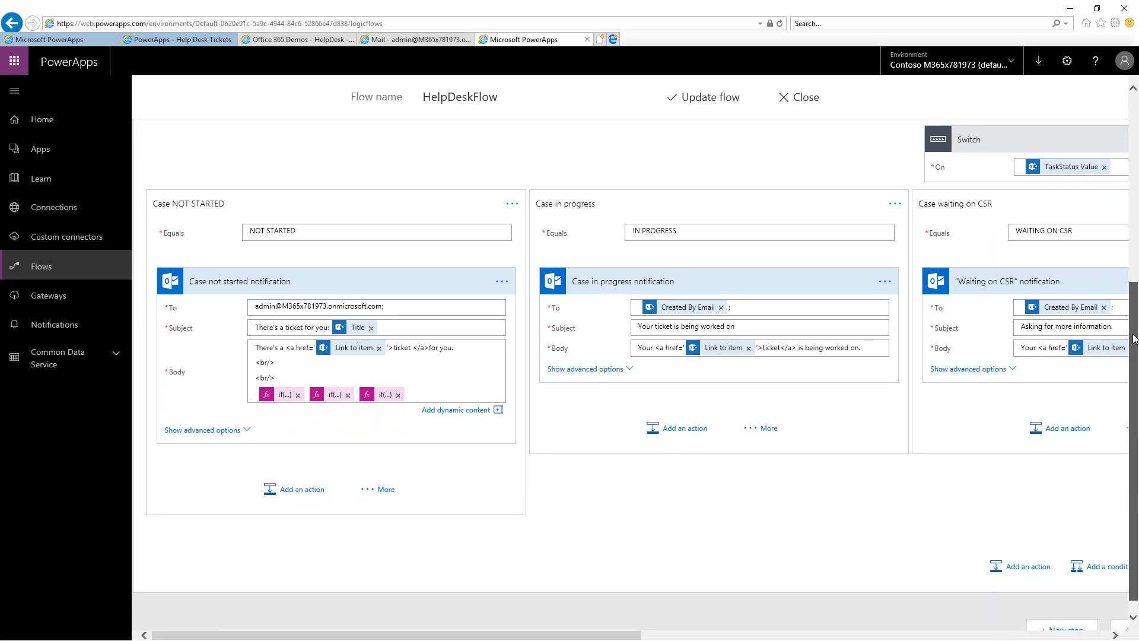
{"action": "mouse_move", "coordinate": [297, 354]}
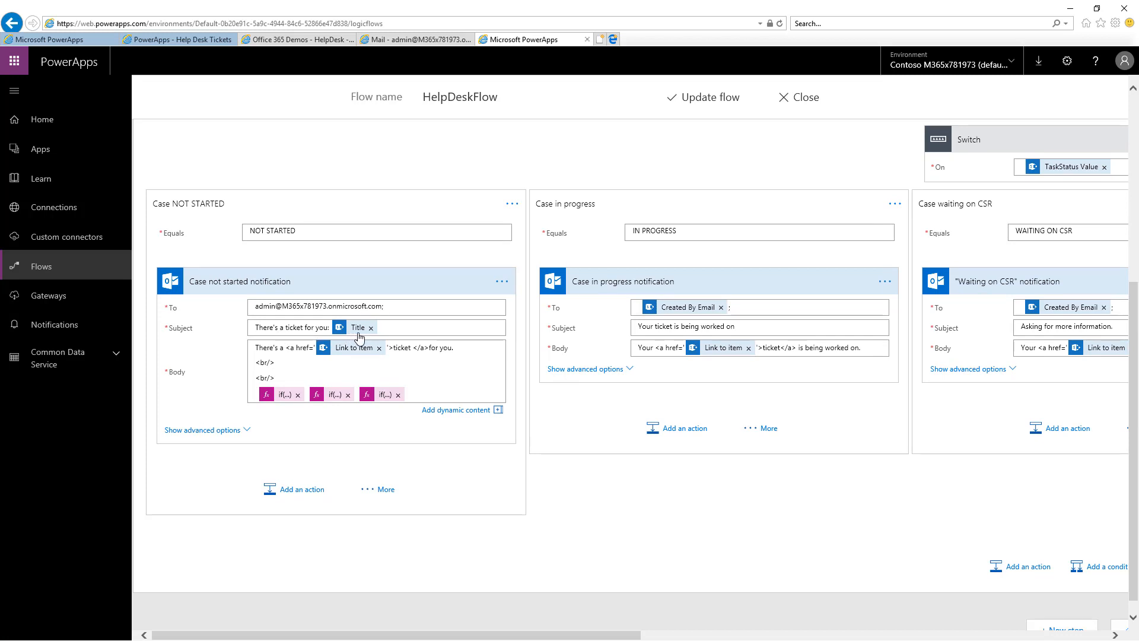
{"action": "mouse_move", "coordinate": [332, 355]}
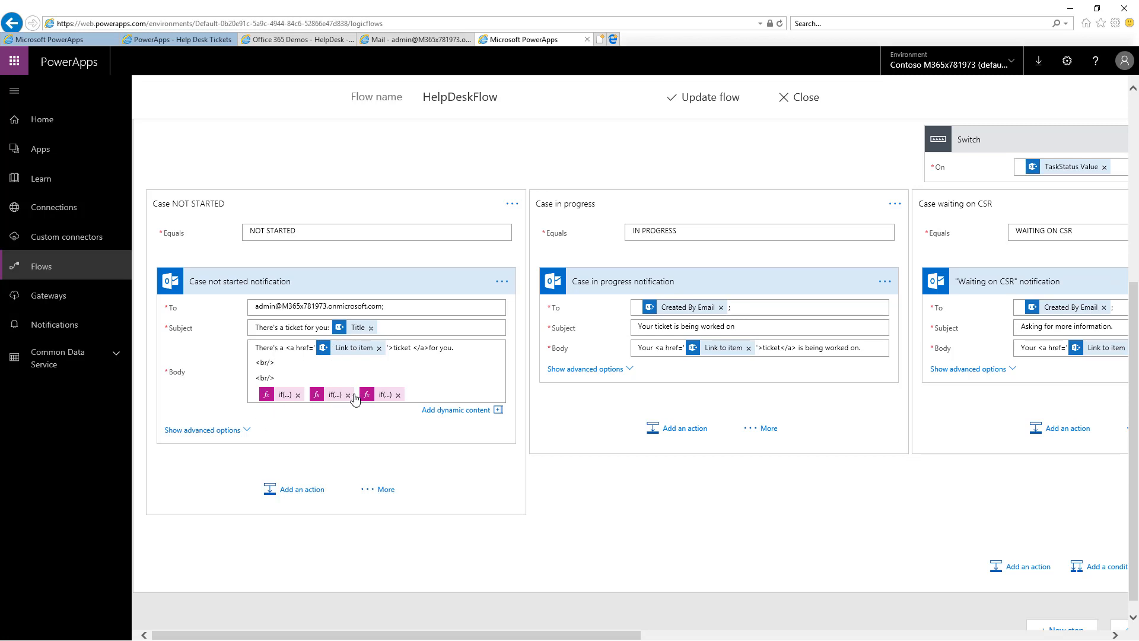
Compare a priority if/equals expression with the LOW 24-hour SLA text in Notepad.
{"action": "left_click", "coordinate": [280, 393]}
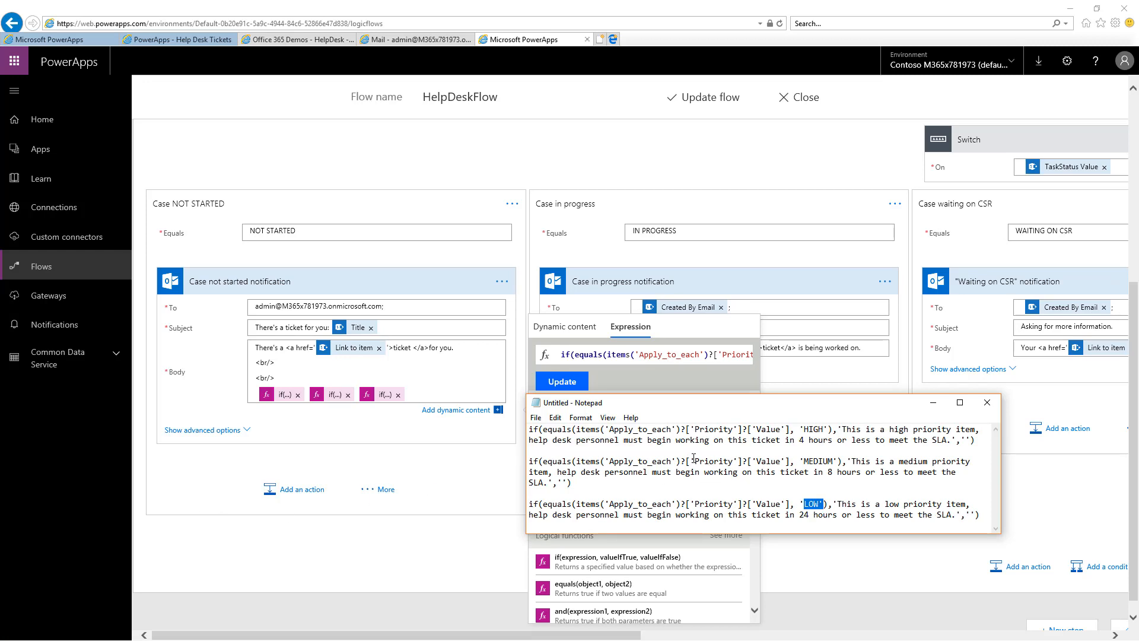
{"action": "mouse_move", "coordinate": [729, 439]}
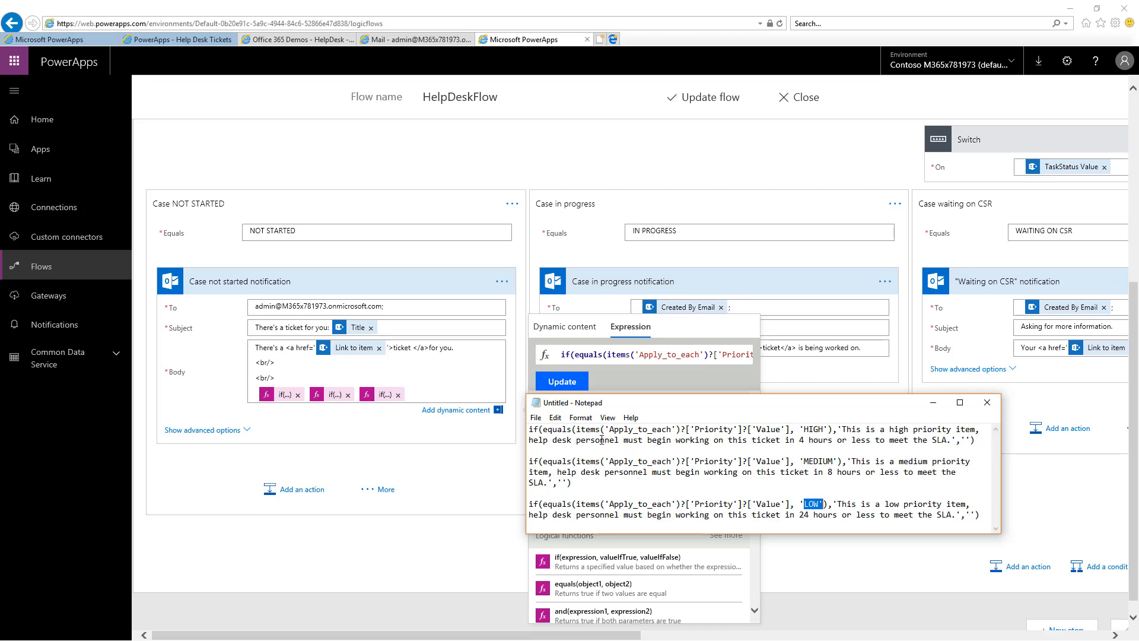
{"action": "mouse_move", "coordinate": [724, 432]}
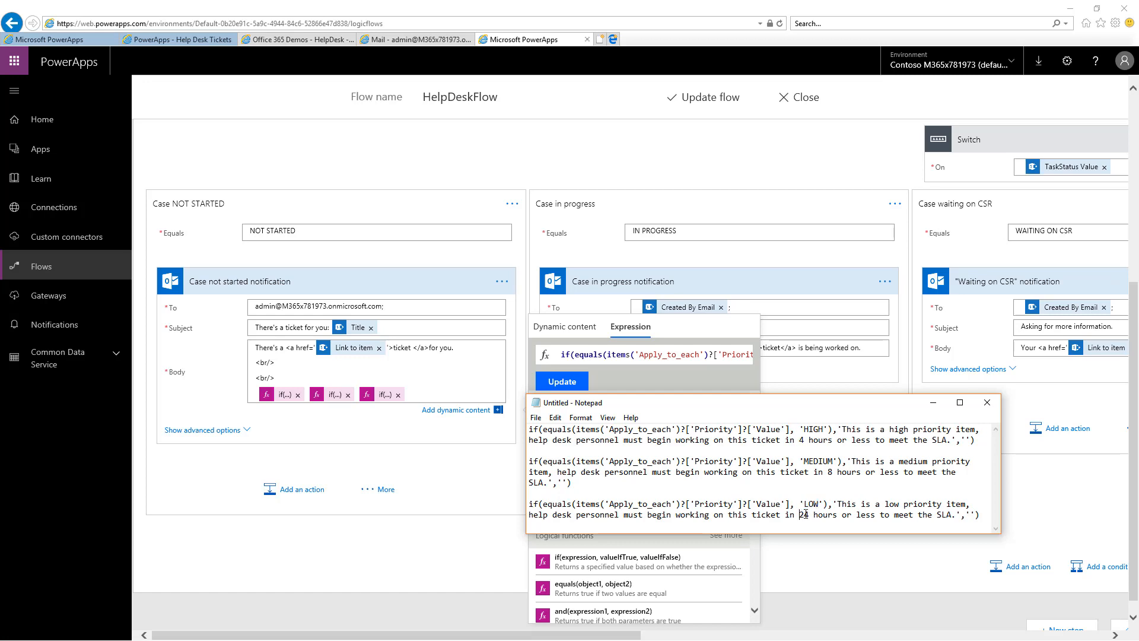
{"action": "left_click_drag", "start_coordinate": [797, 514], "coordinate": [955, 513]}
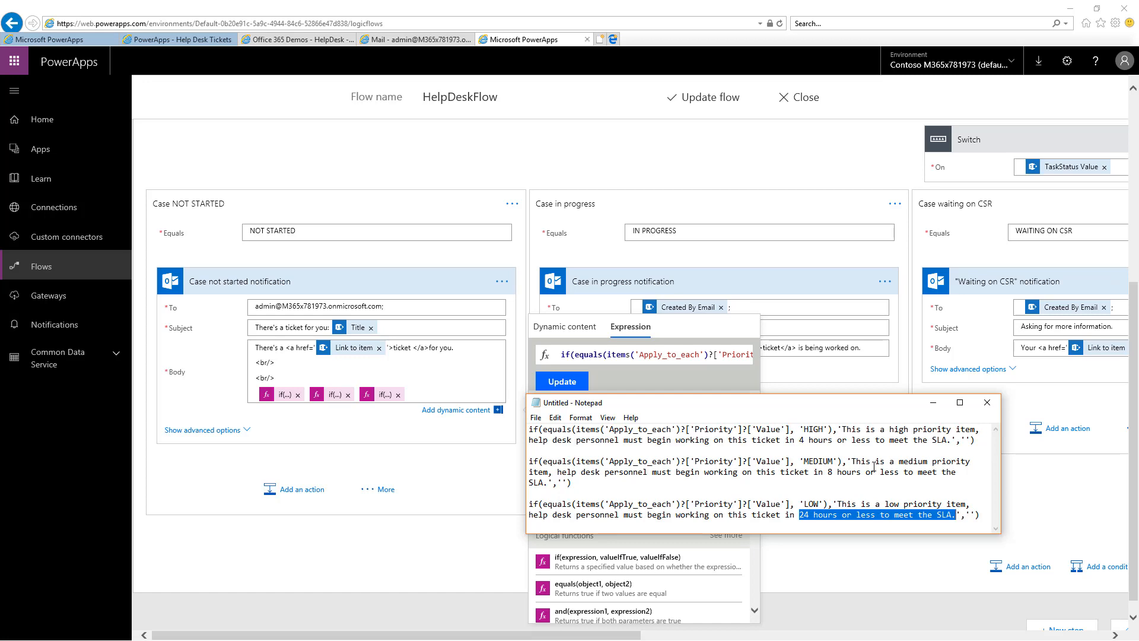
{"action": "left_click", "coordinate": [987, 402]}
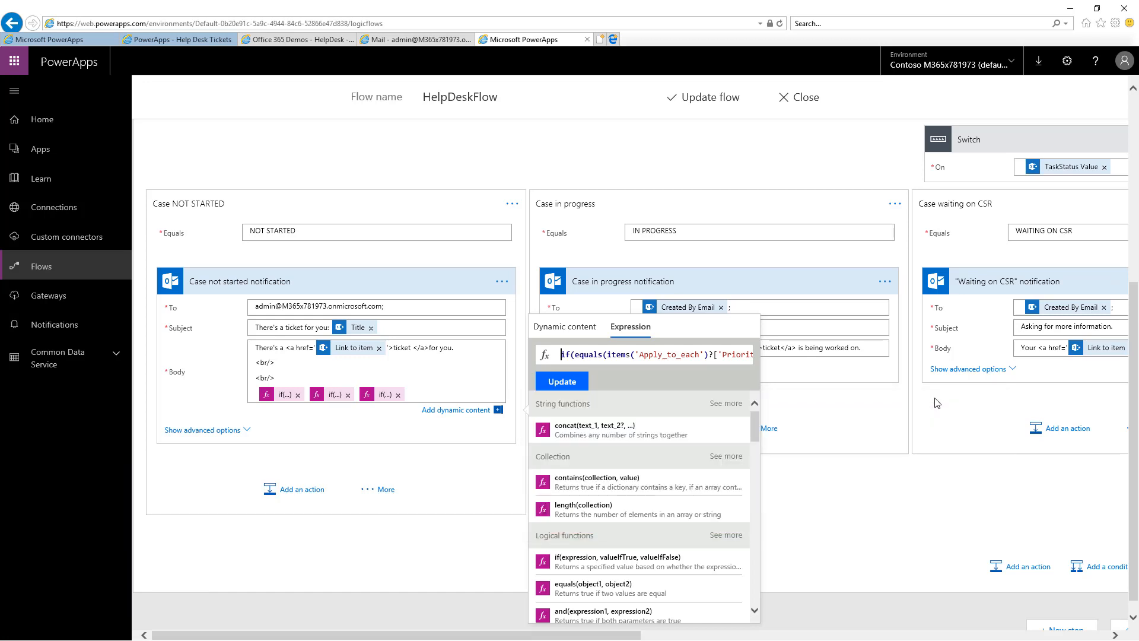
Leave the flow's expression editor and return to the Help Desk Tickets app showing ticket 14 Completed and 13 In Progress.
{"action": "left_click", "coordinate": [819, 495]}
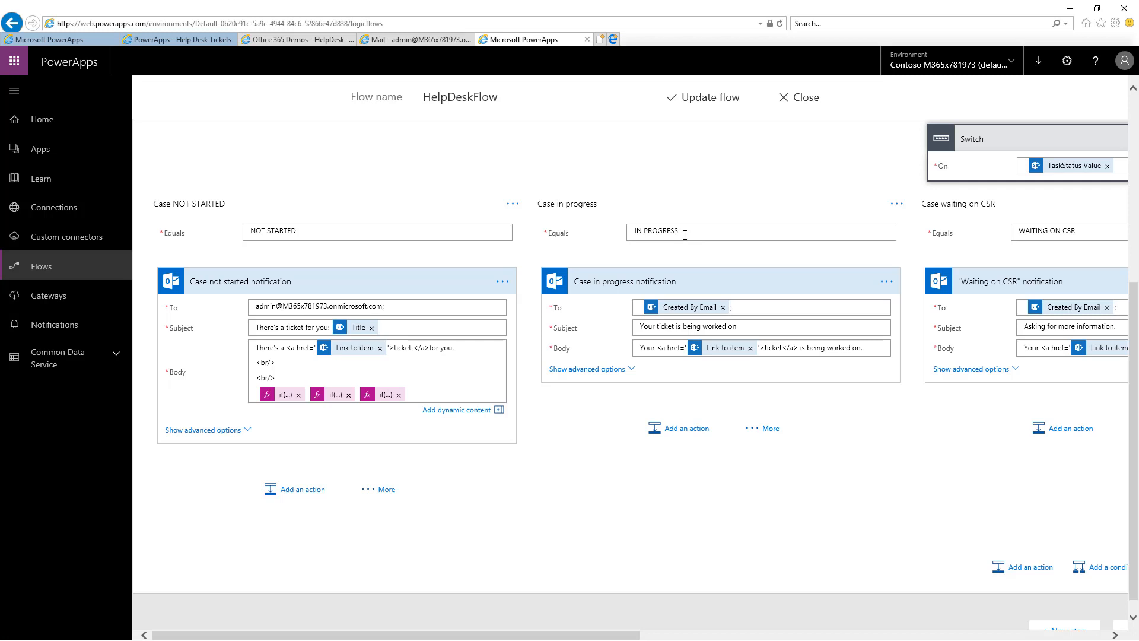
{"action": "mouse_move", "coordinate": [693, 324]}
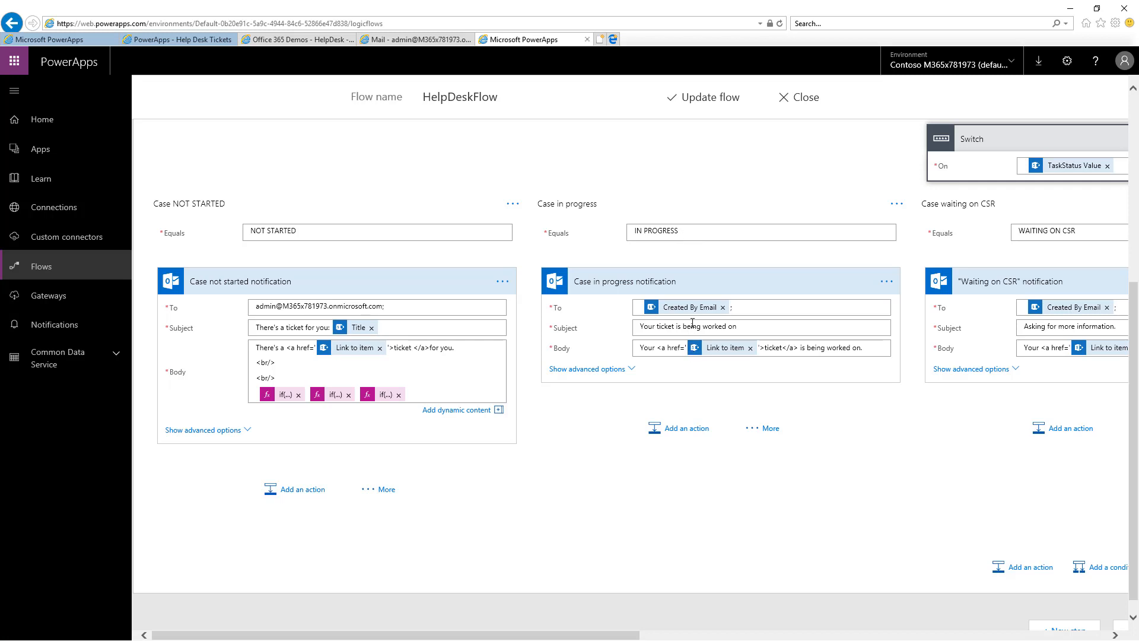
{"action": "mouse_move", "coordinate": [703, 316]}
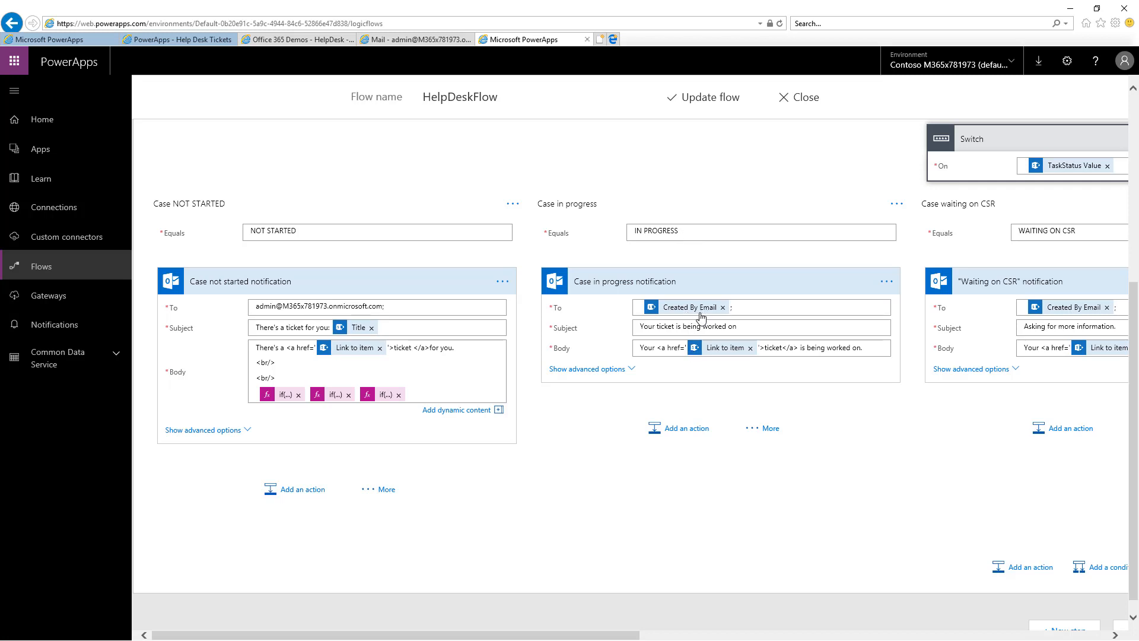
{"action": "mouse_move", "coordinate": [531, 597]}
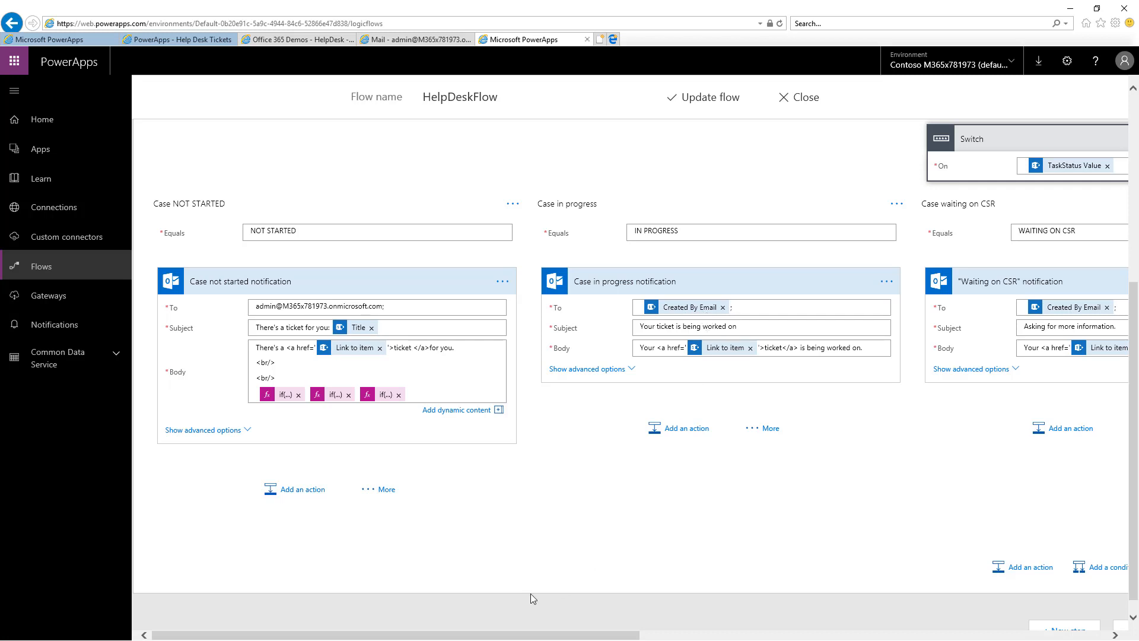
{"action": "scroll", "scroll_direction": "right", "scroll_amount": 3}
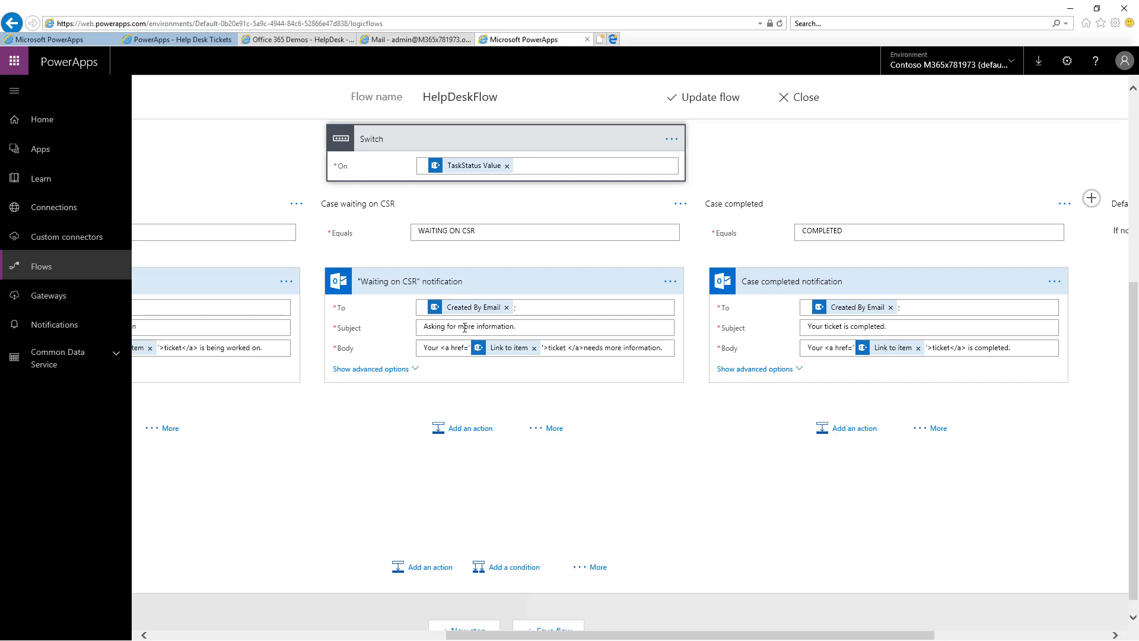
{"action": "mouse_move", "coordinate": [778, 287]}
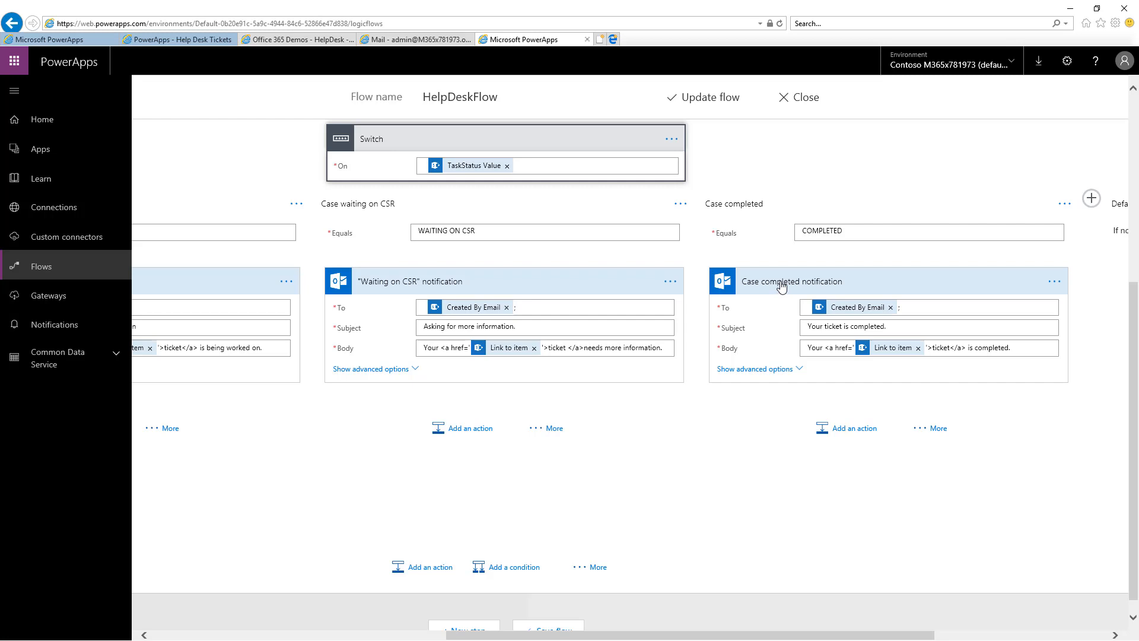
{"action": "mouse_move", "coordinate": [844, 309]}
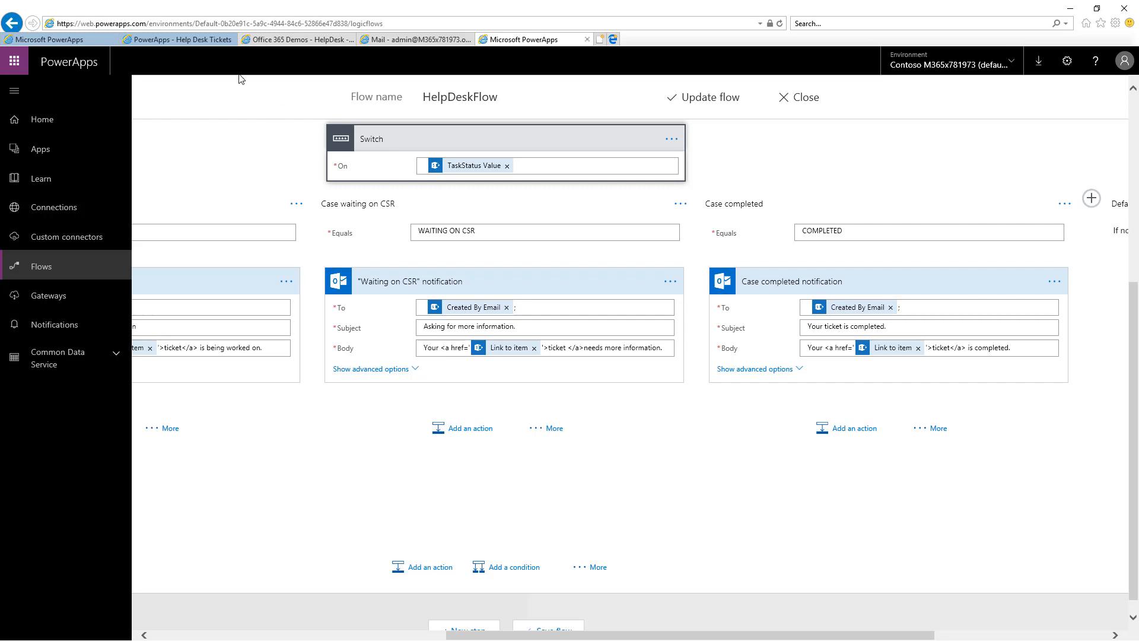
{"action": "left_click", "coordinate": [166, 40]}
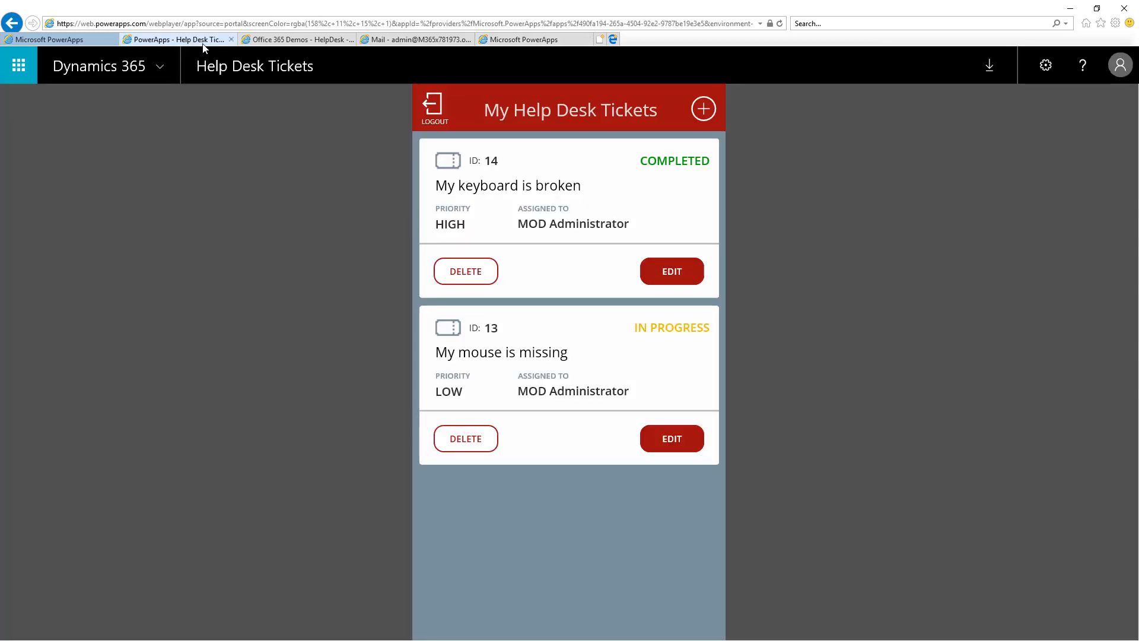
{"action": "mouse_move", "coordinate": [268, 311]}
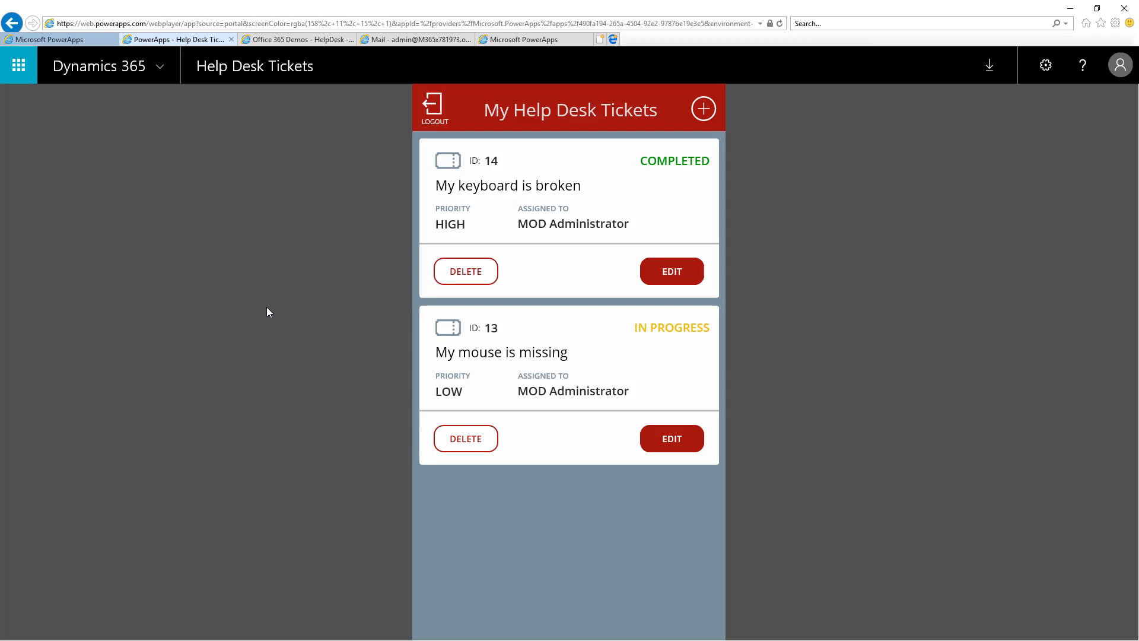